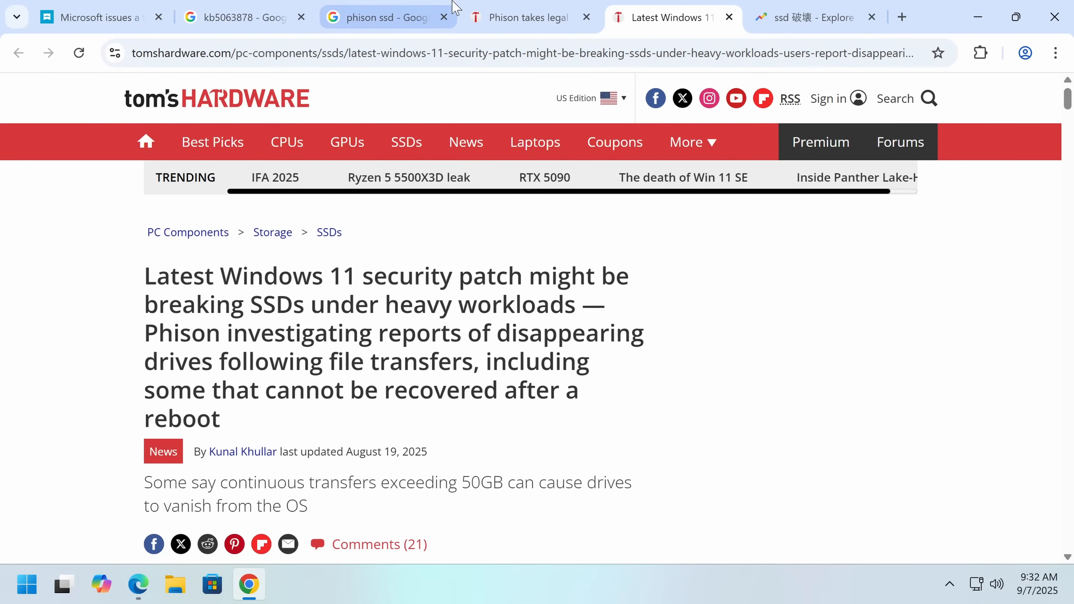
mouse_move(387, 17)
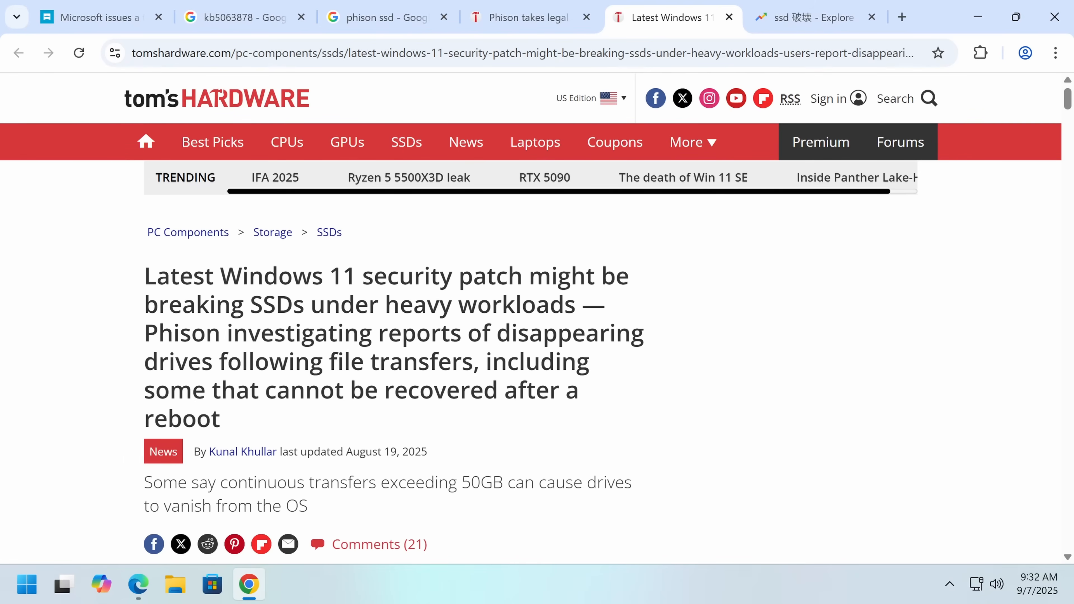
mouse_move(122, 337)
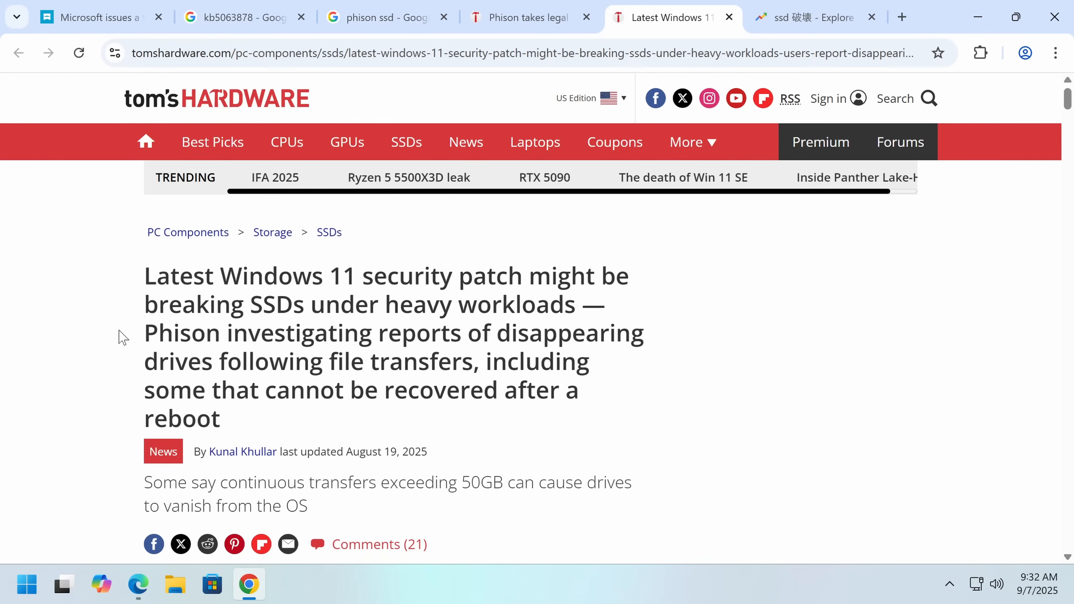
Scroll the Tom's Hardware SSD article down past its headline and August 19, 2025 date to the lead photo.
scroll(down, 3)
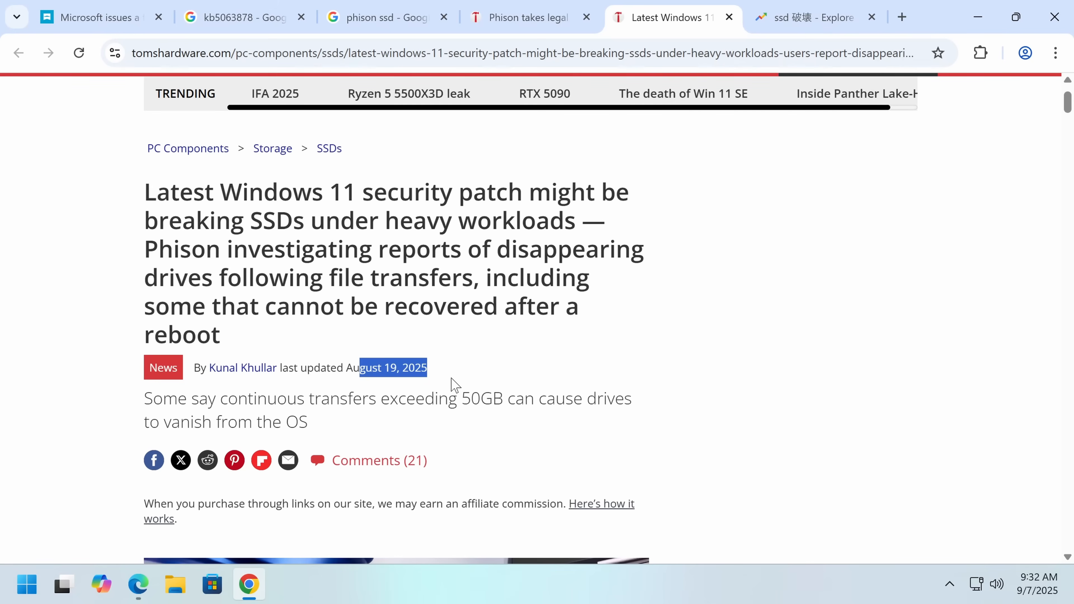
mouse_move(410, 438)
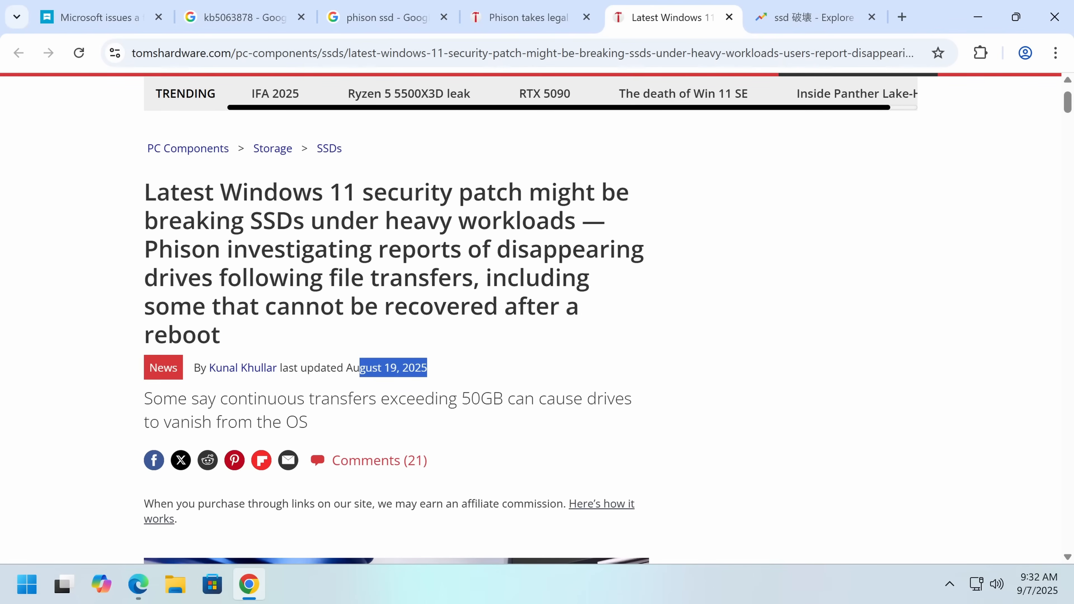
scroll(down, 3)
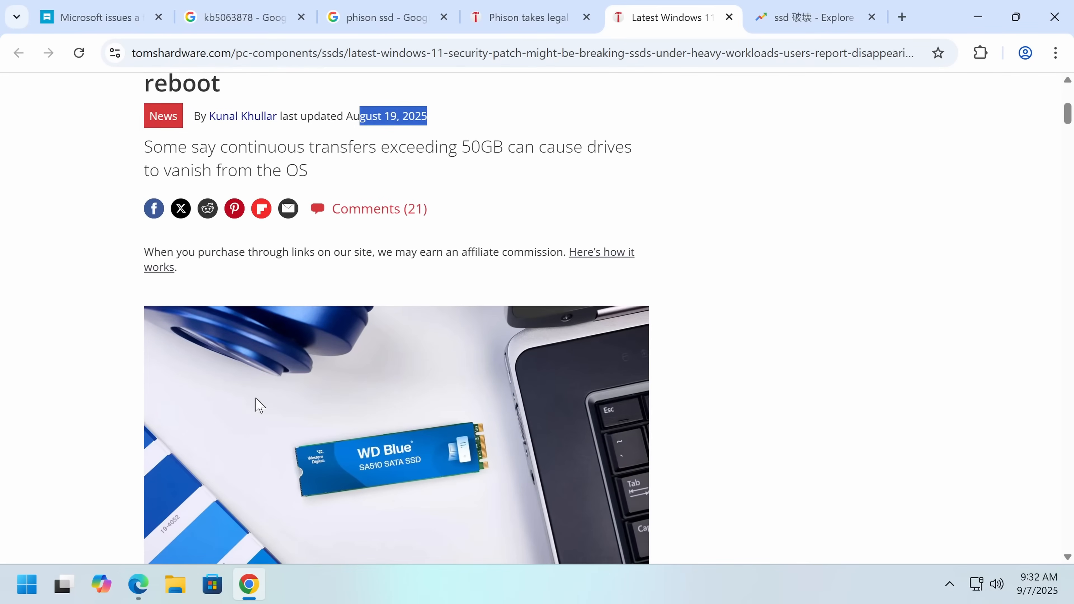
scroll(down, 3)
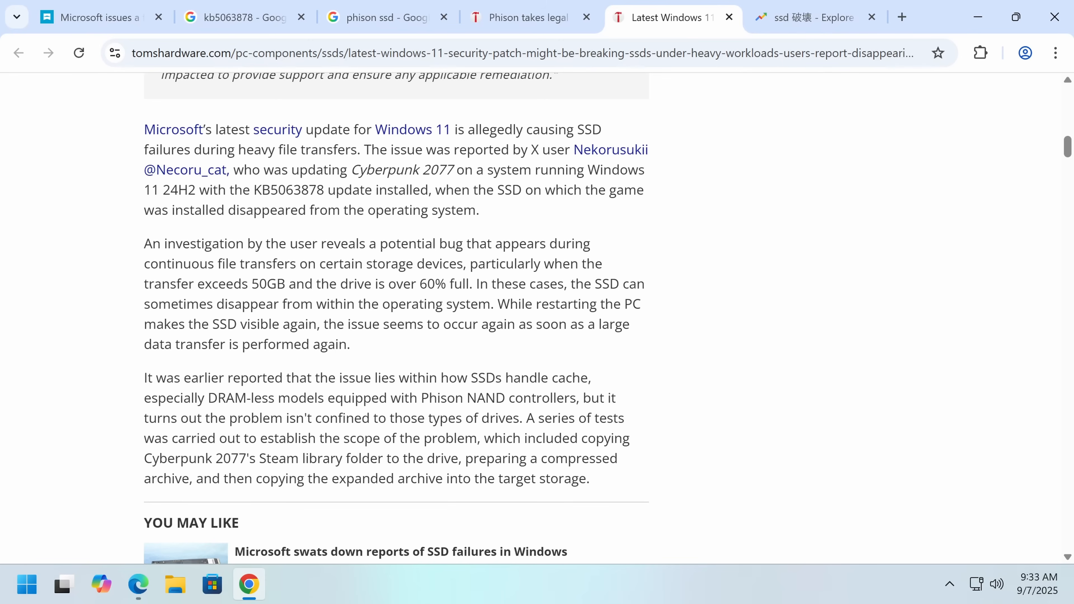
scroll(down, 3)
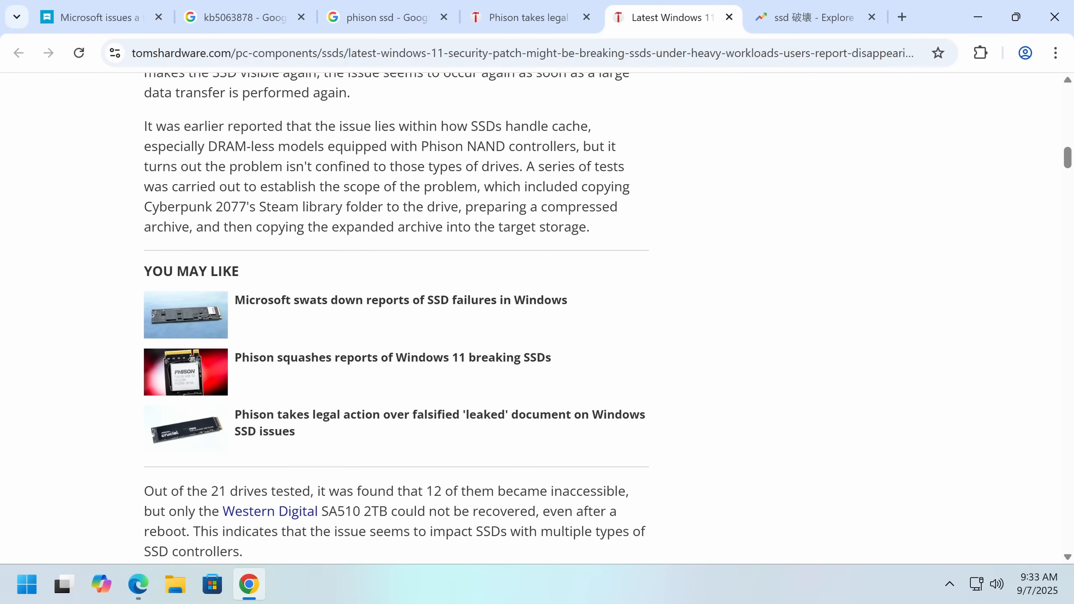
scroll(up, 3)
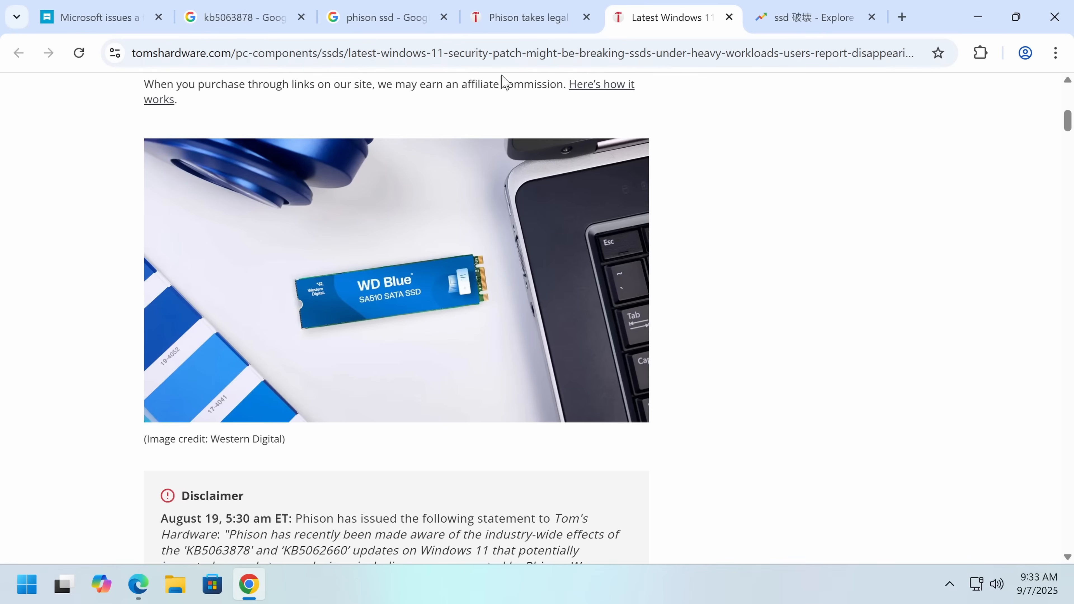
Bring up the Phison legal-action article and scroll to the fake 'Phison SSD Controller Issues Summary' document.
click(524, 18)
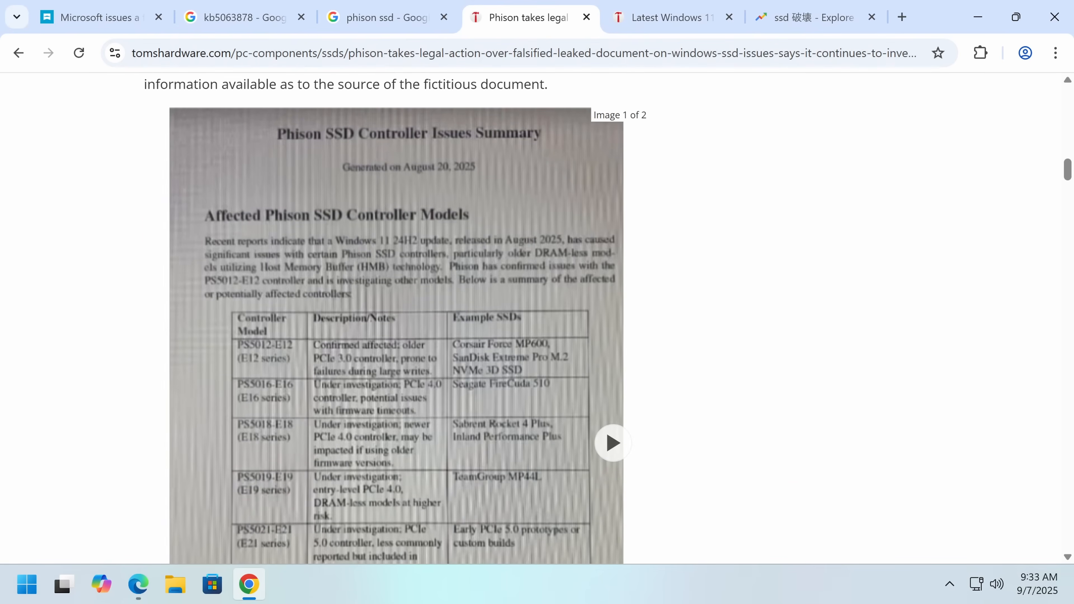
mouse_move(305, 134)
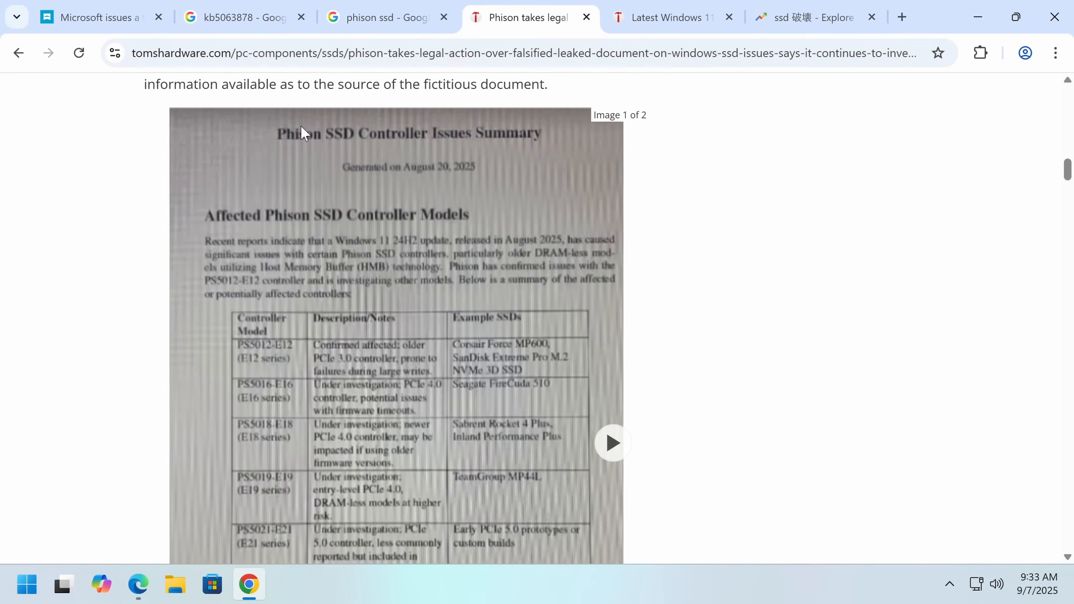
mouse_move(570, 139)
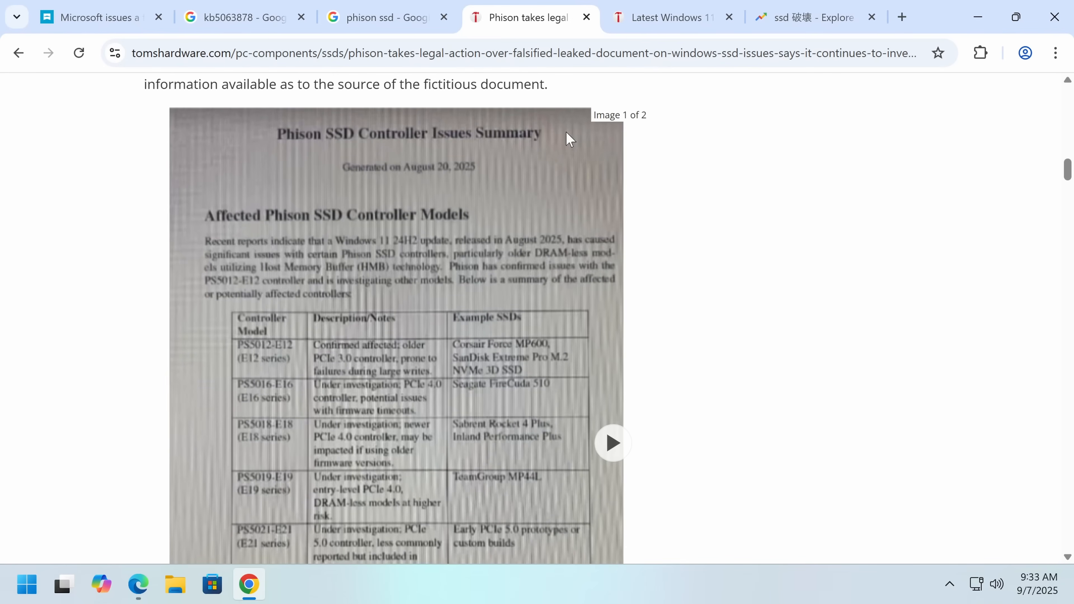
scroll(up, 3)
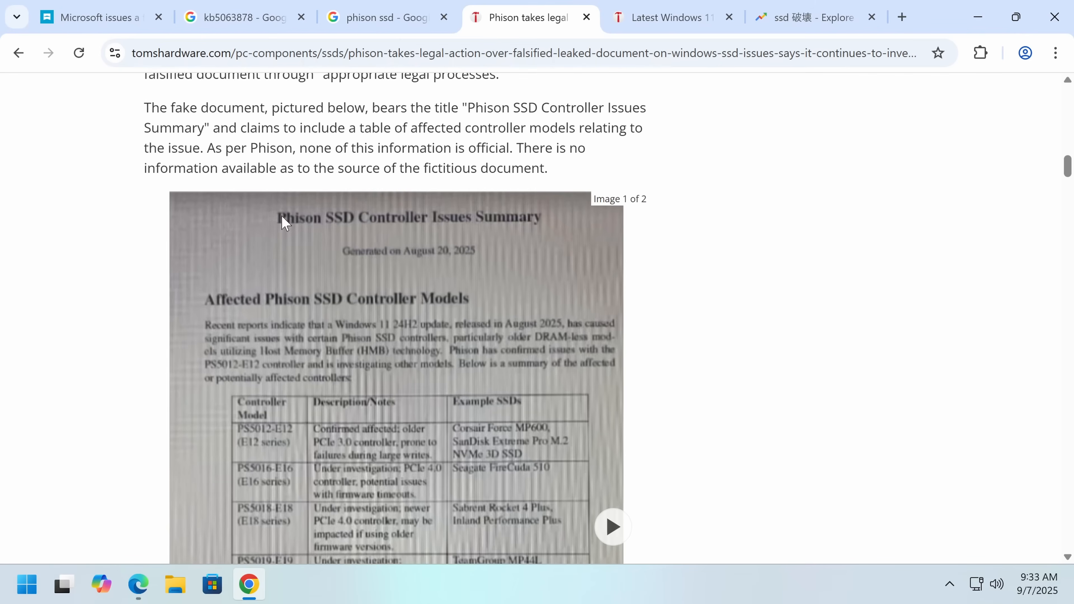
mouse_move(492, 226)
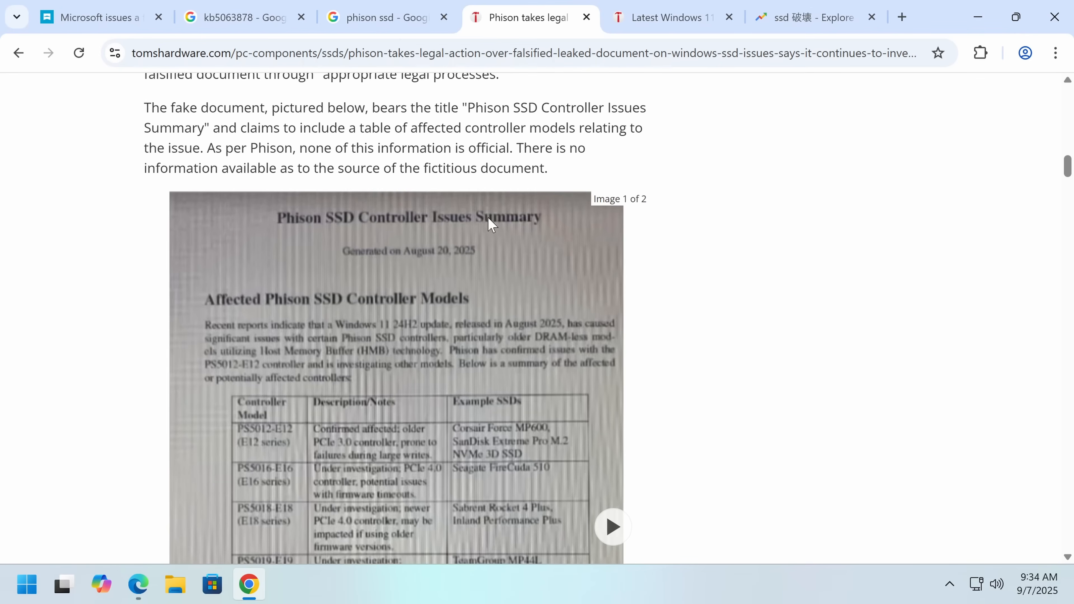
mouse_move(412, 259)
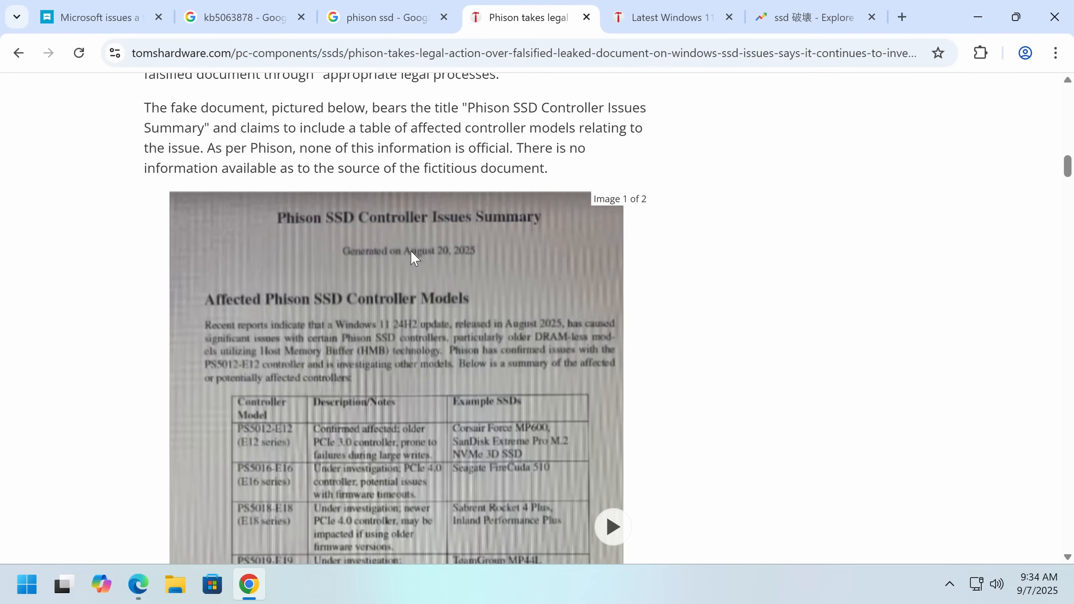
mouse_move(226, 320)
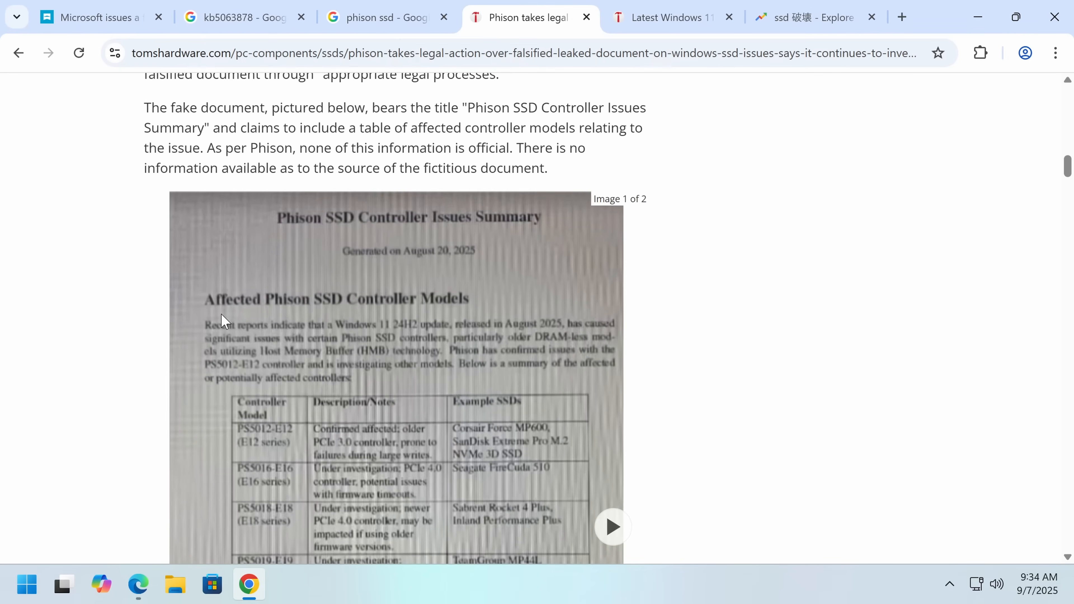
scroll(down, 3)
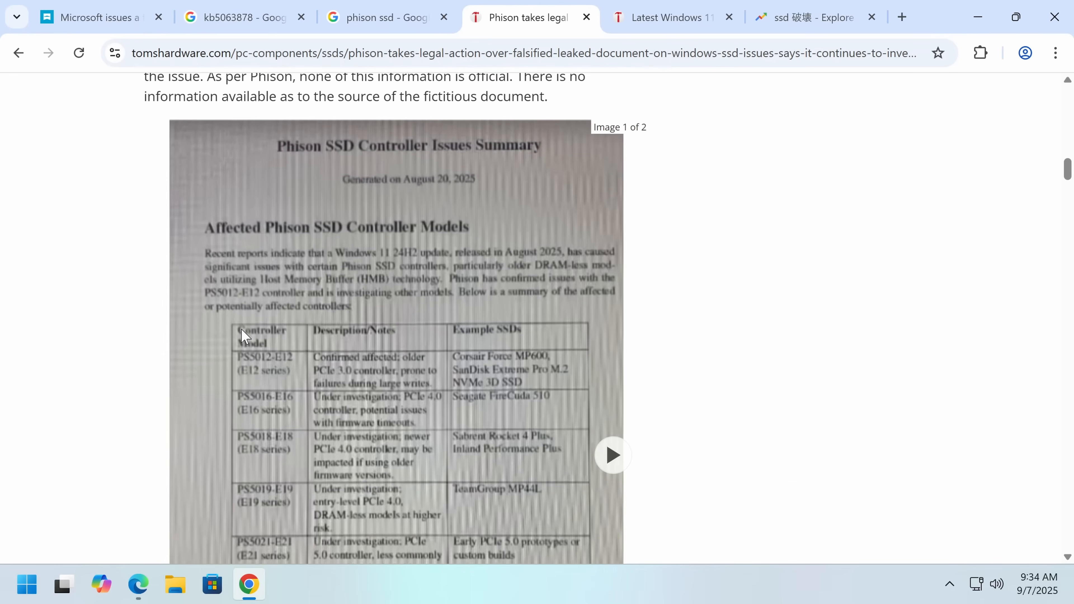
scroll(down, 3)
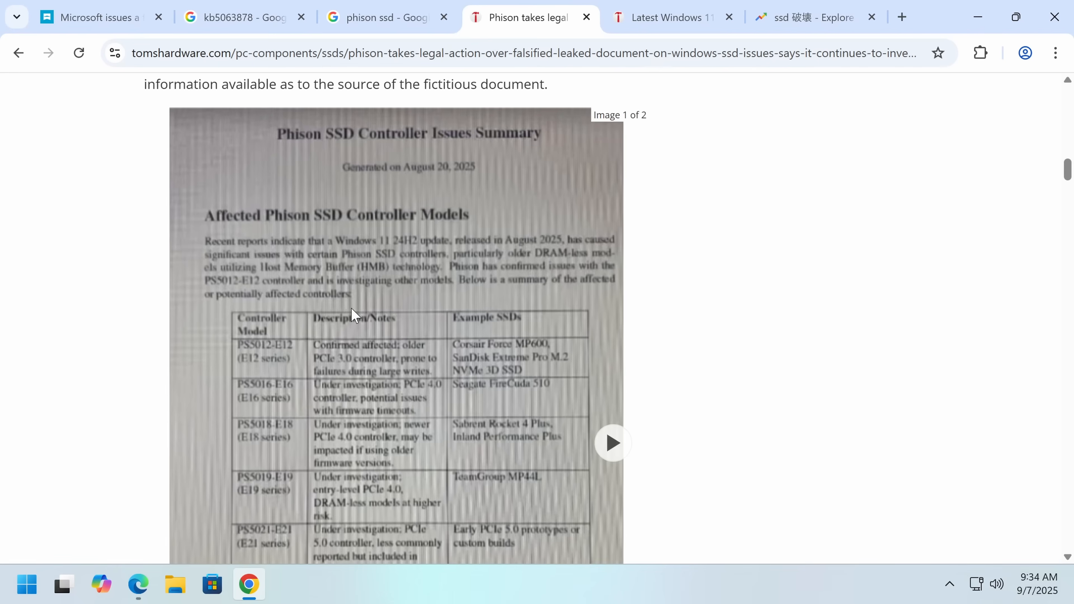
mouse_move(498, 394)
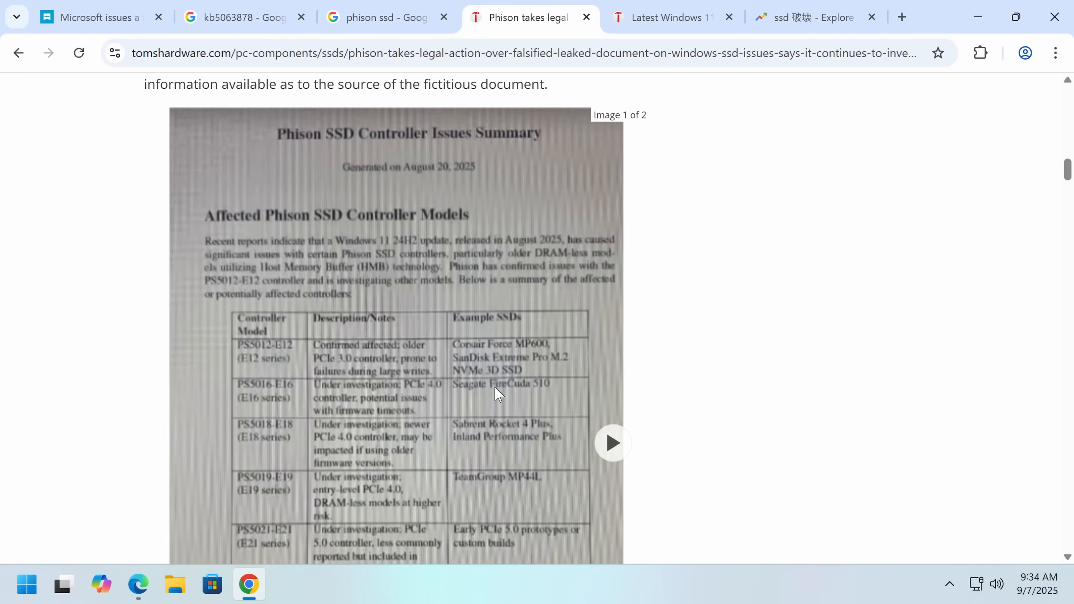
mouse_move(423, 528)
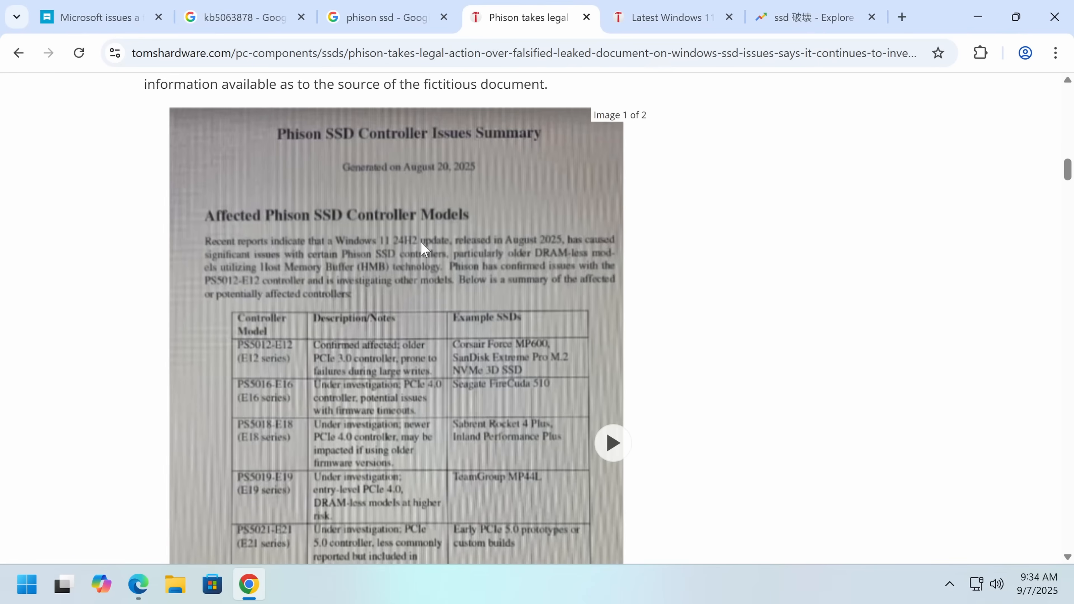
mouse_move(402, 267)
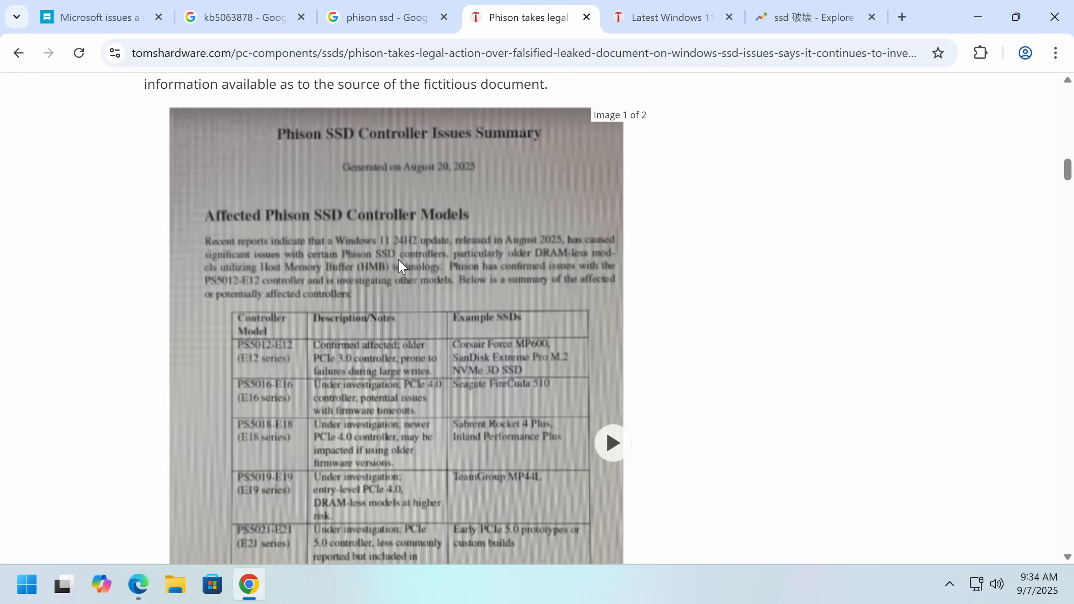
mouse_move(608, 277)
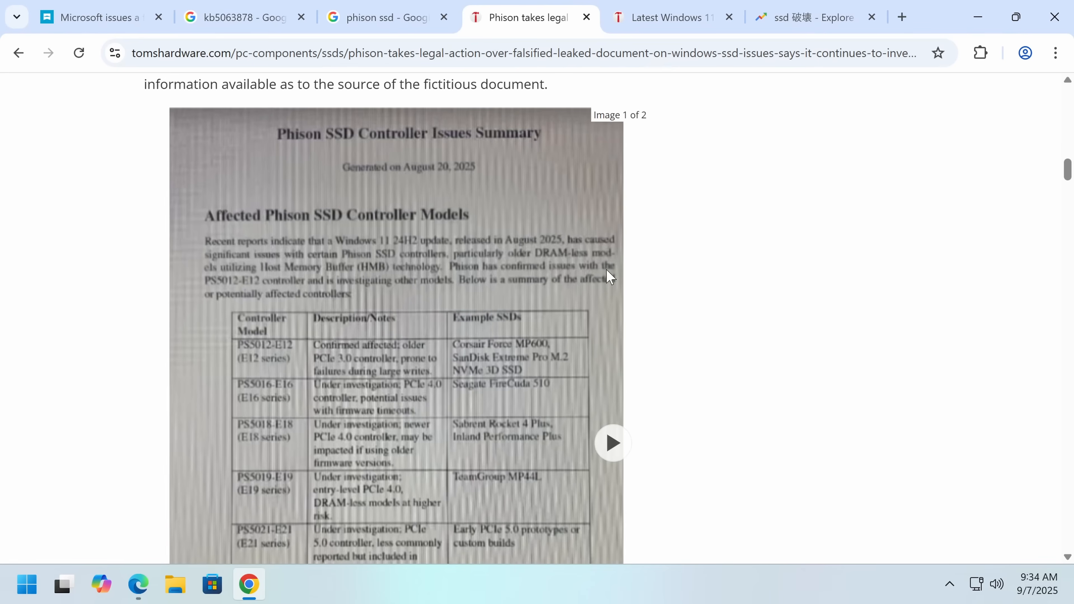
mouse_move(229, 286)
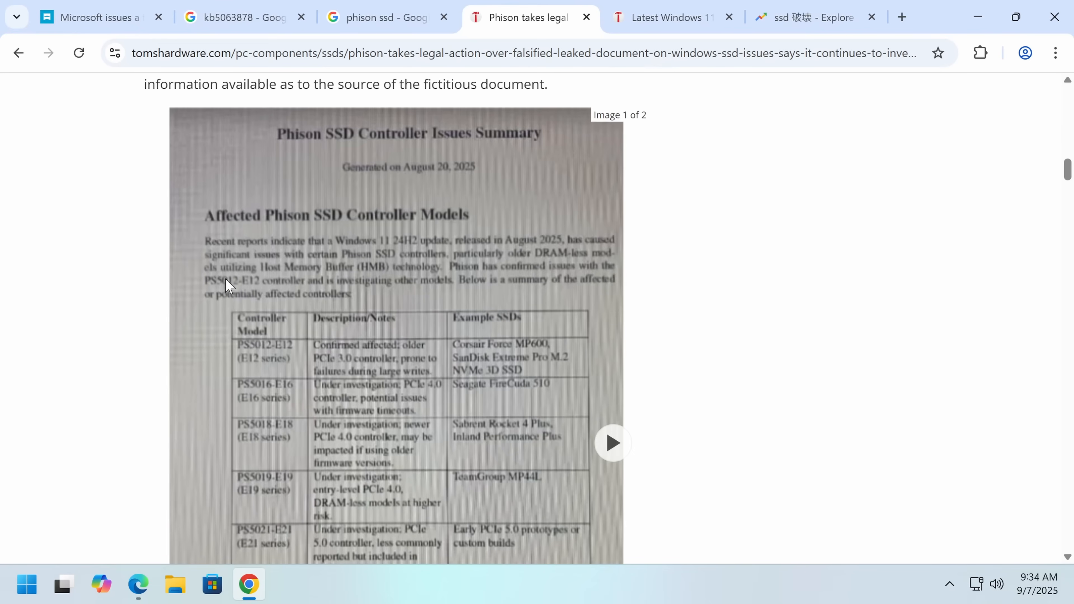
mouse_move(407, 283)
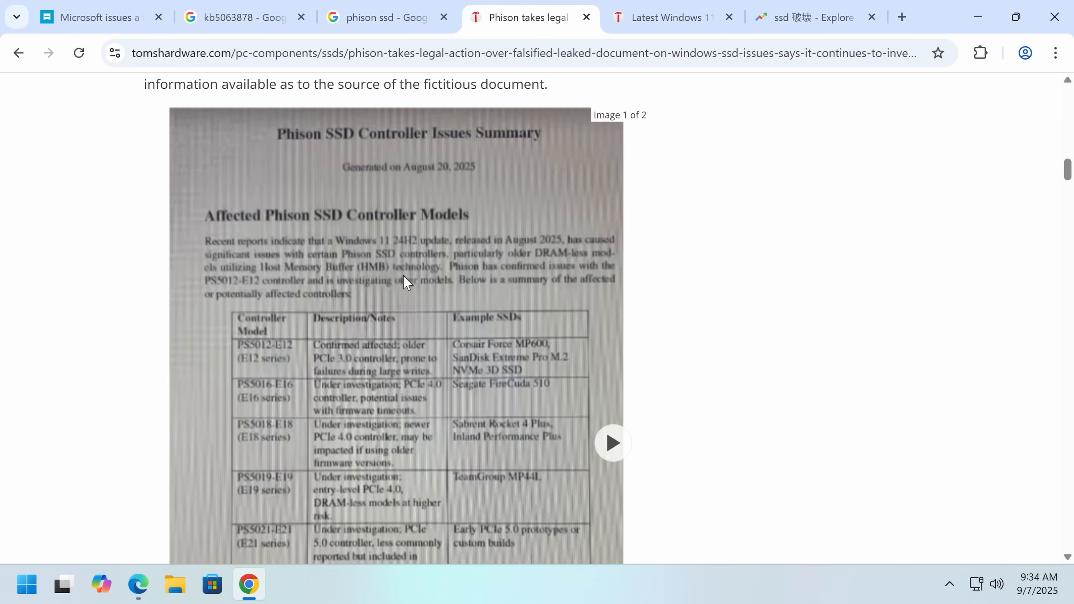
scroll(down, 3)
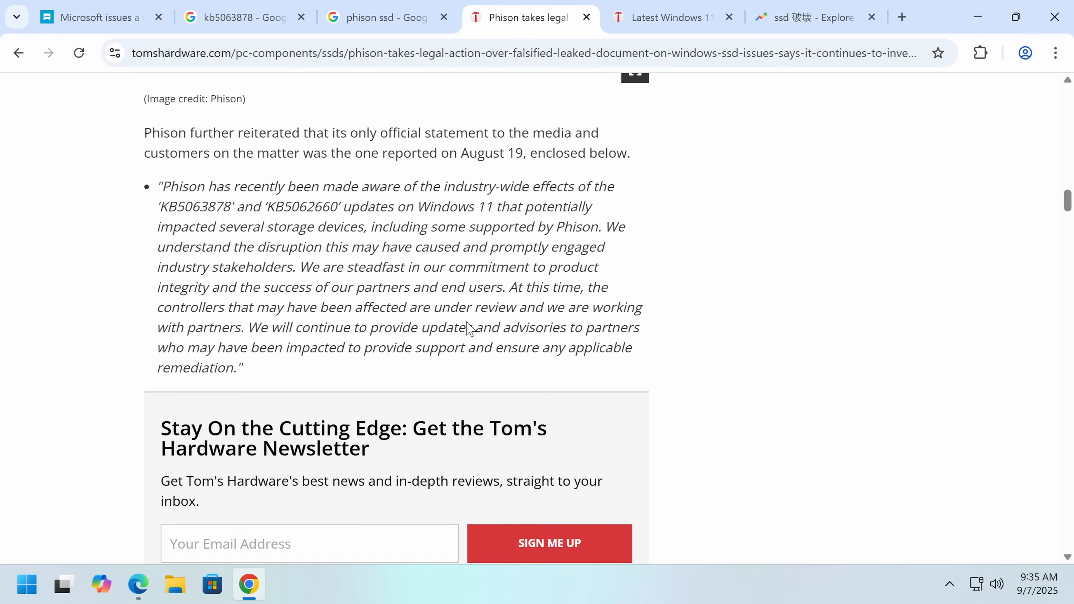
scroll(down, 3)
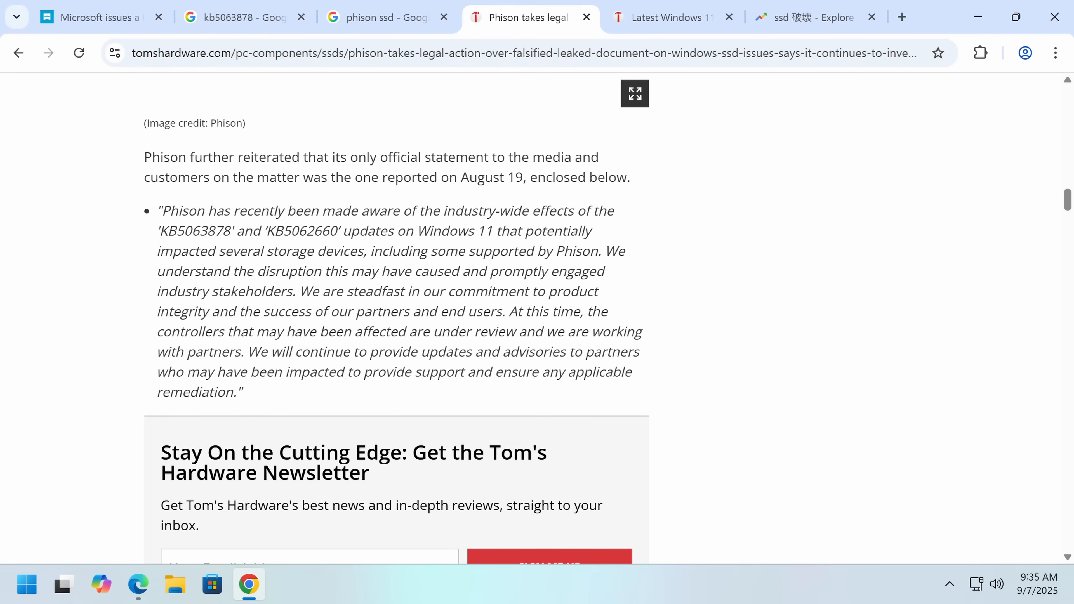
mouse_move(585, 135)
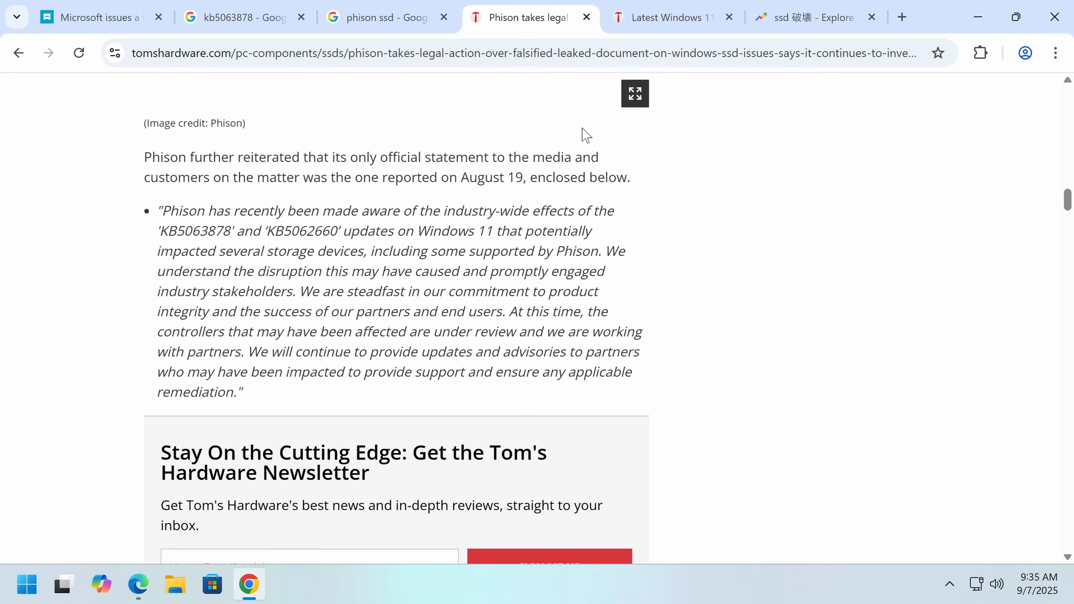
Read through the Windows Latest article on Microsoft's SSD statement.
click(89, 17)
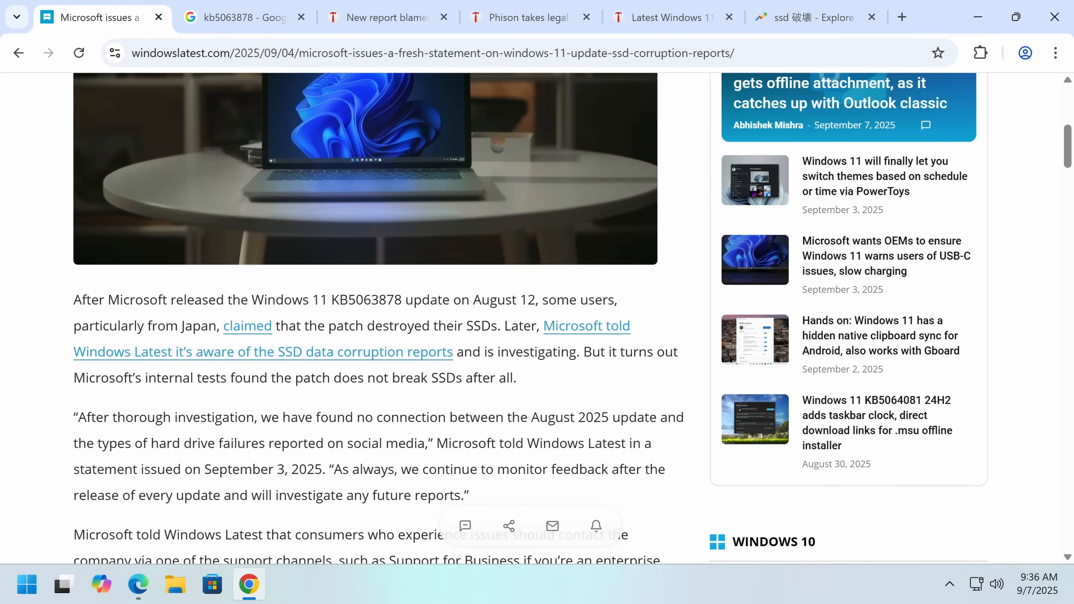
mouse_move(325, 435)
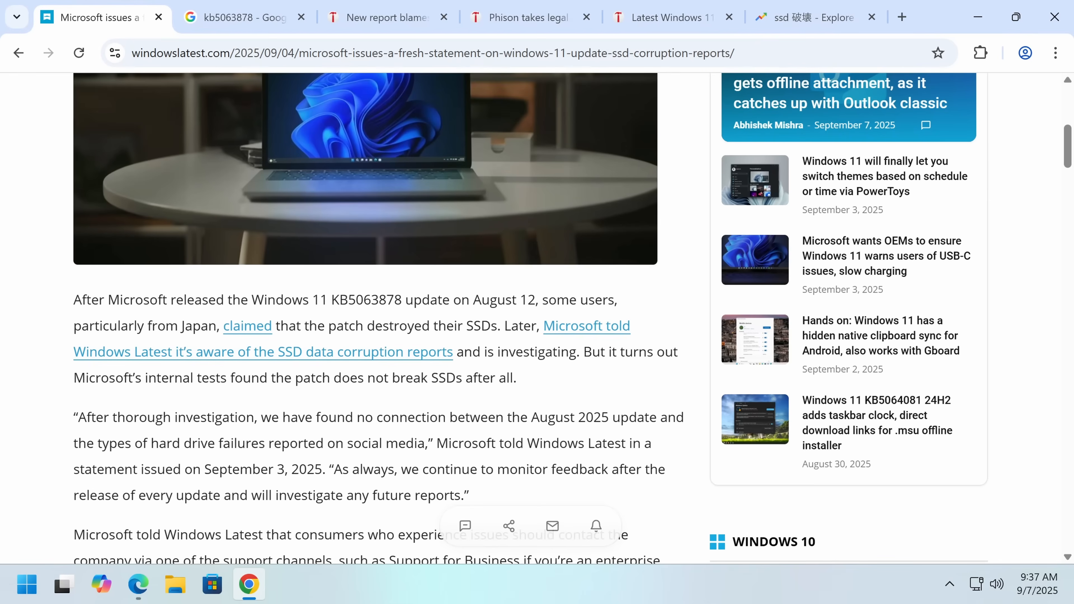
scroll(down, 3)
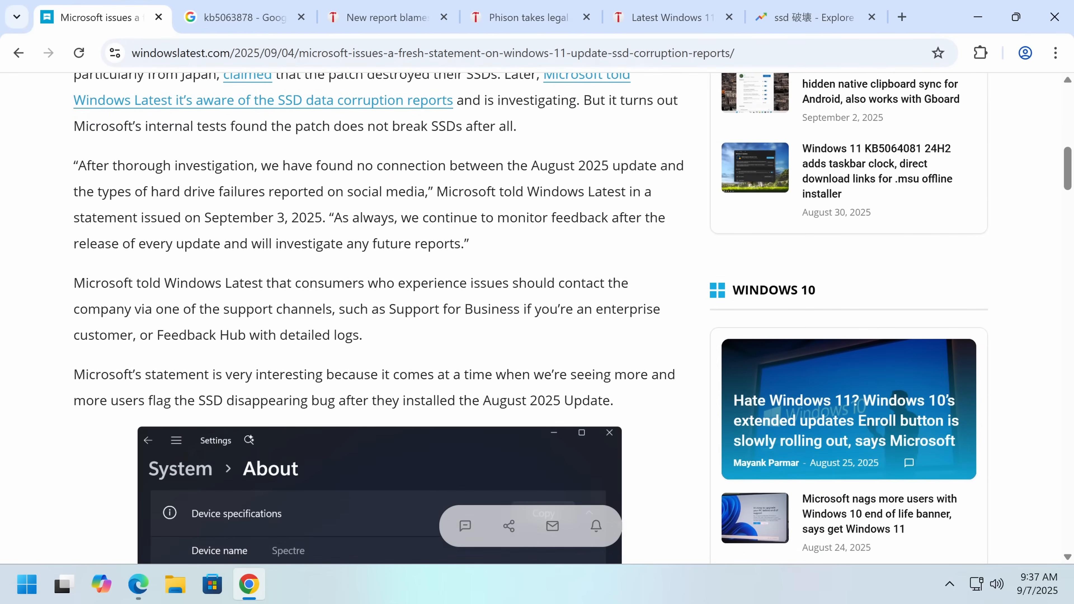
scroll(down, 3)
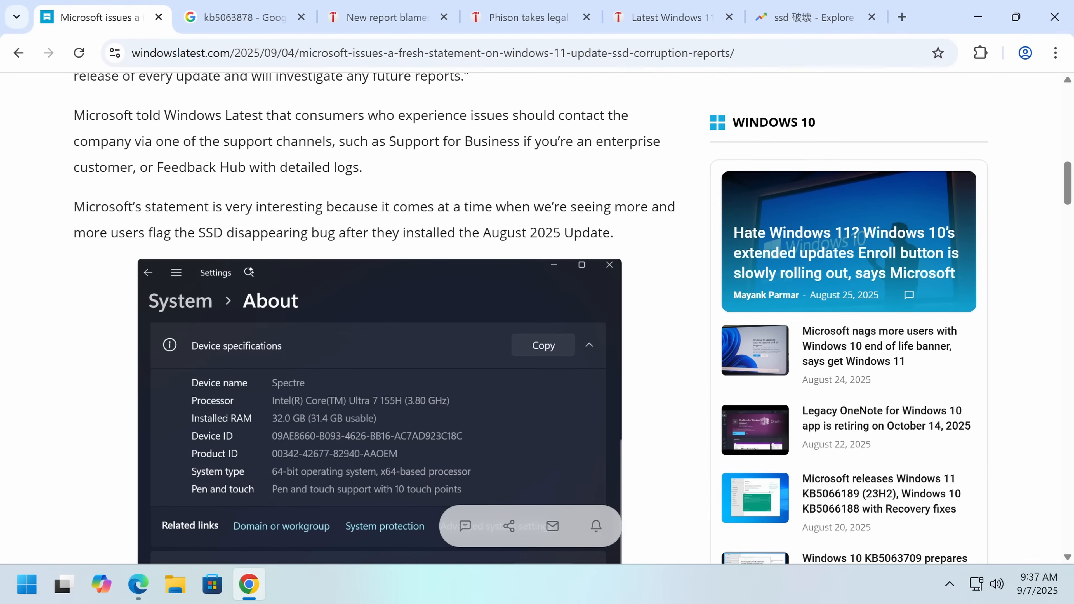
scroll(up, 3)
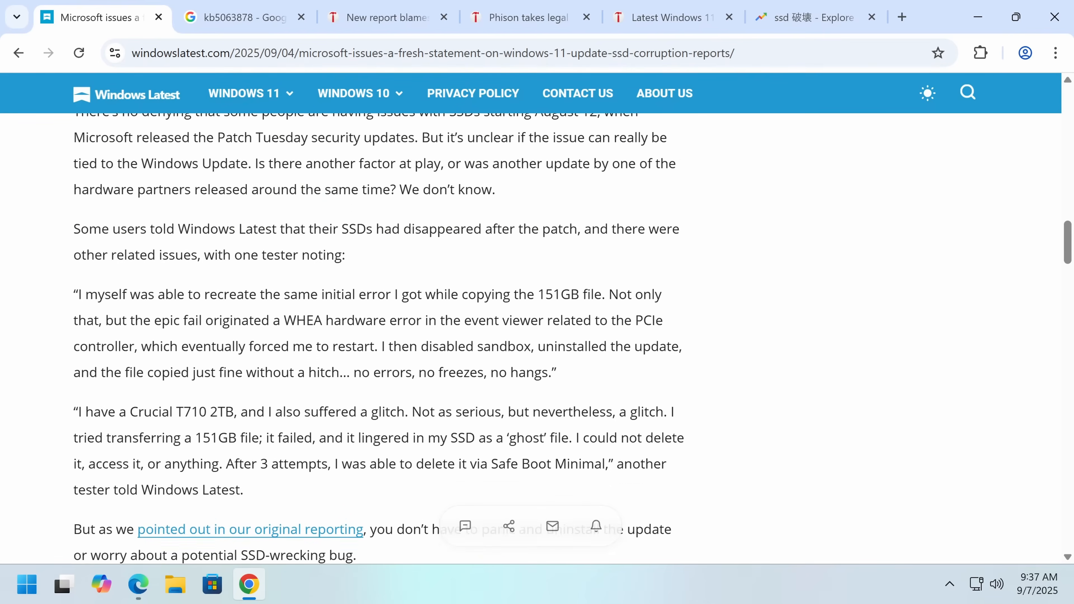
scroll(up, 3)
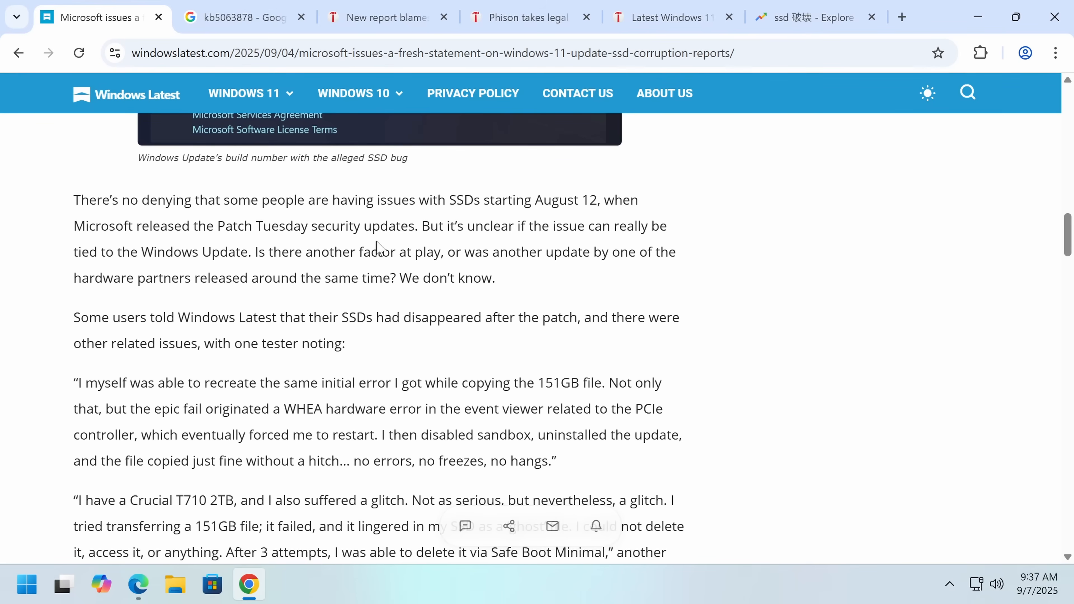
mouse_move(378, 243)
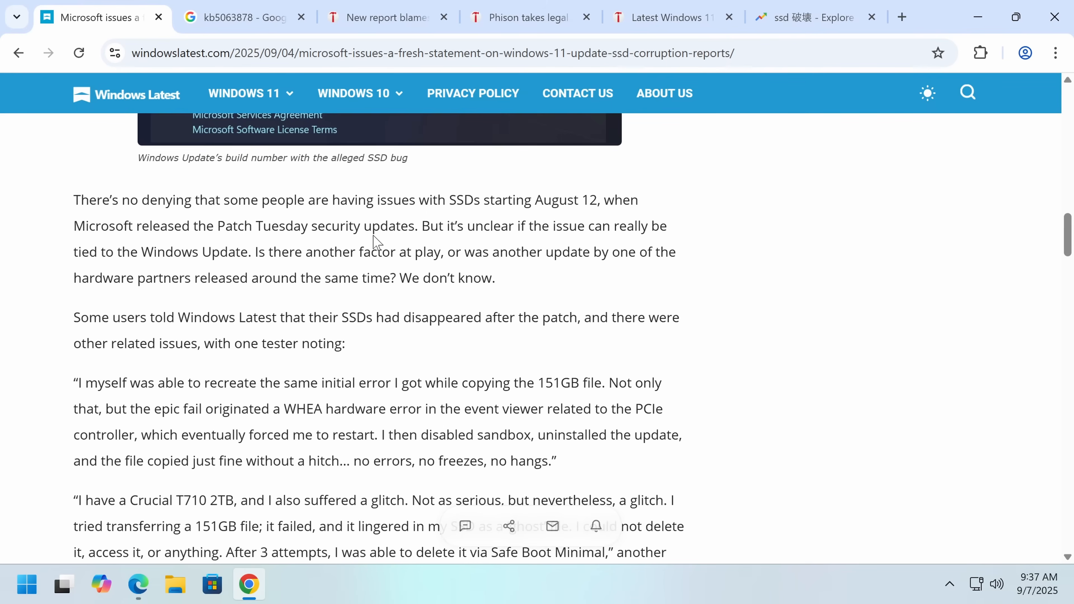
mouse_move(377, 244)
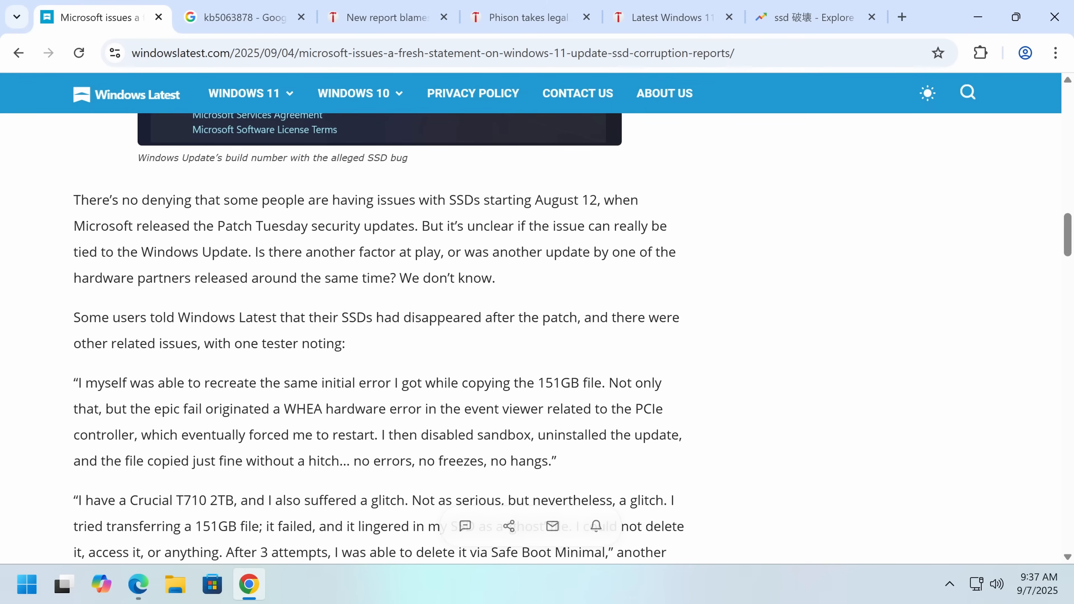
mouse_move(815, 18)
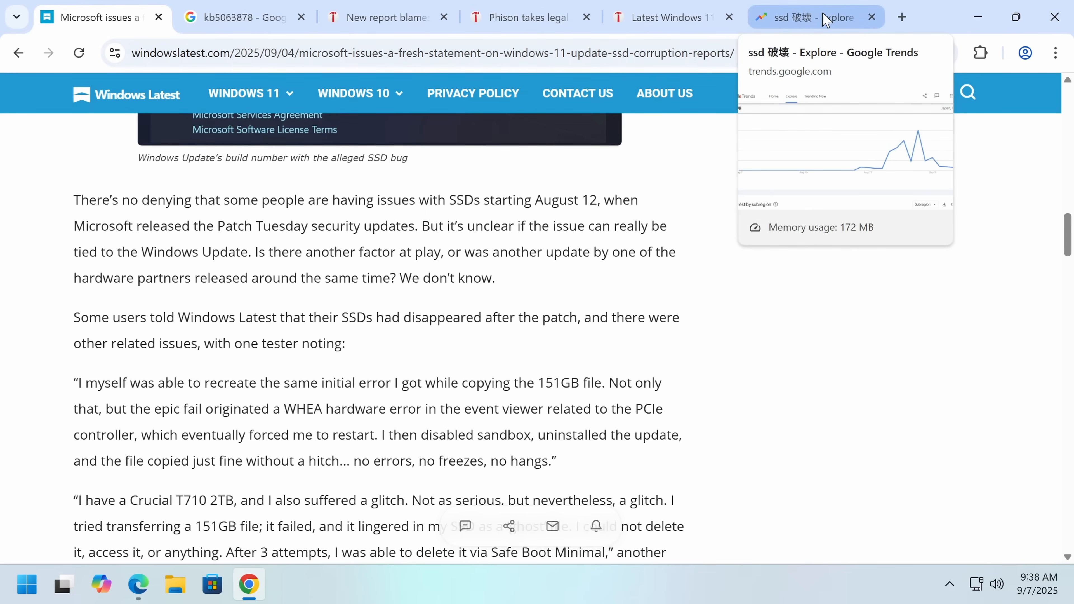
Bring up the Google Trends results for 'ssd 破壊' in Japan over the past 30 days.
click(815, 17)
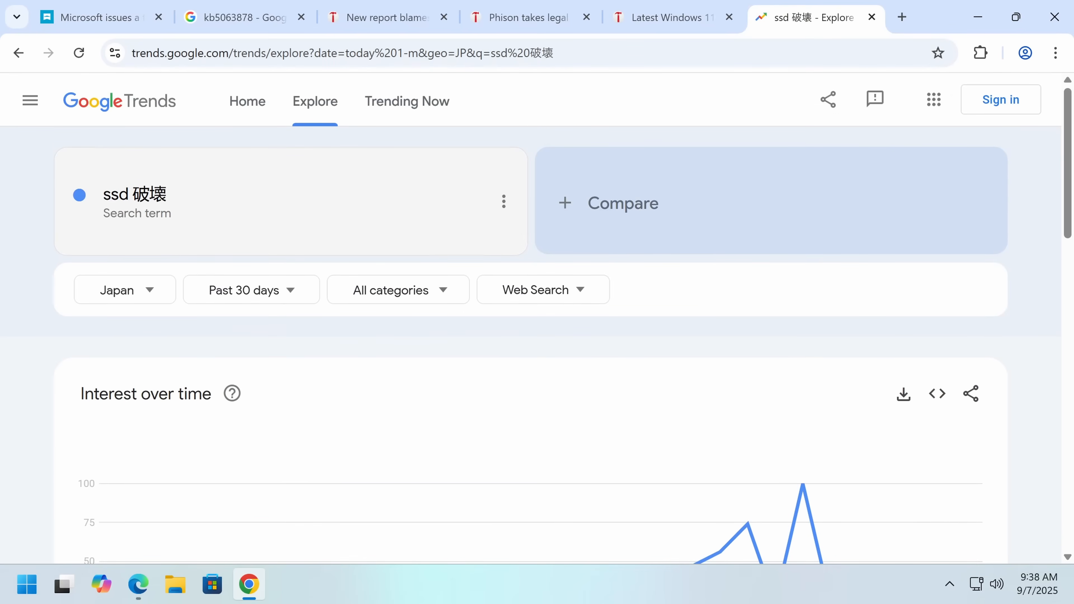
Review the Interest over time chart for 'ssd' in Japan, peaking in late August.
scroll(down, 3)
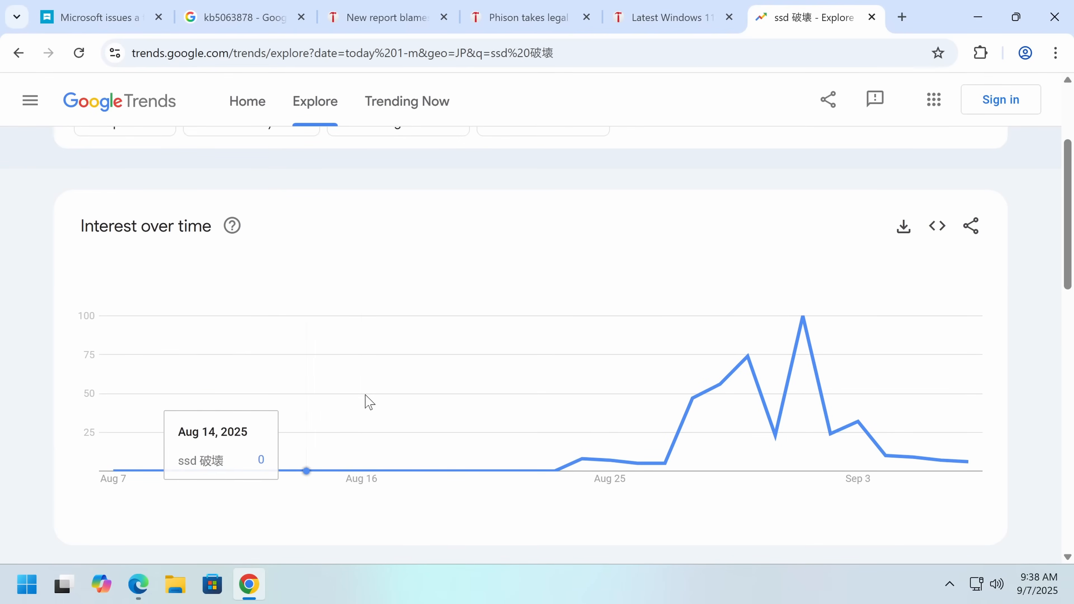
mouse_move(625, 392)
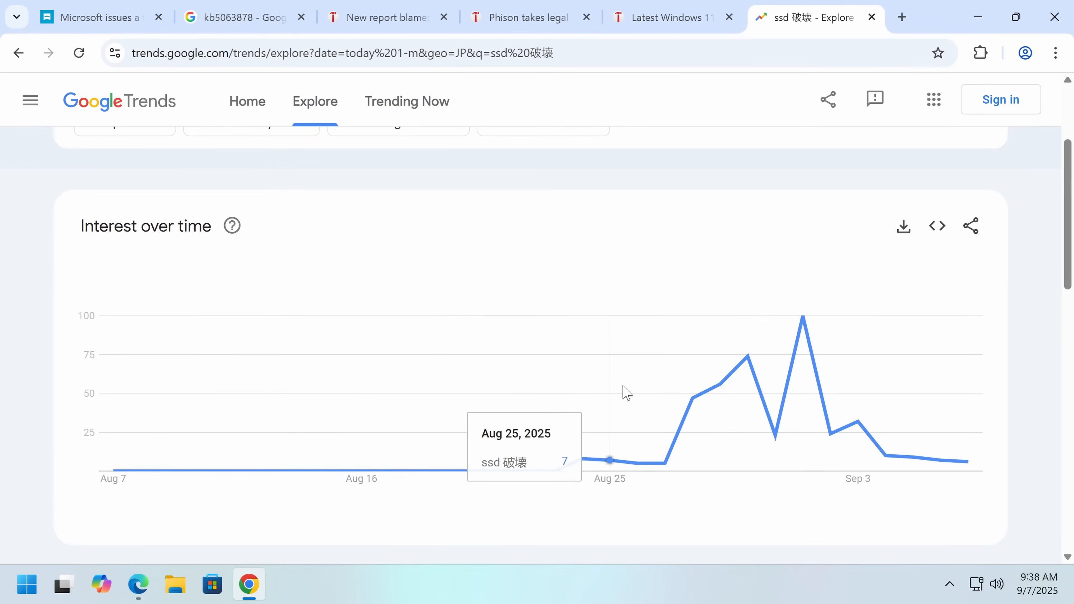
scroll(up, 3)
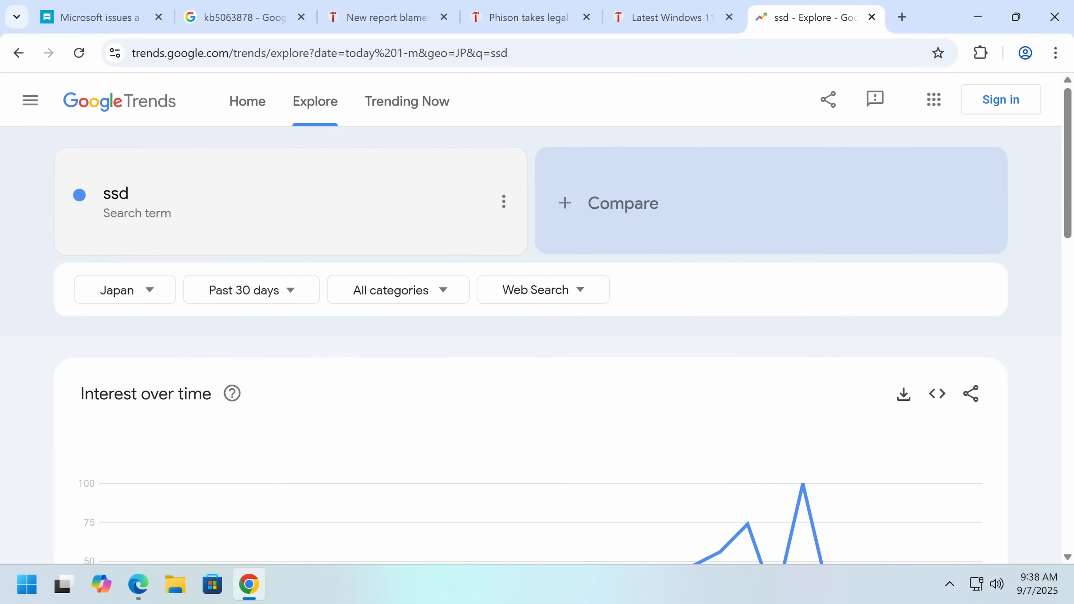
scroll(down, 3)
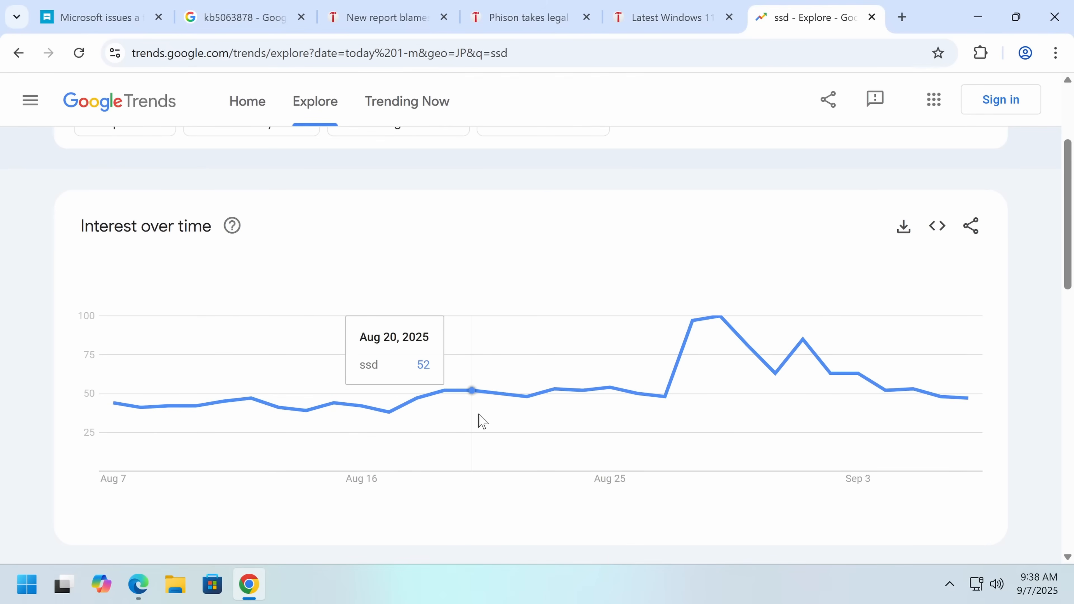
mouse_move(443, 433)
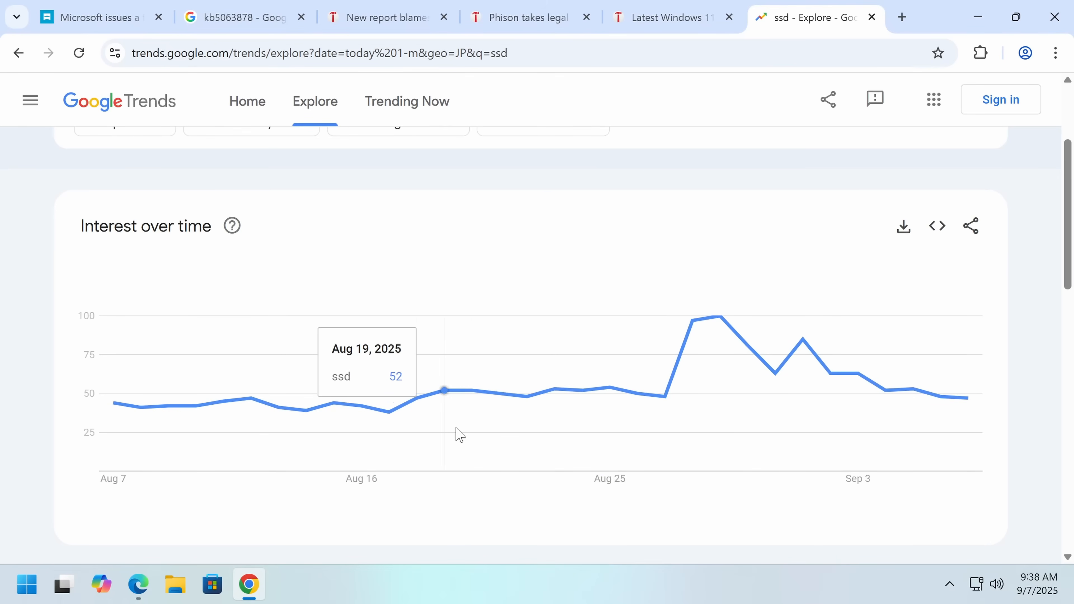
mouse_move(696, 428)
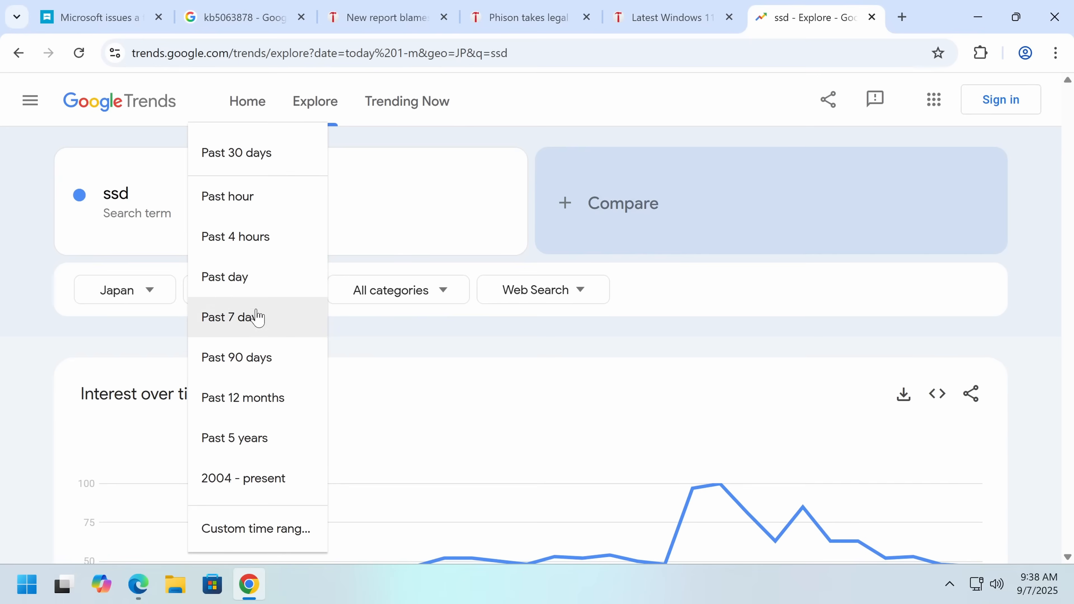
Set the region to United States and chart the search term 'ssd failure'.
text(stat)
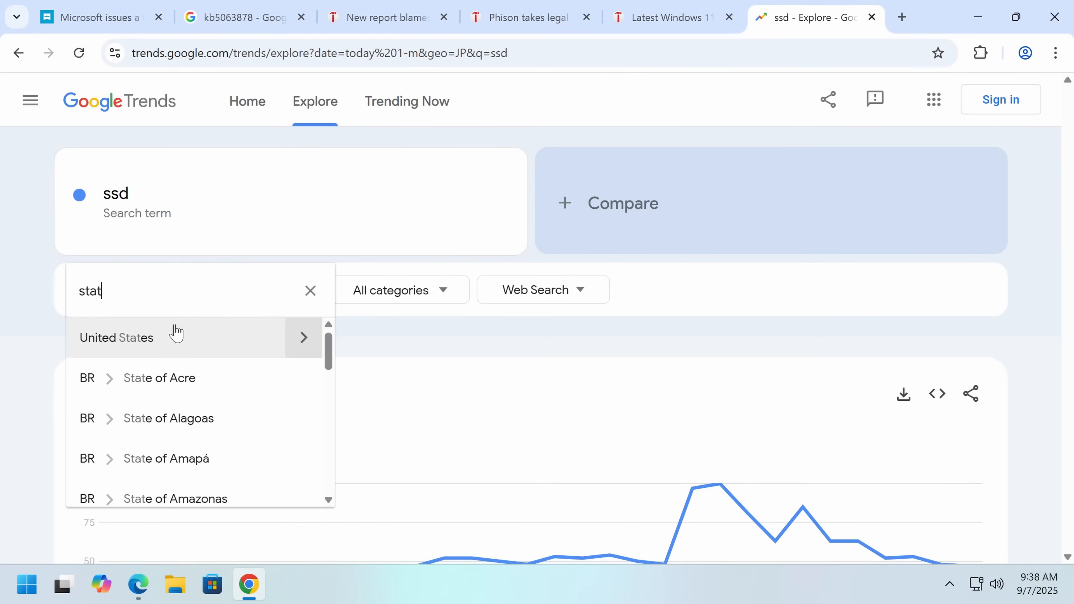
click(116, 337)
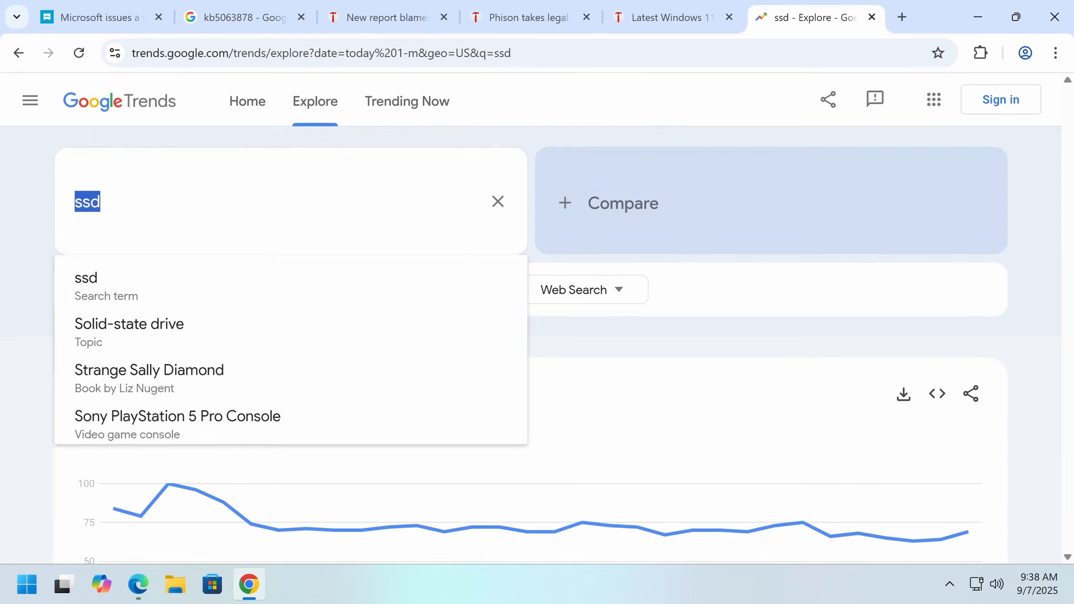
text(fail)
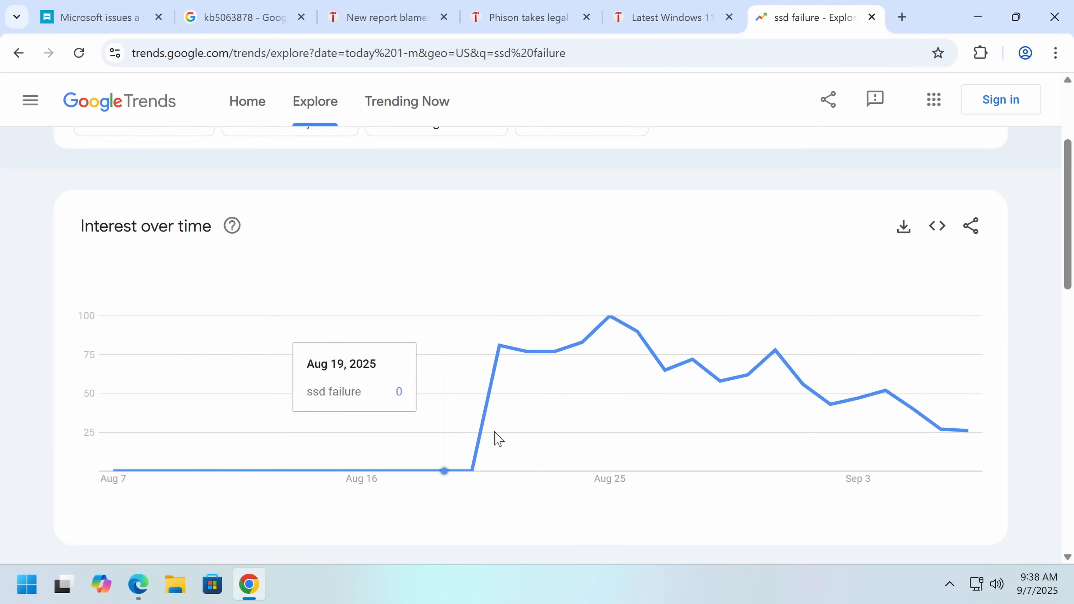
mouse_move(251, 369)
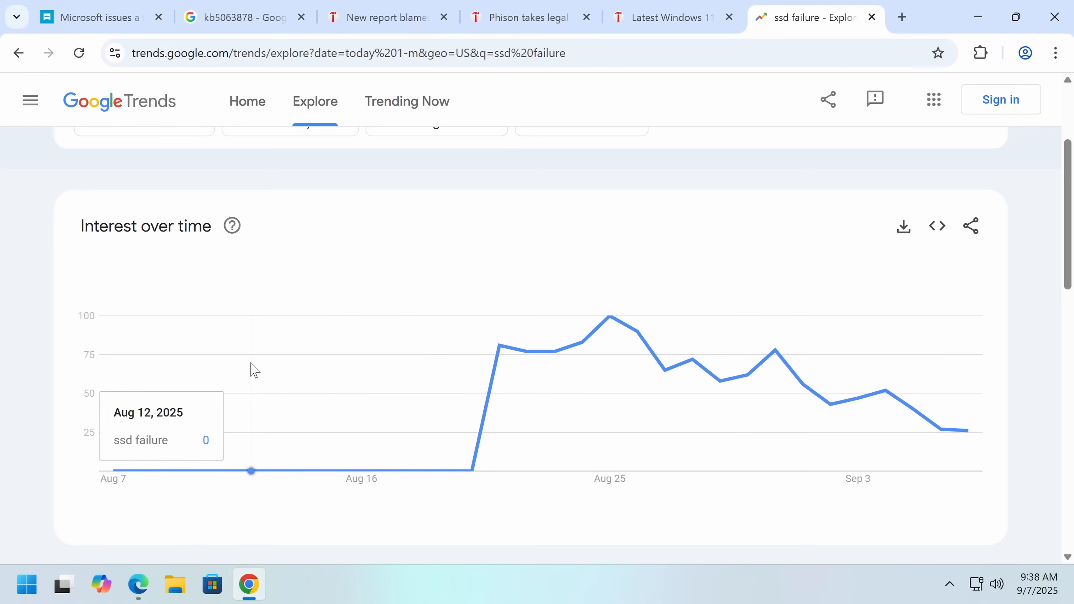
mouse_move(259, 473)
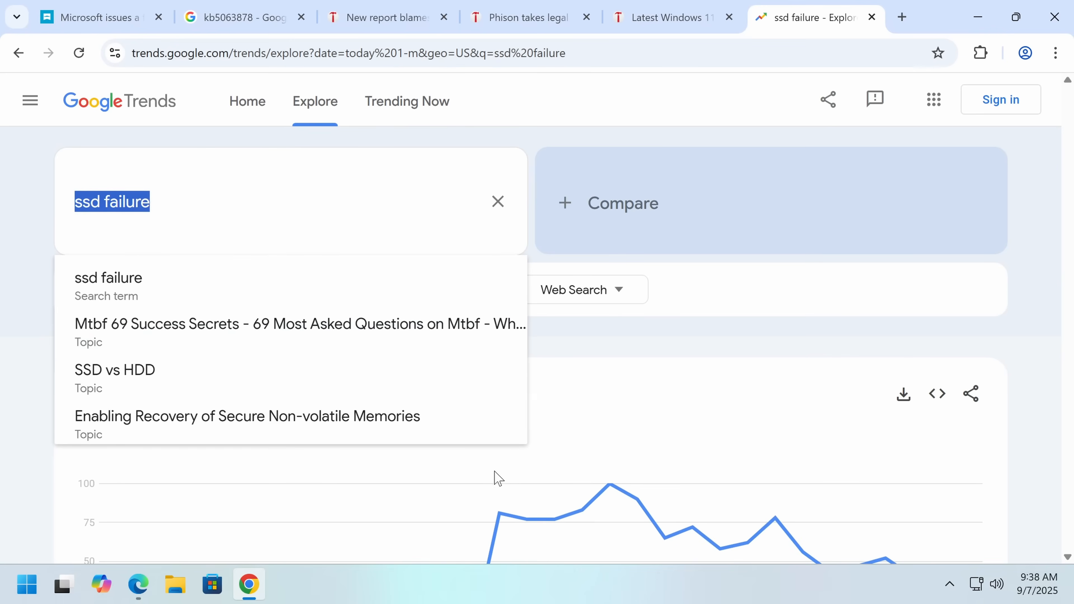
Change the search term to 'drive disappeared' and check its United States chart.
text(drive disa)
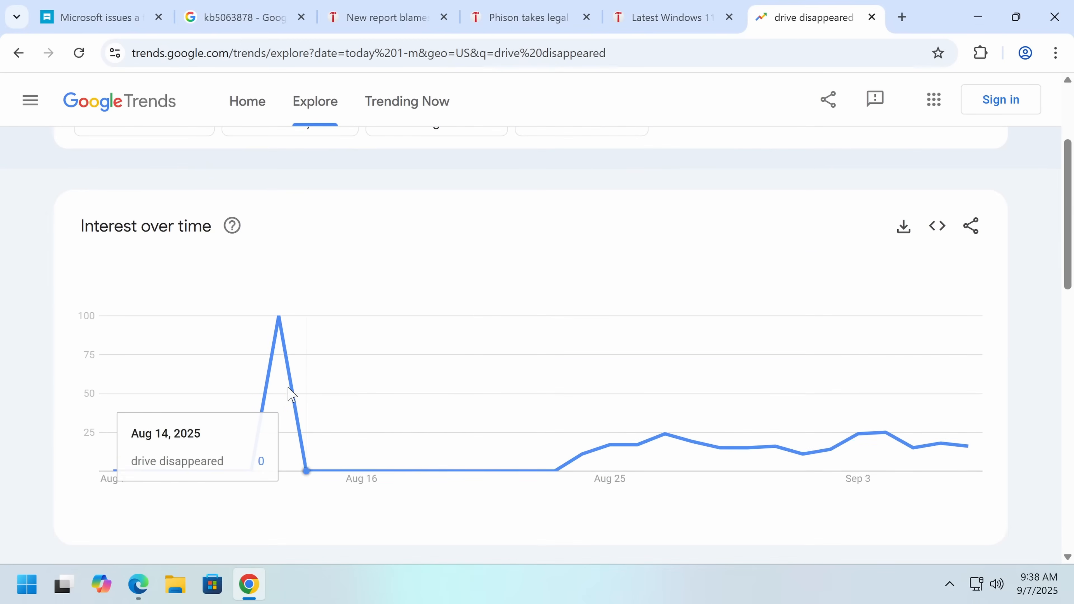
scroll(up, 3)
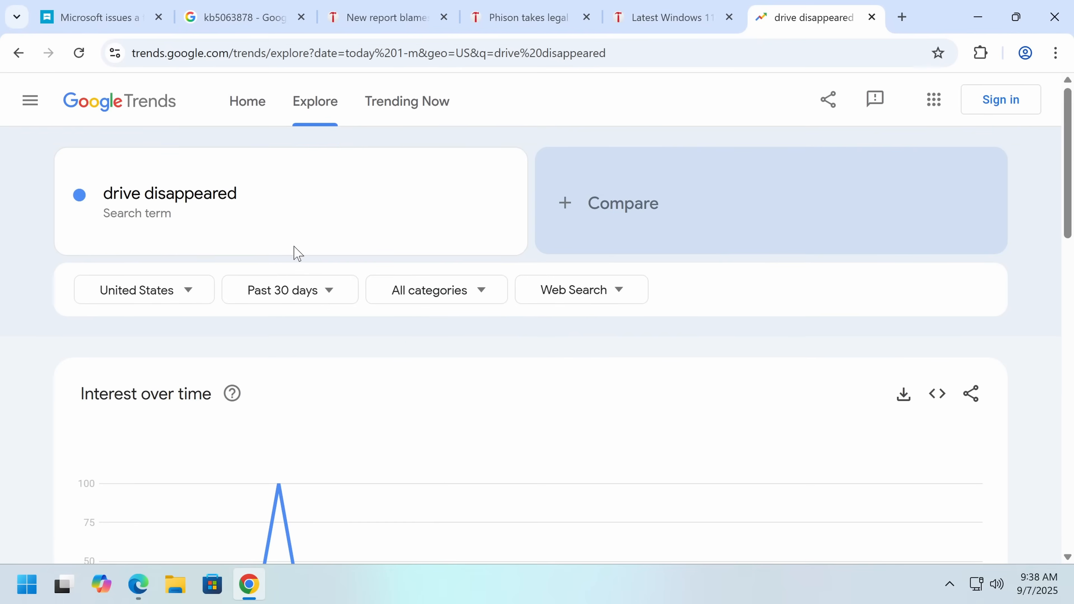
mouse_move(101, 296)
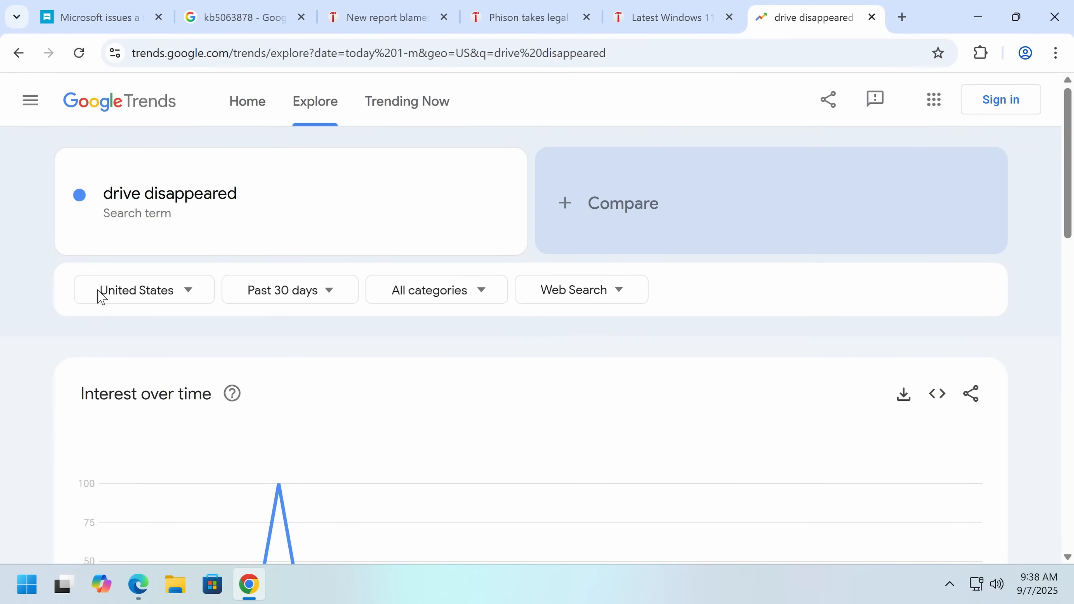
click(135, 290)
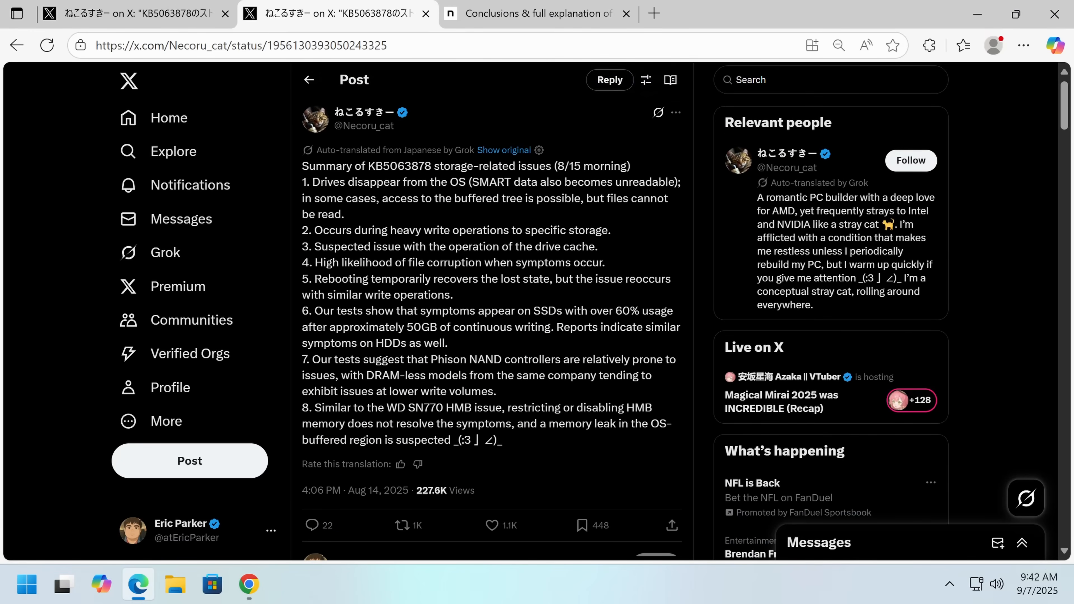
mouse_move(577, 128)
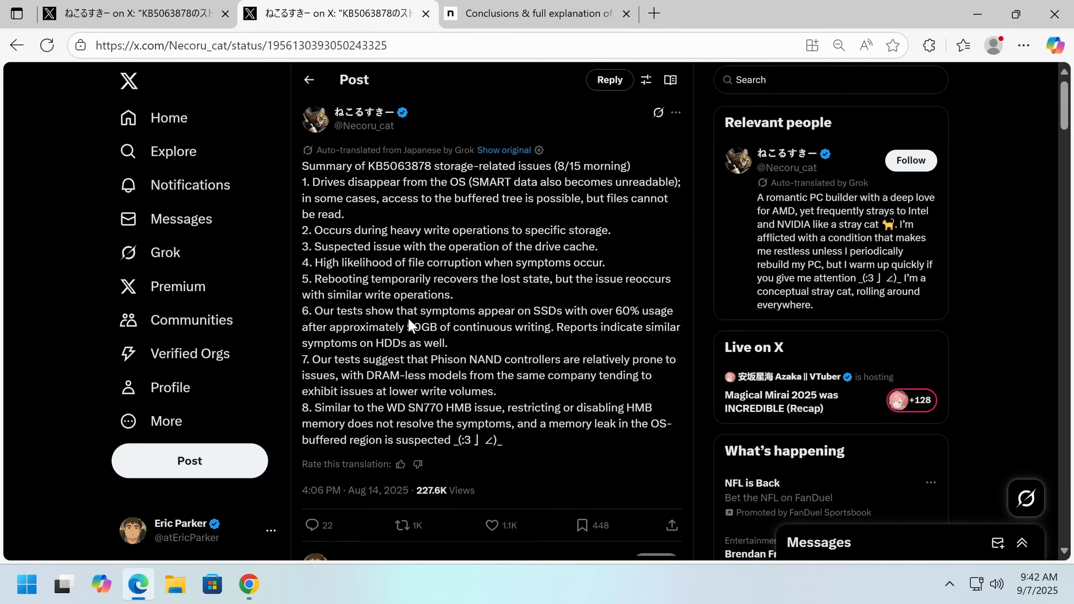
mouse_move(497, 305)
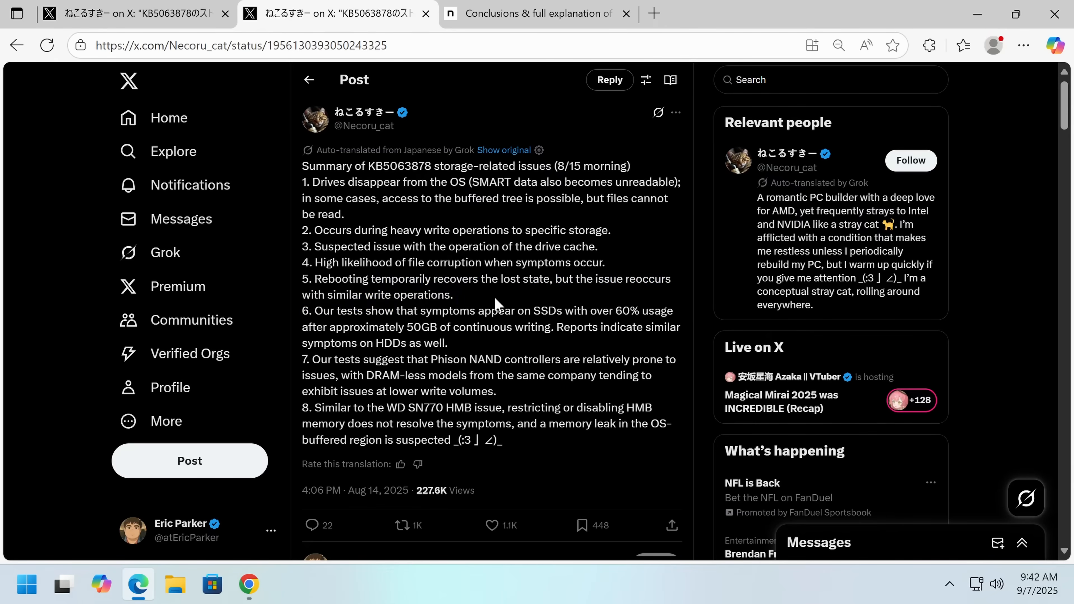
mouse_move(300, 345)
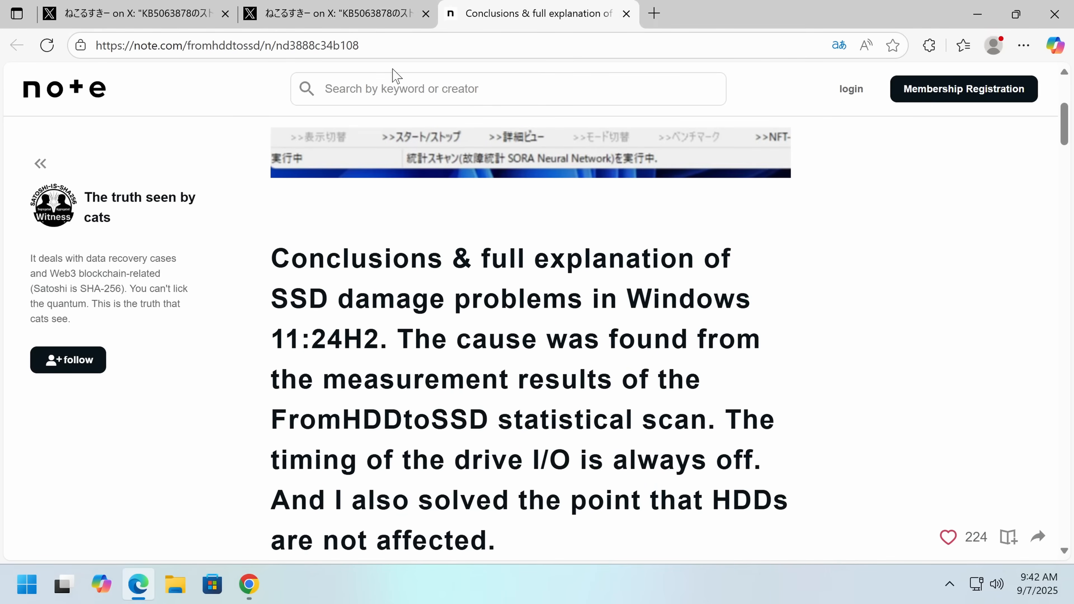
Glance at the X post on KB5063878 issues, then return to the note.com SSD damage article.
click(336, 13)
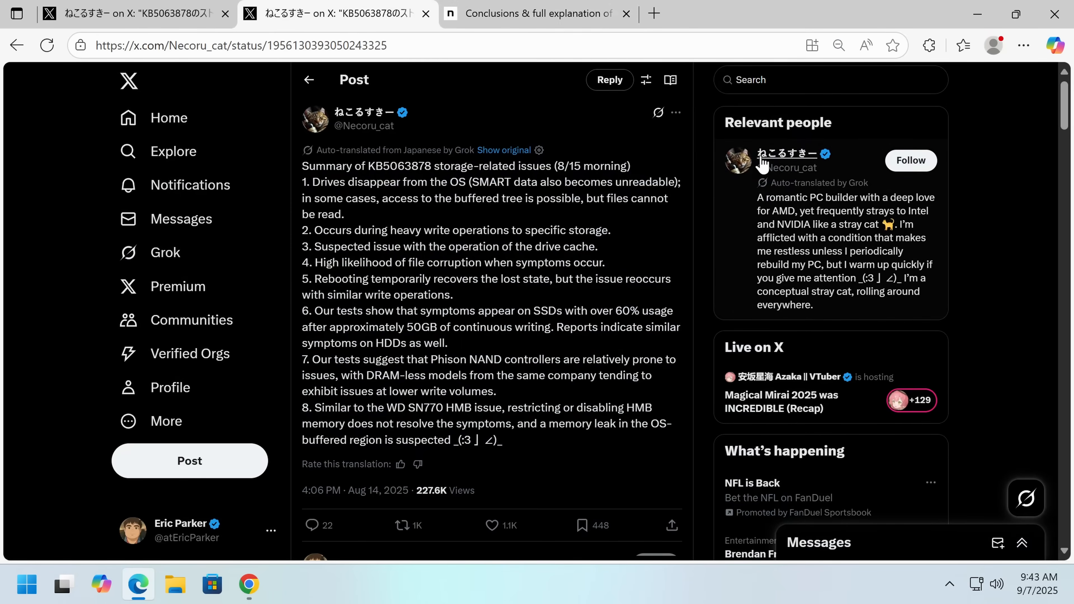
mouse_move(623, 153)
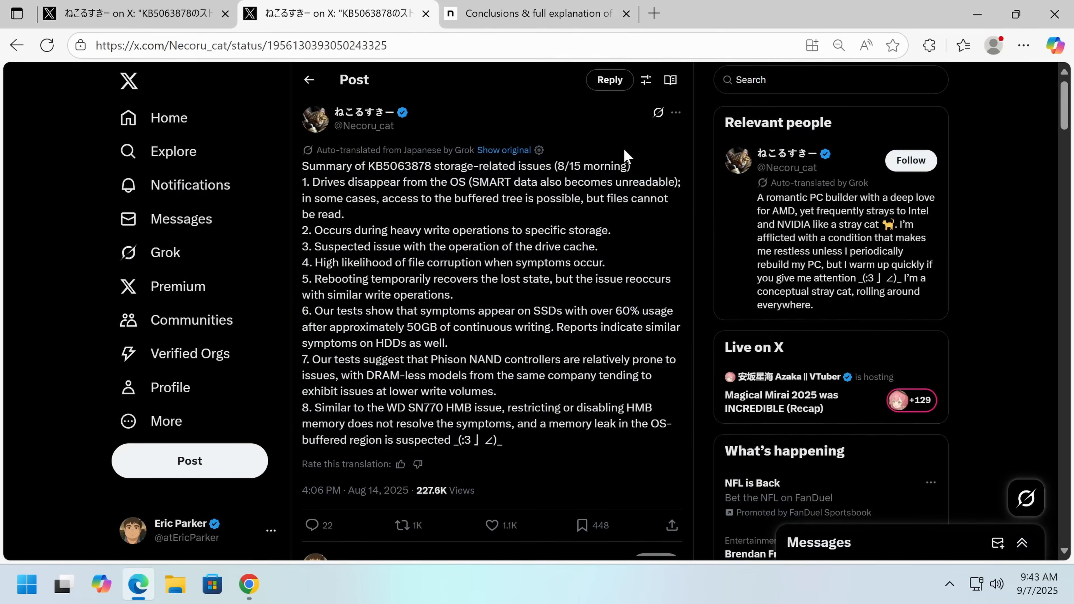
click(538, 13)
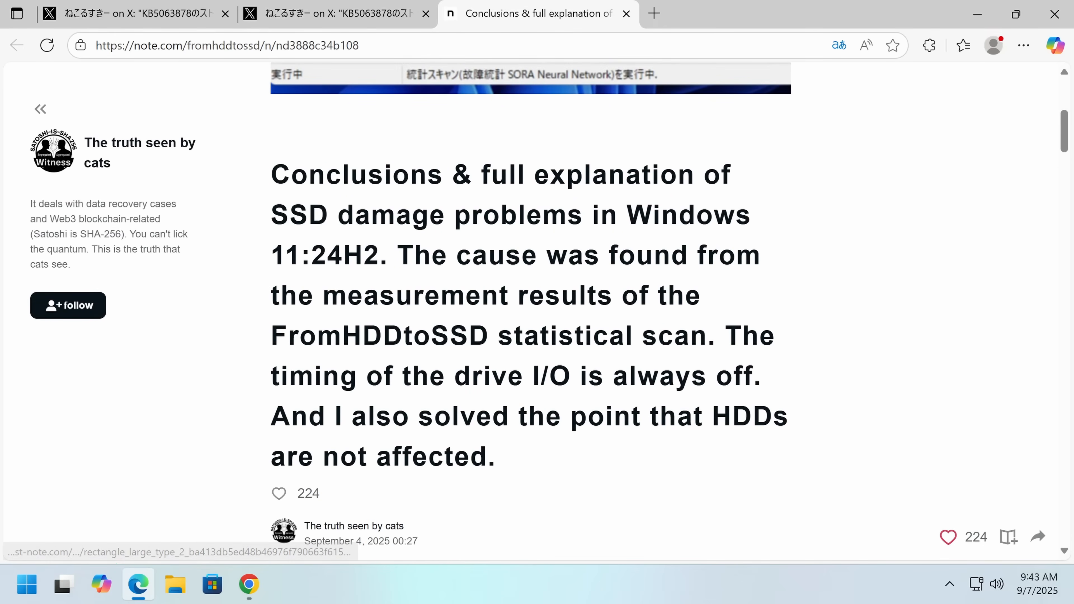
scroll(up, 3)
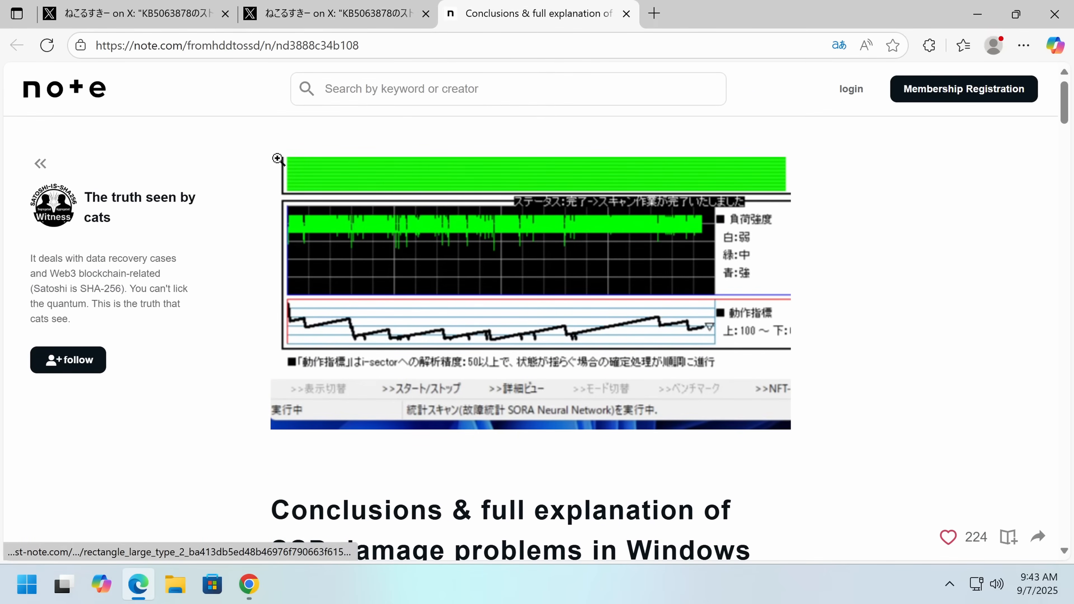
scroll(down, 3)
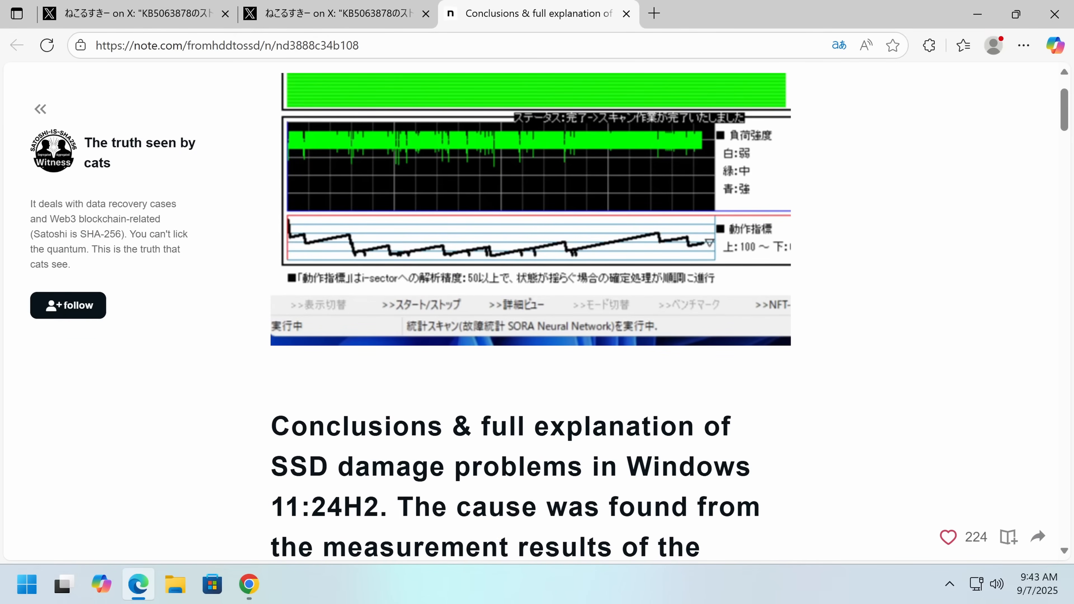
scroll(down, 3)
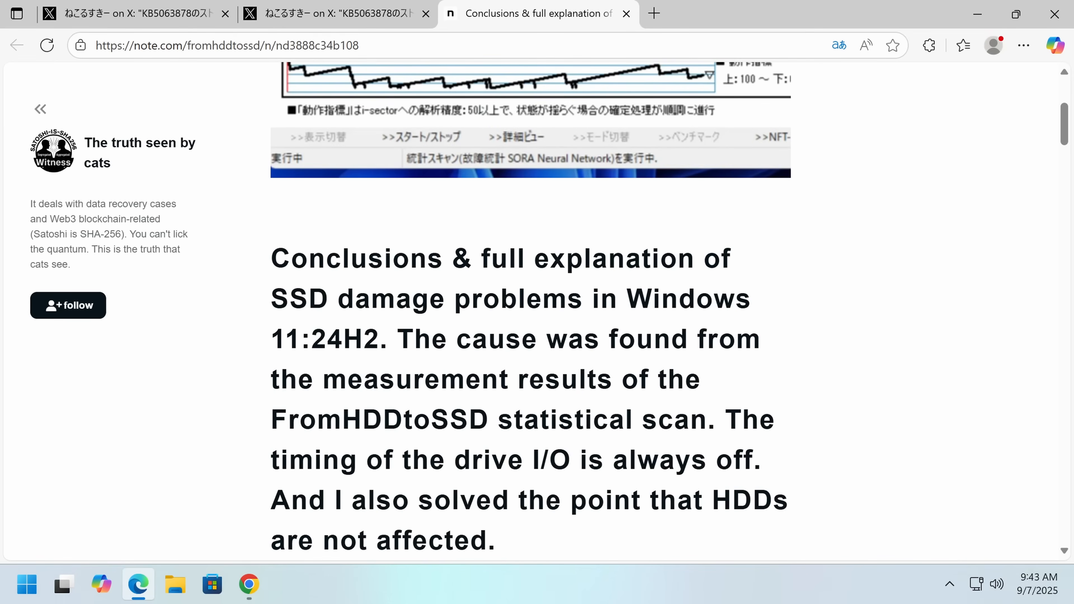
Read down to the bold paragraph on SSD transfer speeds and Windows 11 disk I/O timing.
scroll(down, 3)
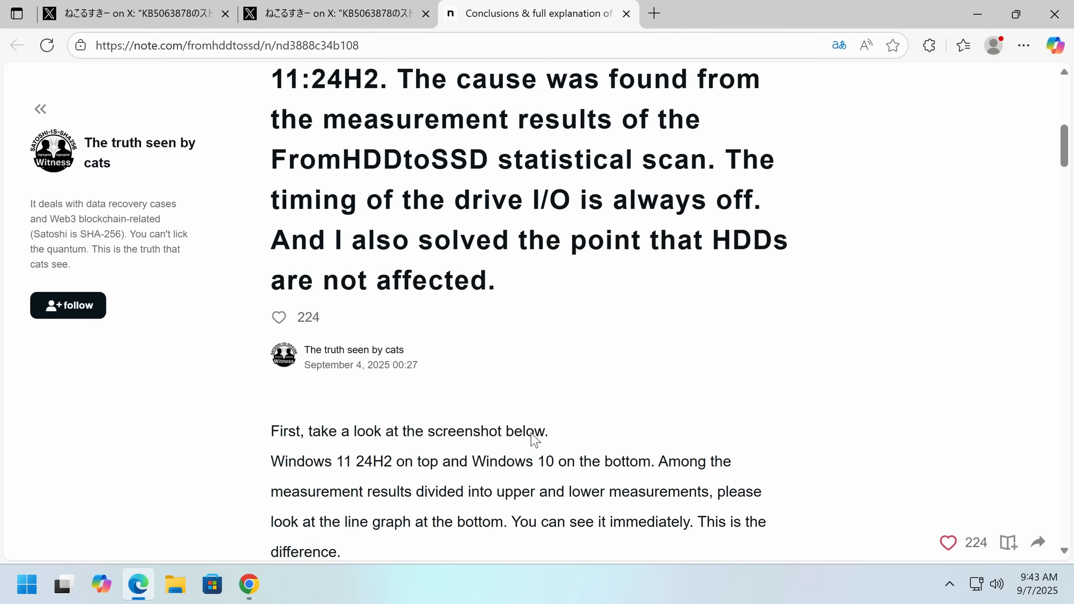
scroll(down, 3)
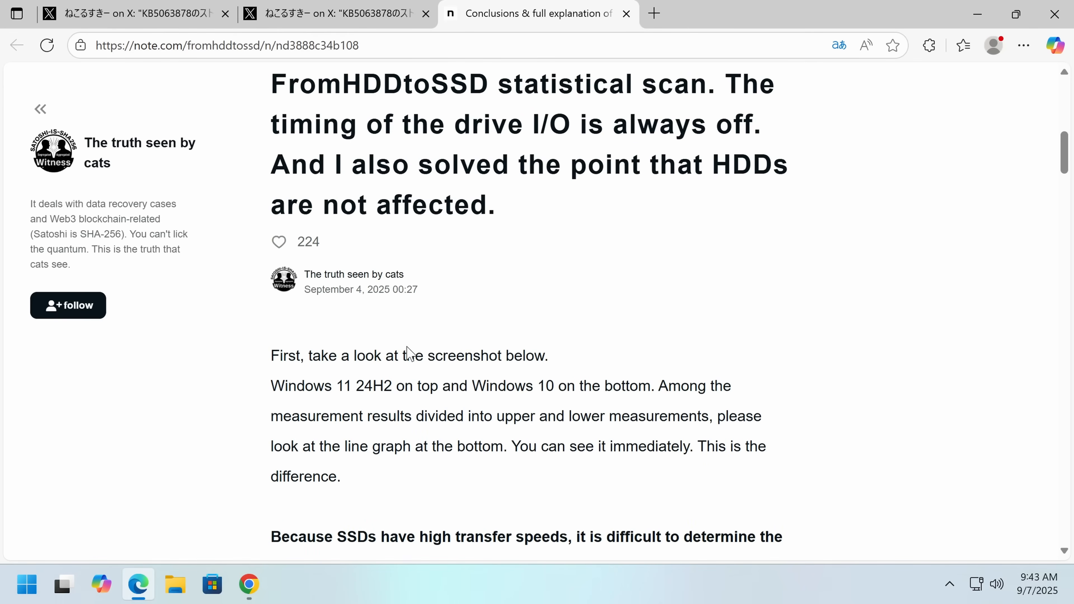
mouse_move(409, 354)
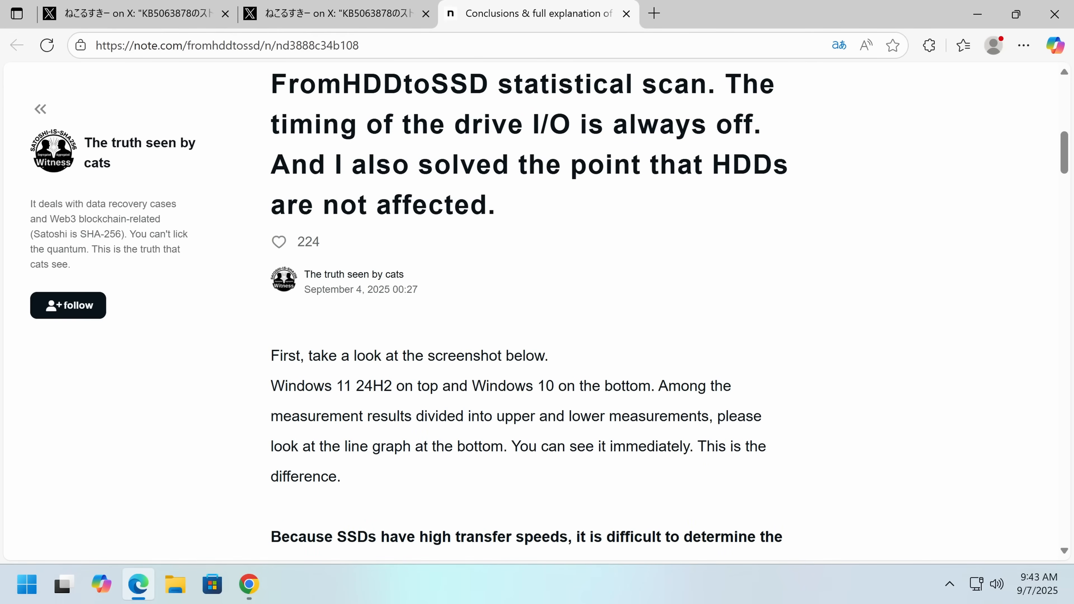
scroll(down, 3)
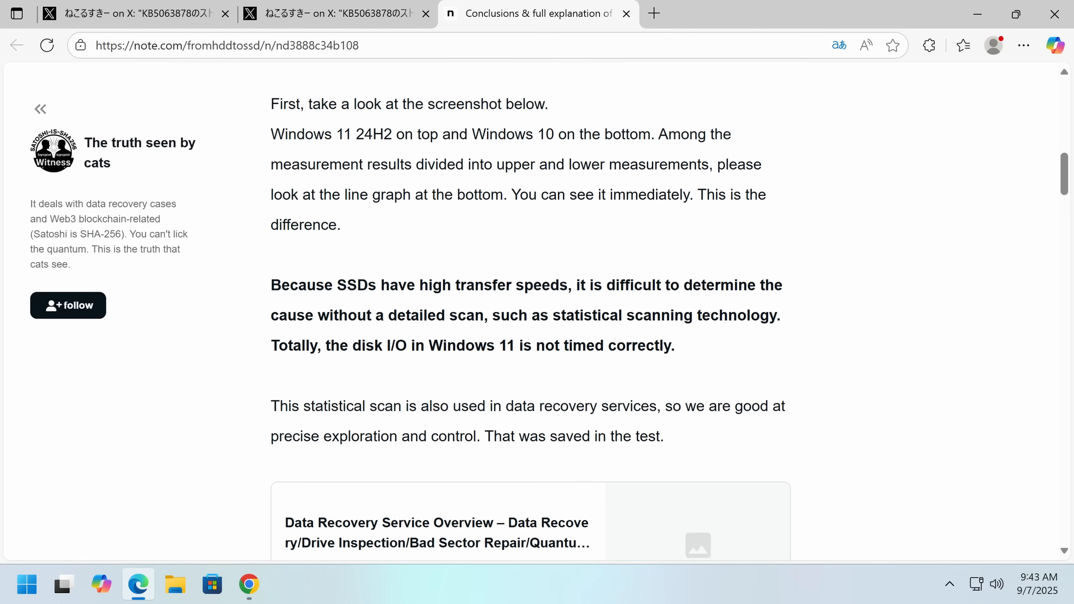
scroll(down, 3)
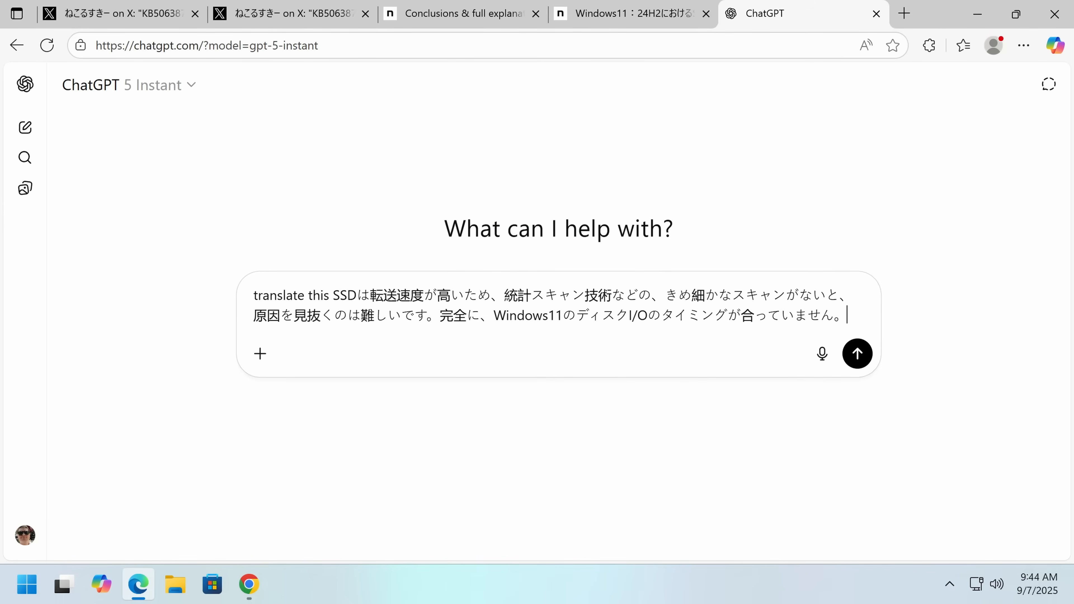
Send the ChatGPT translation request for the Japanese paragraph and return to the English note.com article.
click(856, 354)
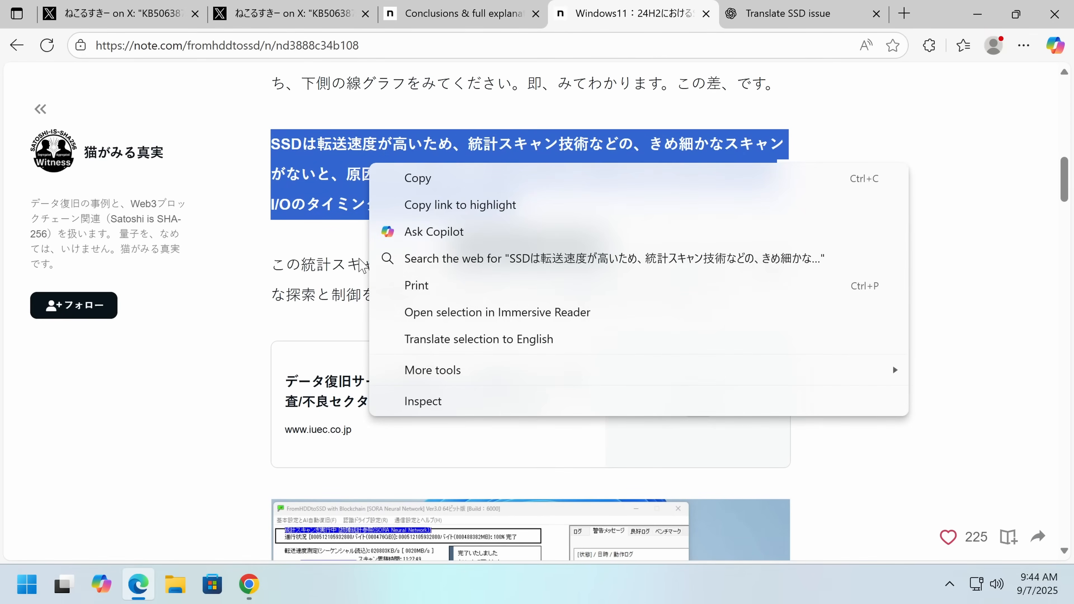
click(479, 339)
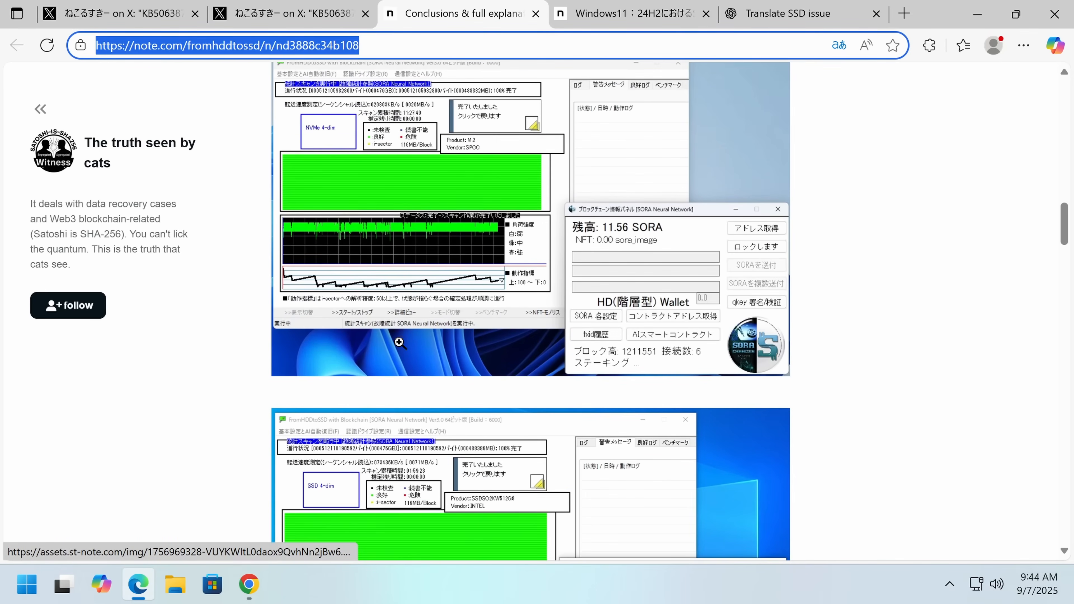
Read past the FromHDDtoSSD scan screenshots to the thermal damage conclusion and the linked Part 2 article card.
scroll(down, 3)
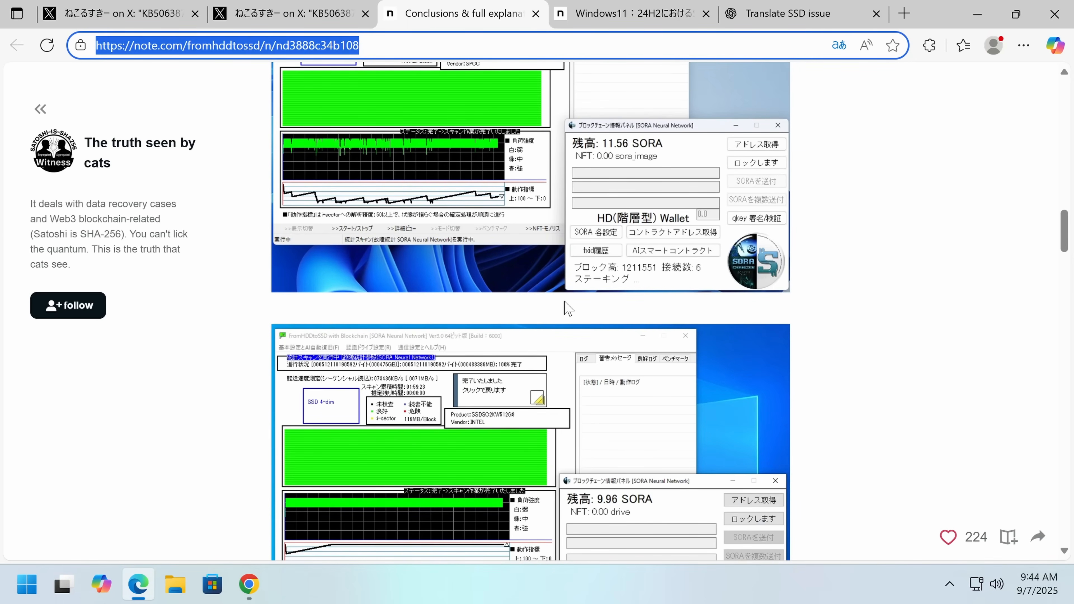
scroll(down, 3)
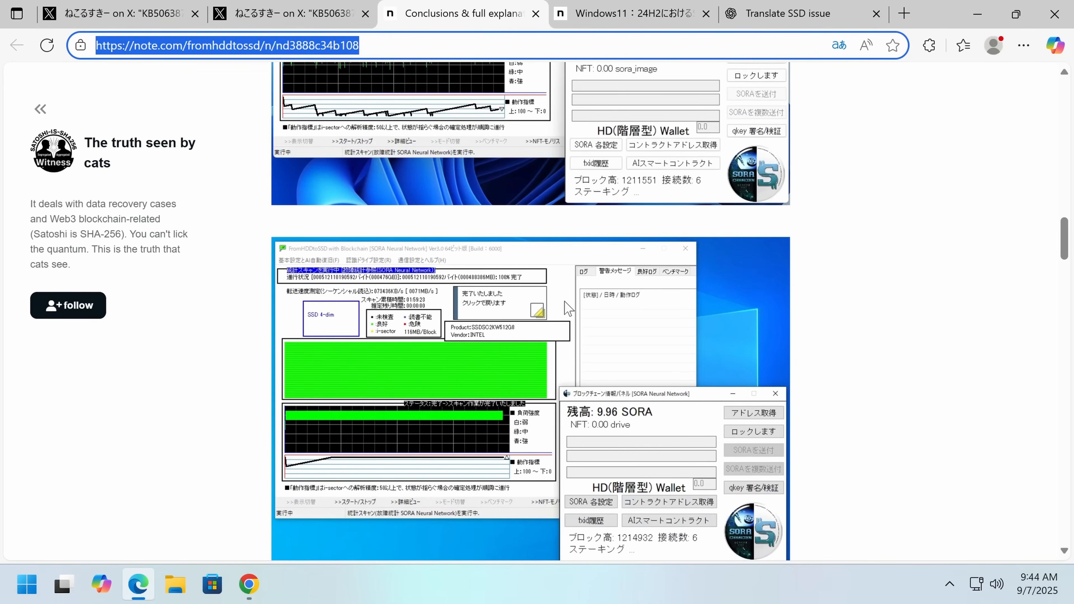
scroll(down, 3)
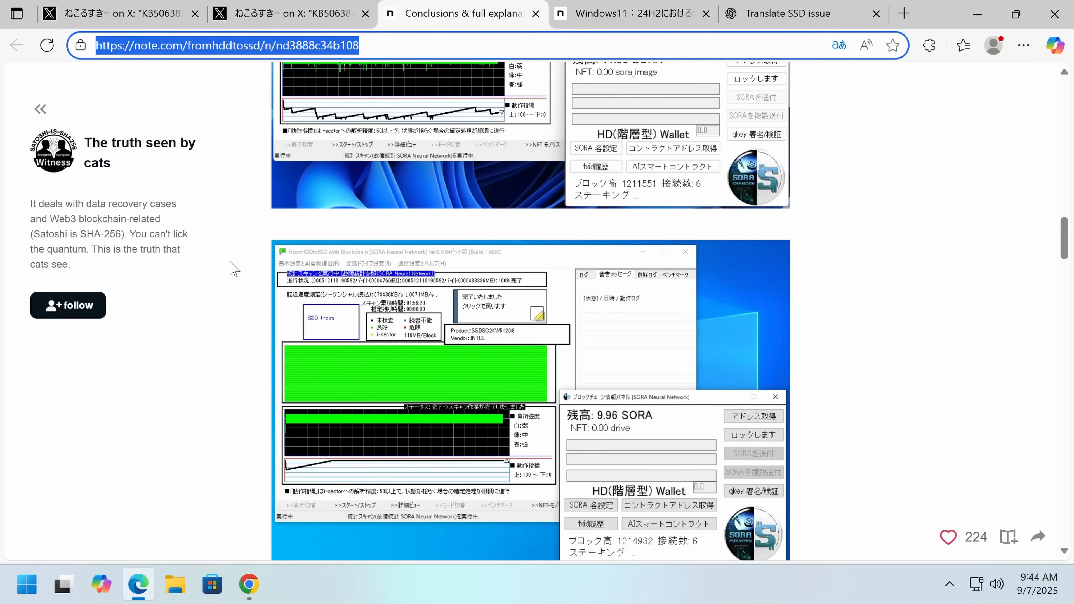
mouse_move(550, 300)
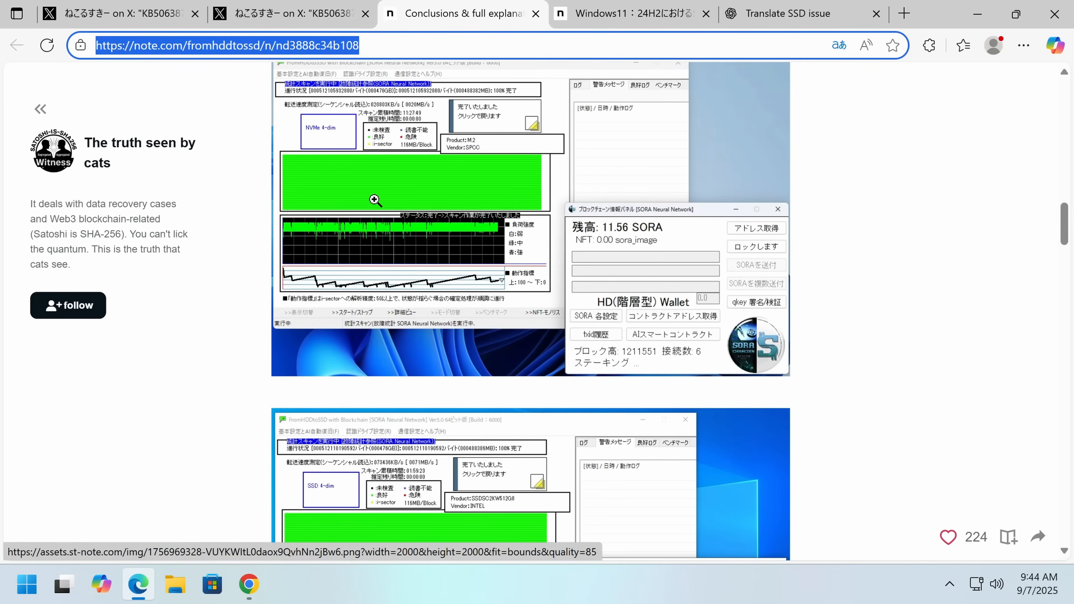
scroll(down, 3)
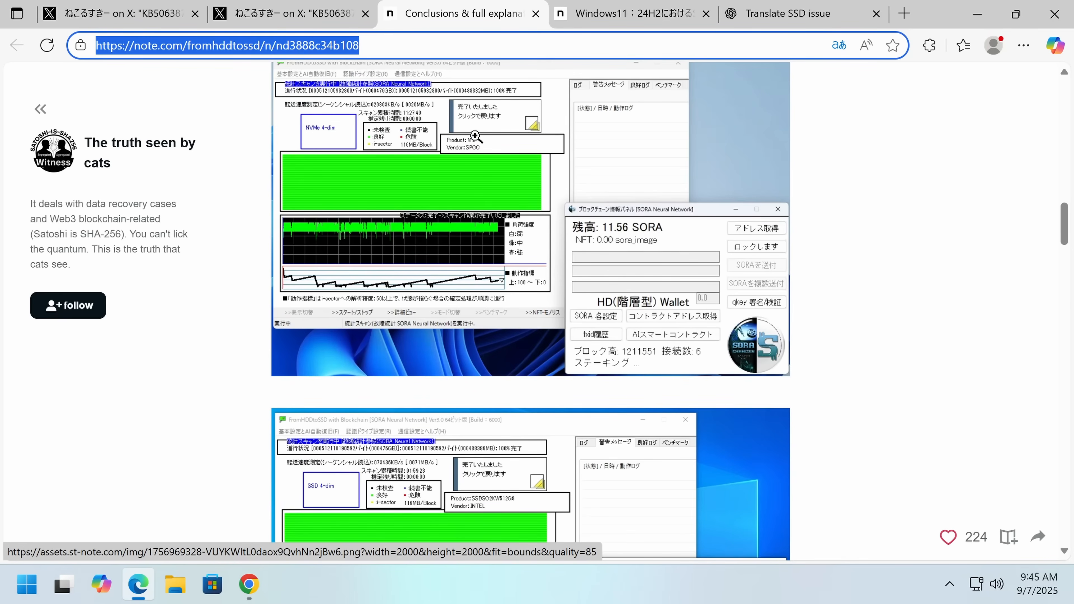
mouse_move(477, 152)
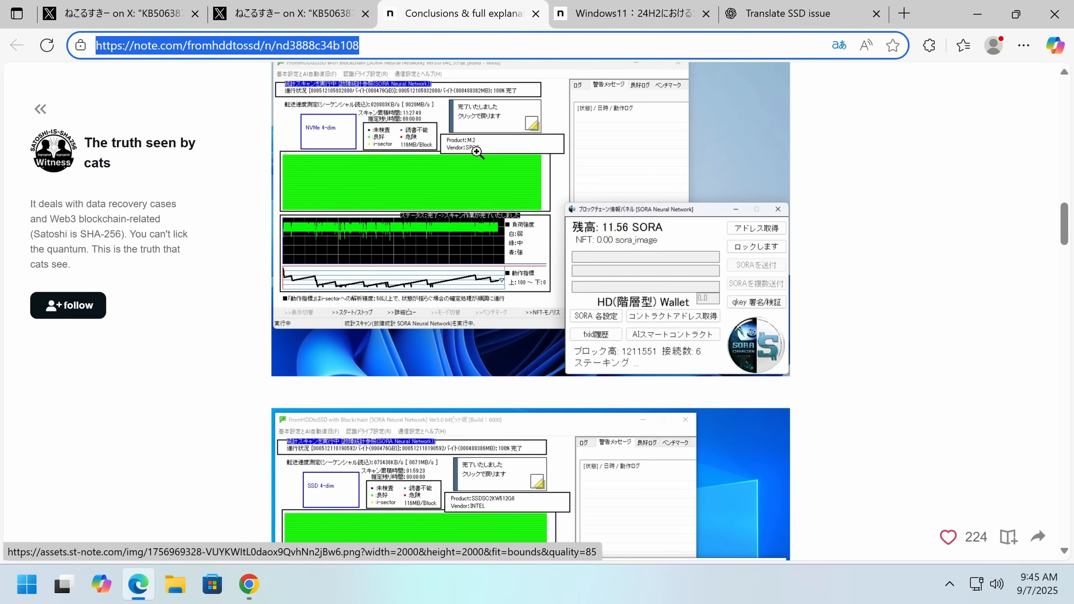
scroll(down, 3)
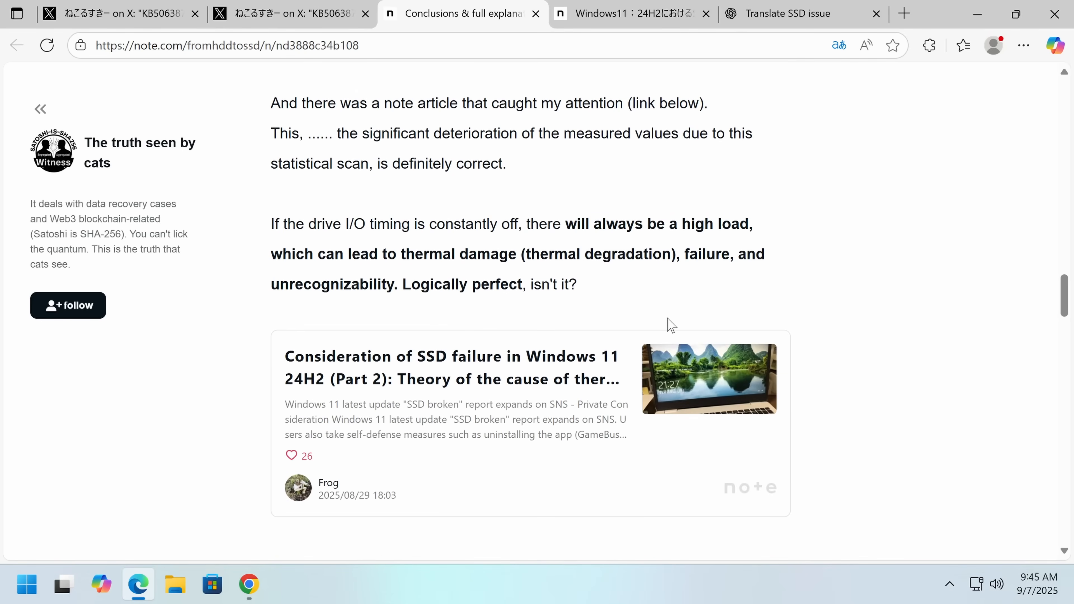
scroll(down, 3)
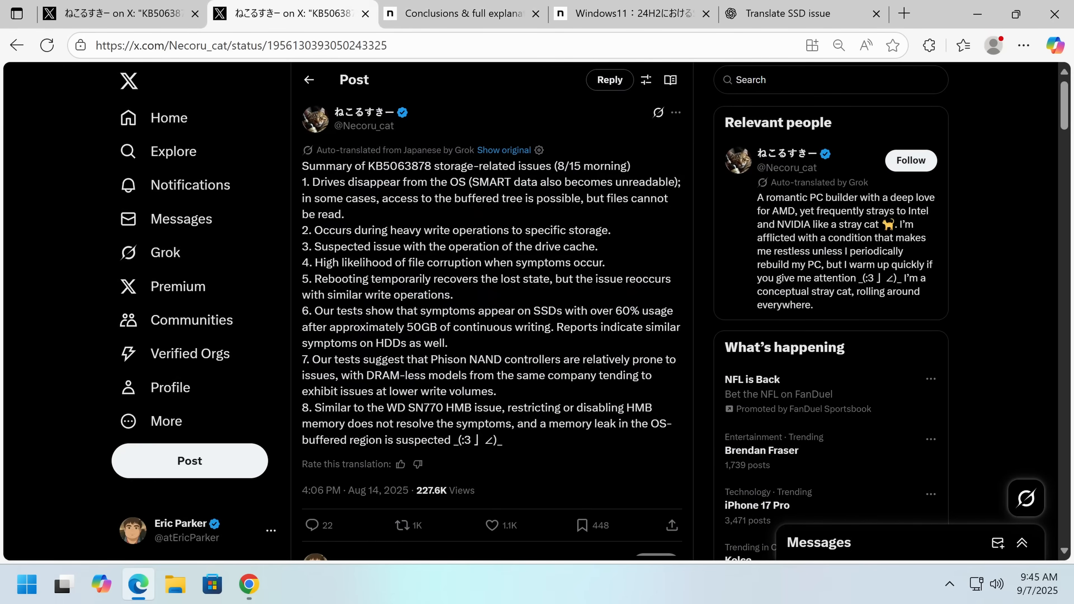
Open the X post author's profile and browse their recent posts.
click(364, 112)
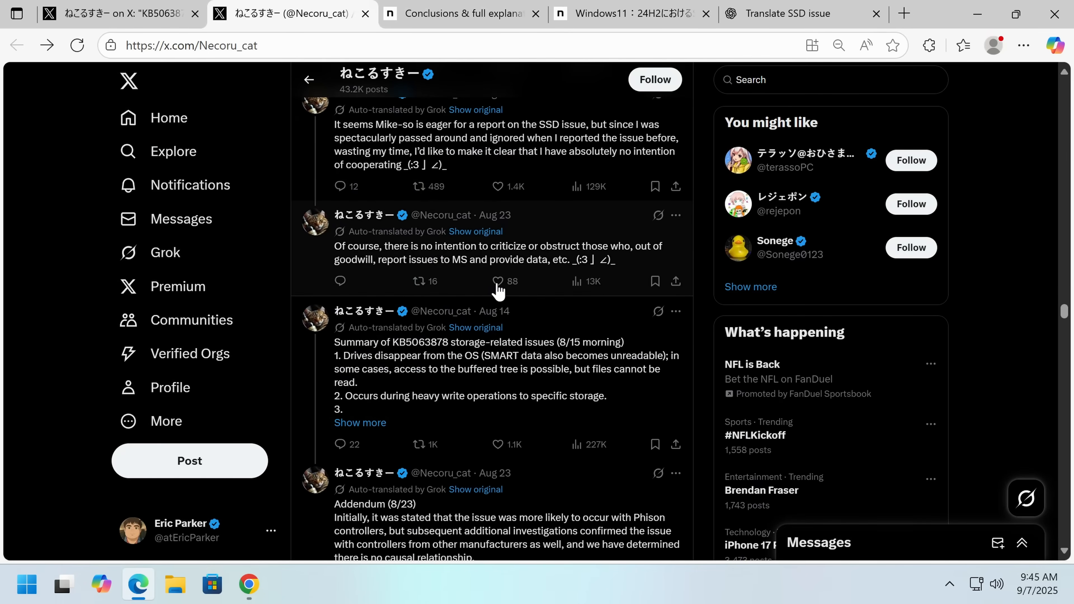
scroll(up, 3)
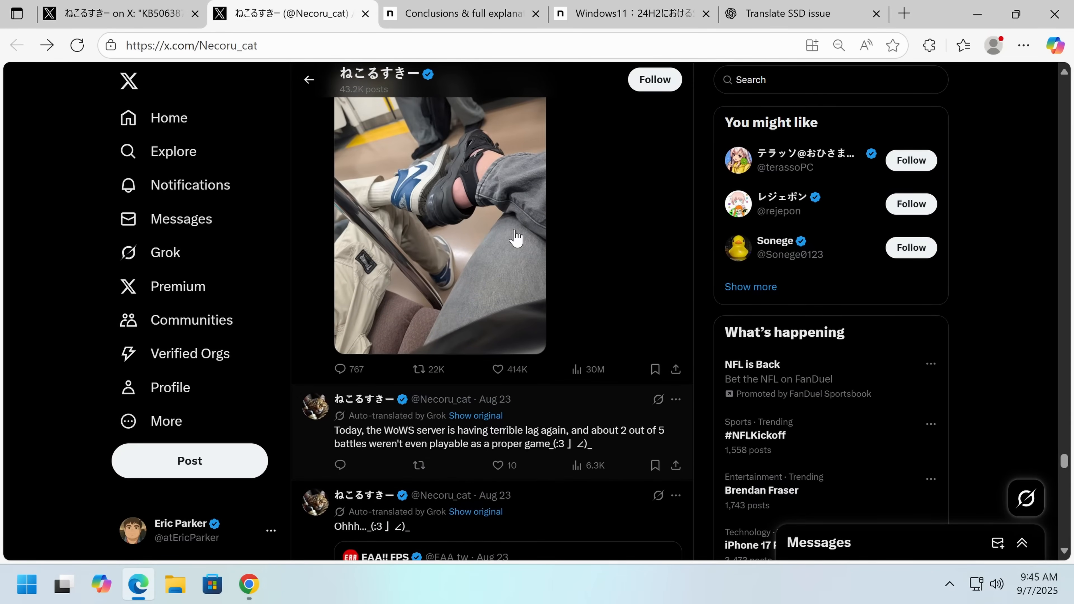
scroll(down, 3)
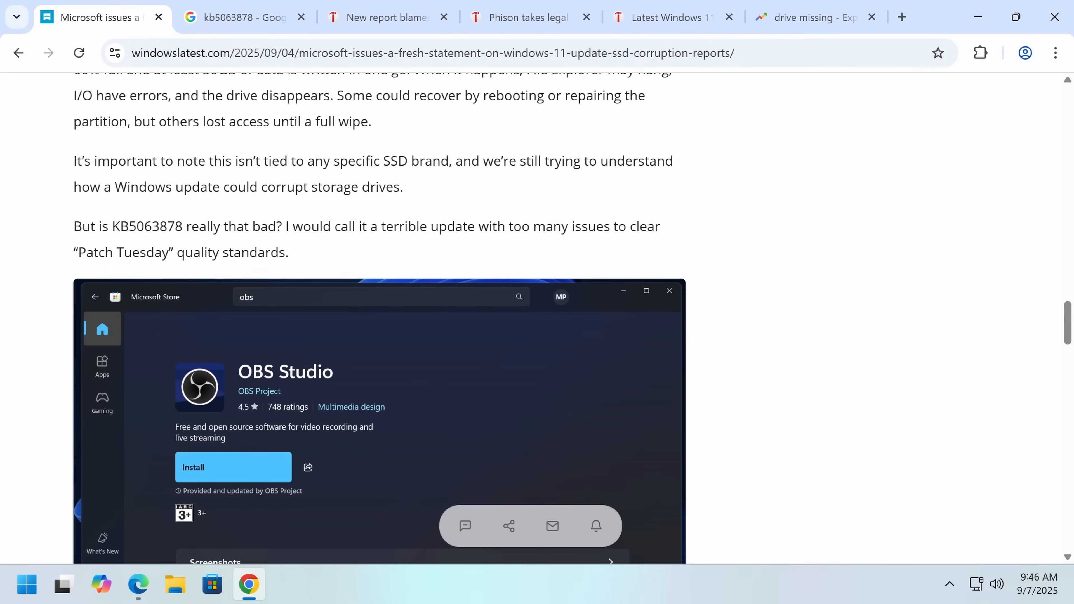
Read past the OBS and .msi installer issues to the statement that the SSD issue couldn't be reproduced.
scroll(down, 3)
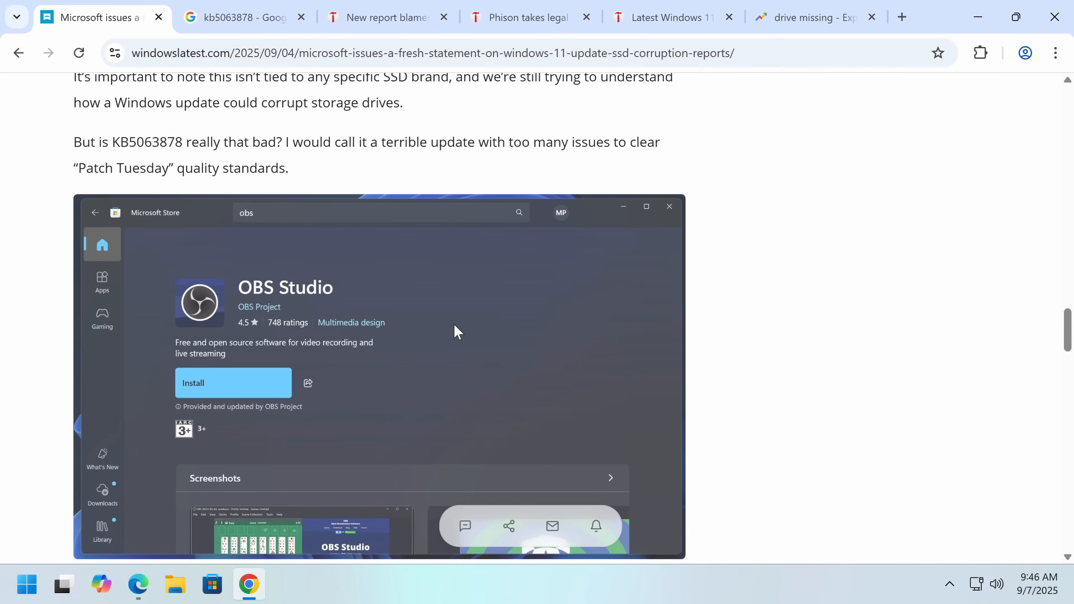
scroll(down, 3)
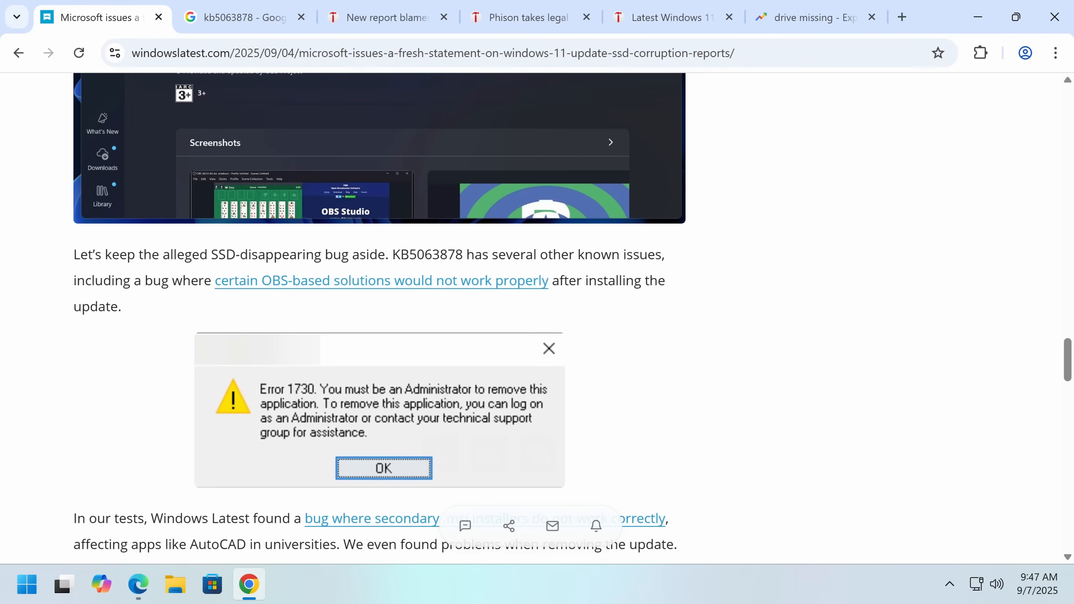
mouse_move(303, 275)
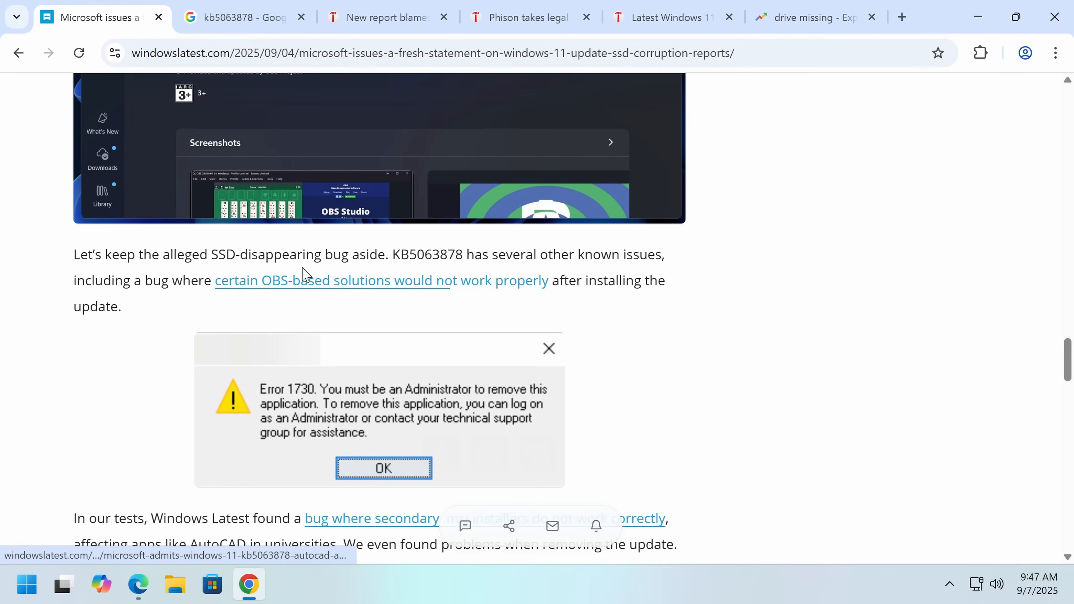
mouse_move(333, 280)
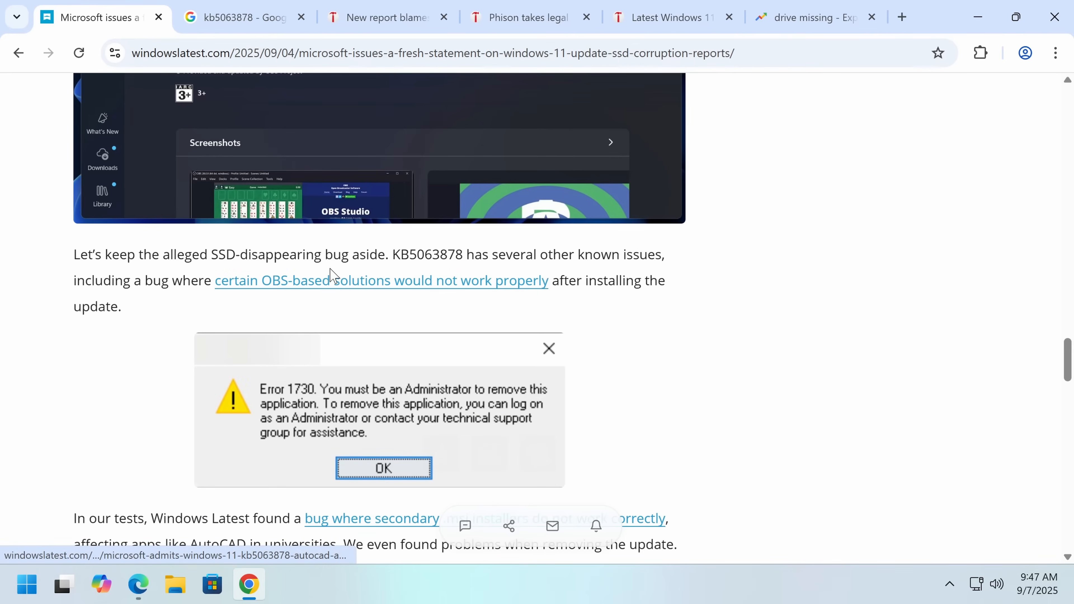
scroll(down, 3)
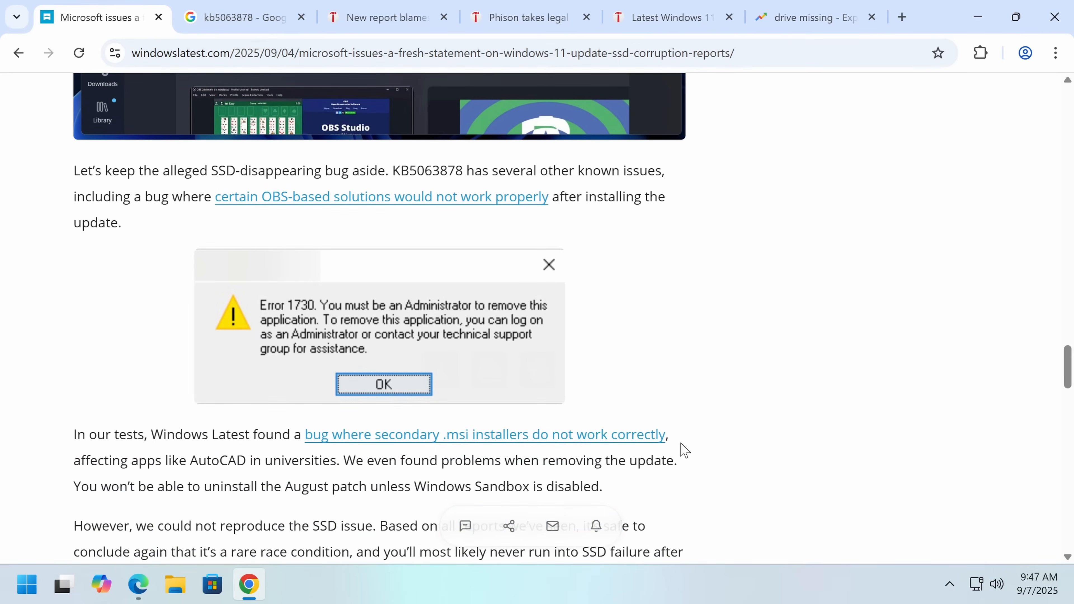
mouse_move(481, 457)
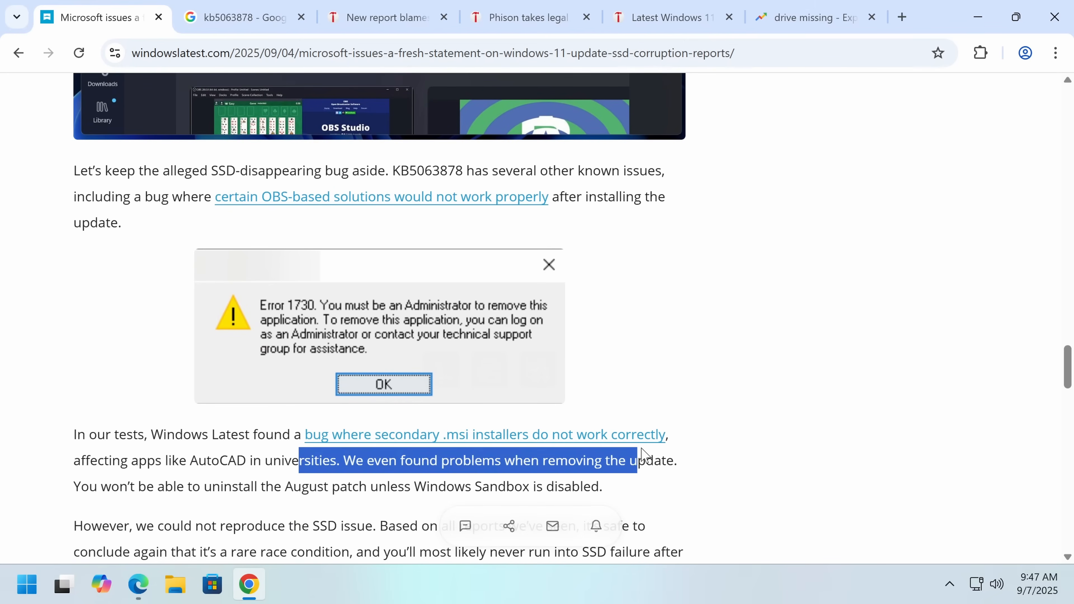
scroll(up, 3)
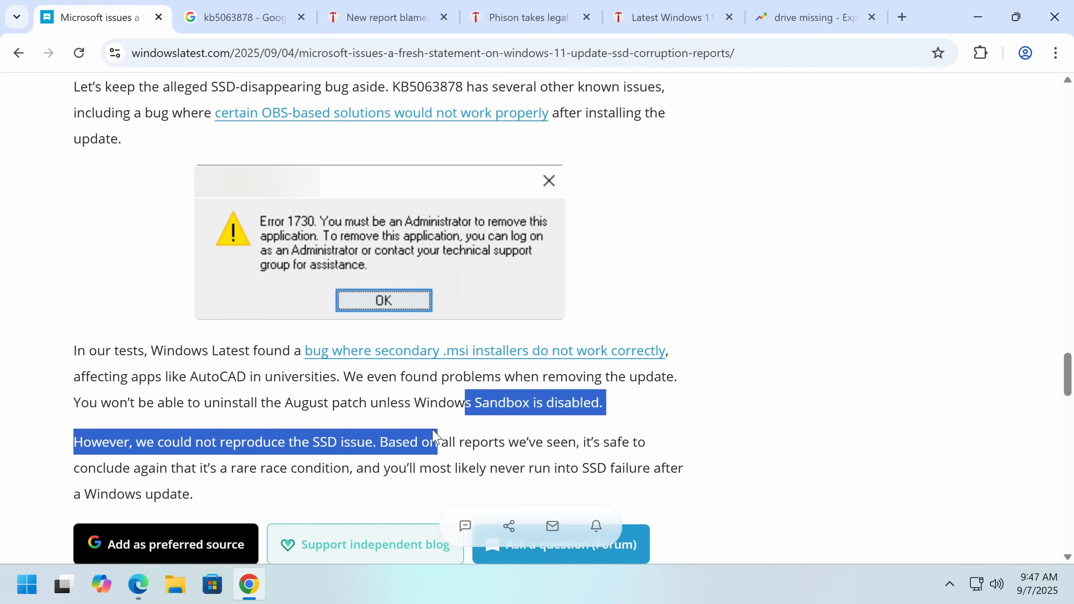
scroll(down, 3)
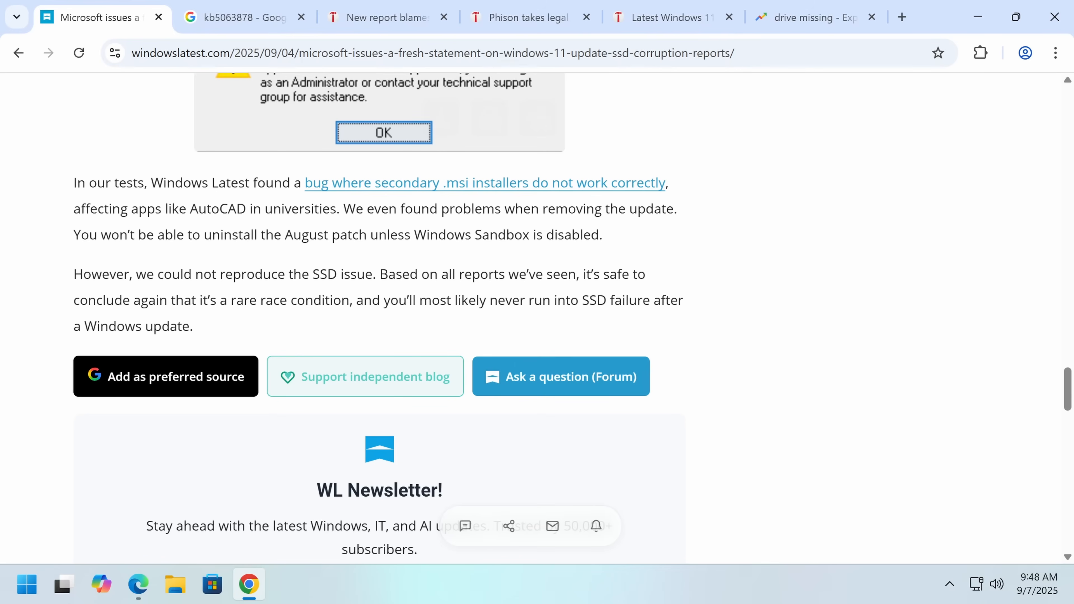
Scroll back to the paragraphs on SSDs showing as RAW when over 60% full with 50GB writes.
scroll(up, 3)
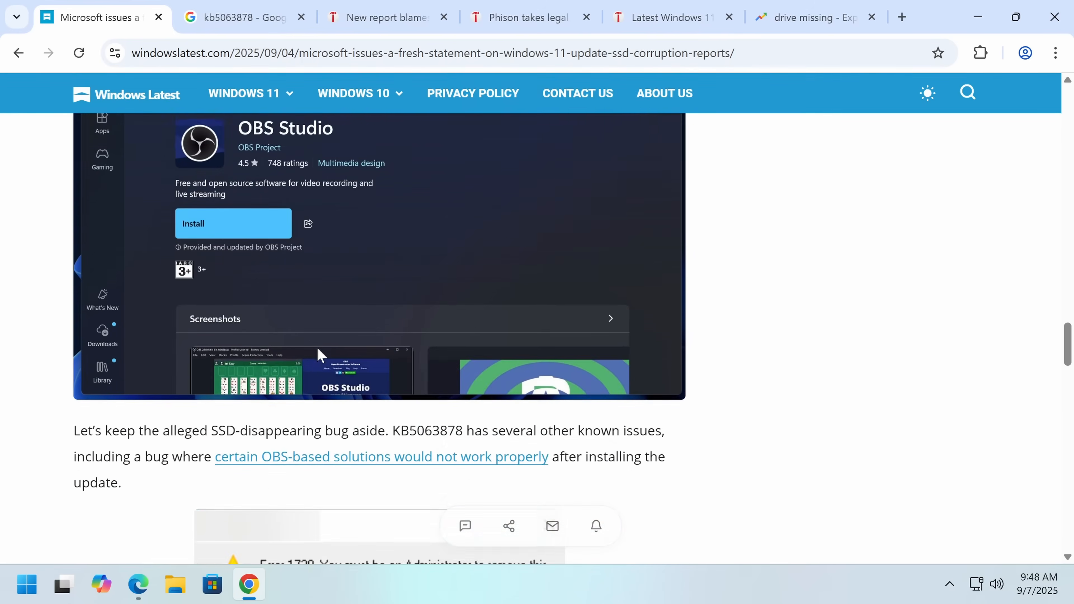
scroll(up, 3)
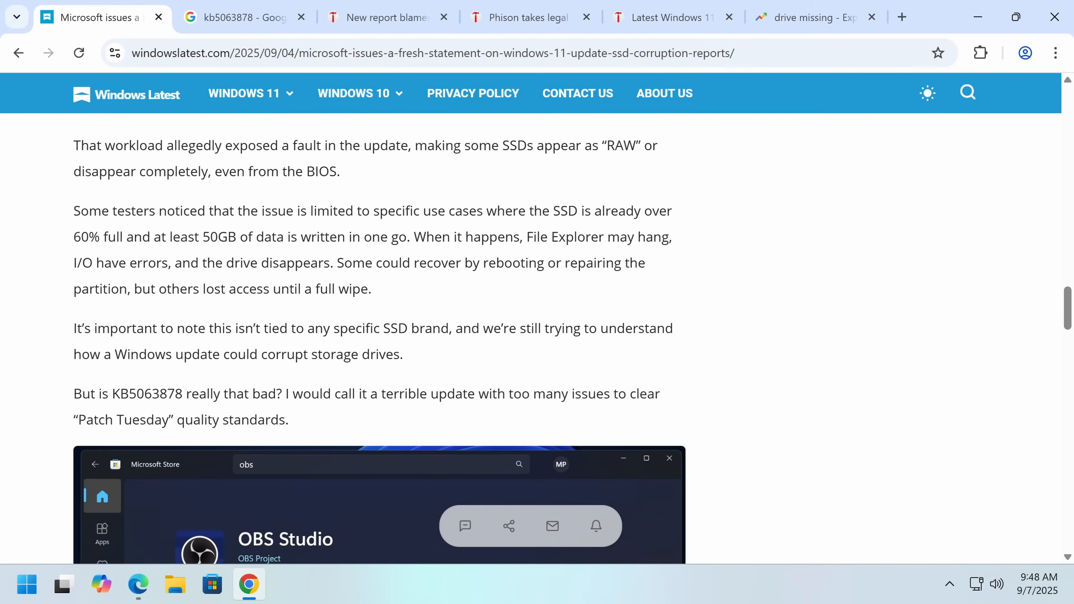
mouse_move(325, 309)
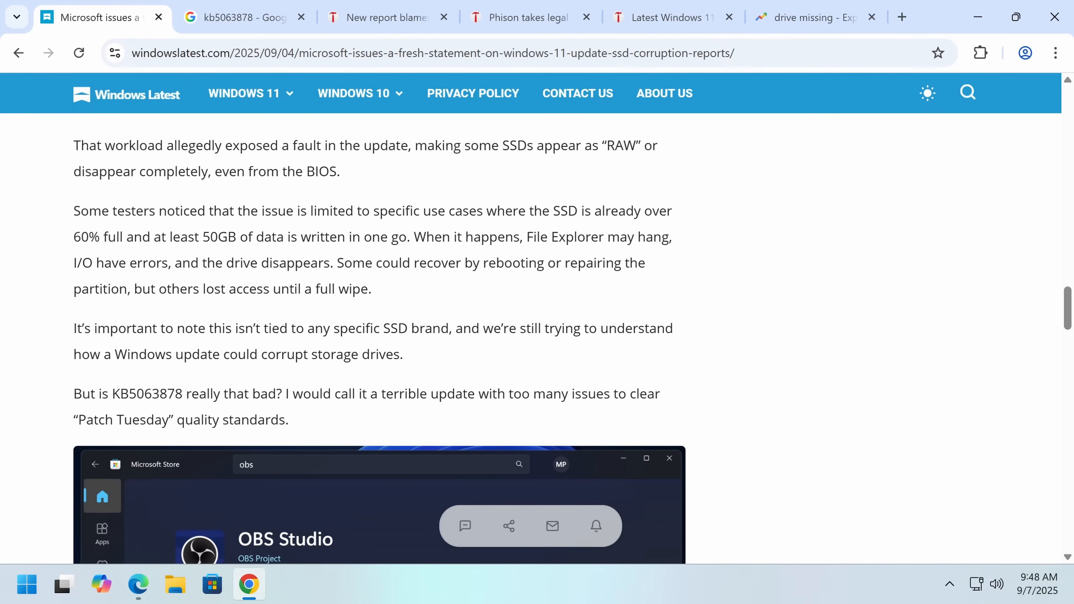
mouse_move(98, 256)
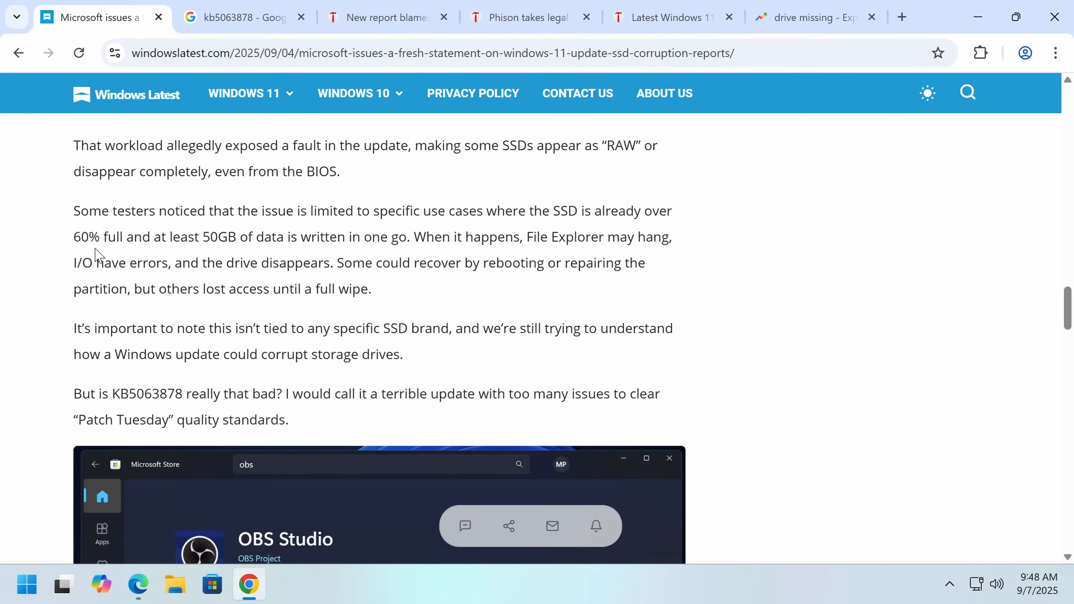
mouse_move(346, 448)
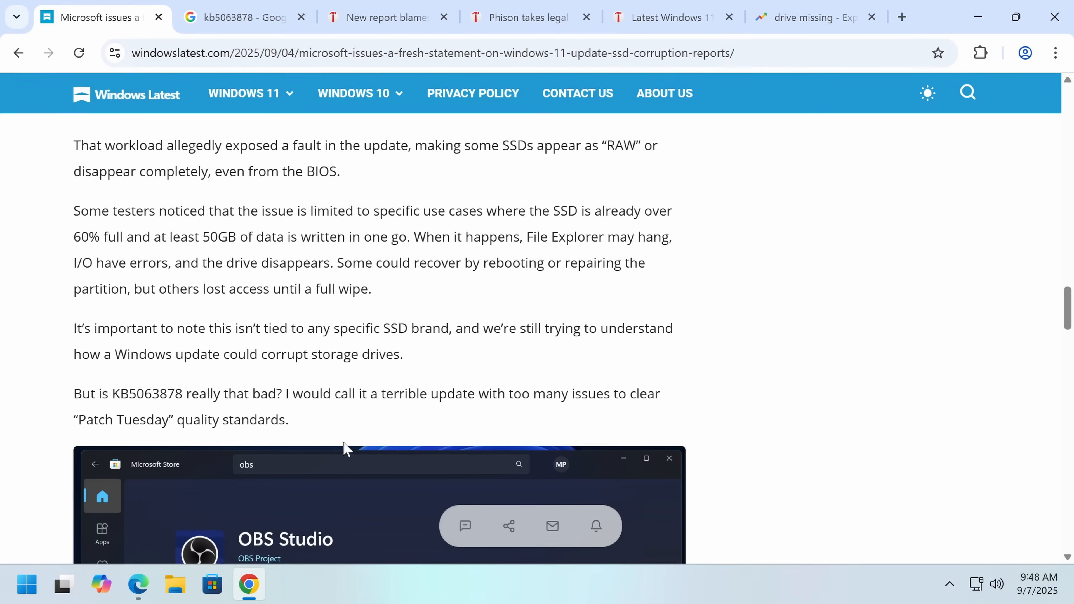
mouse_move(439, 500)
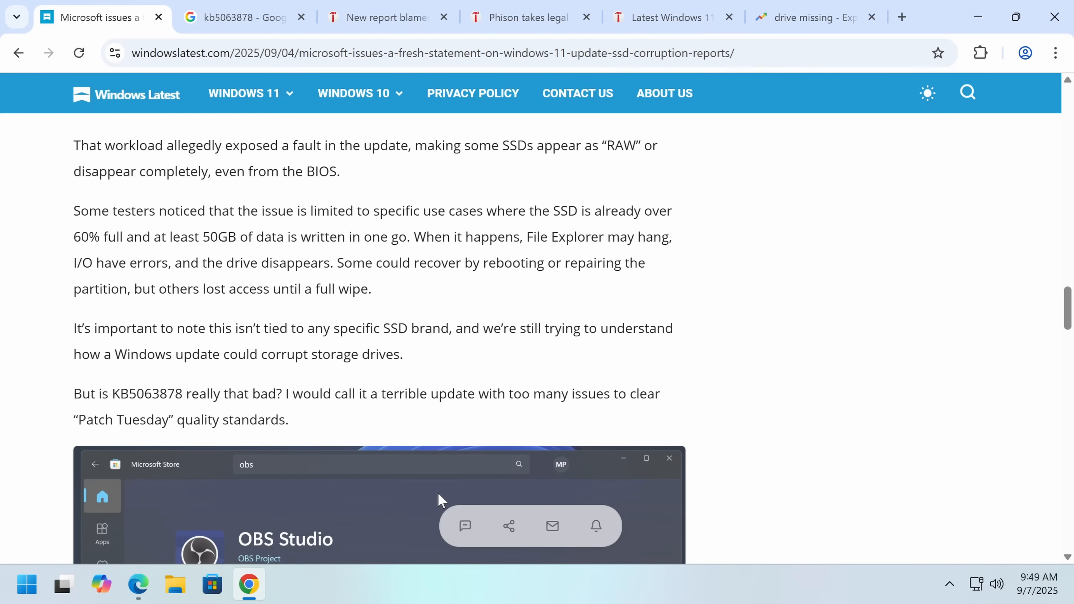
scroll(down, 3)
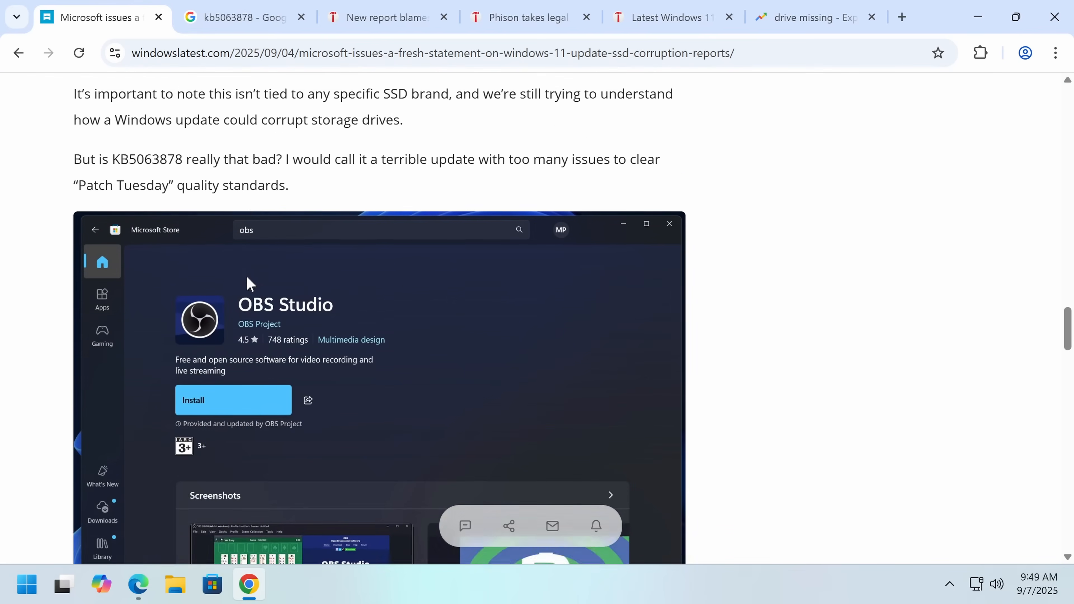
scroll(up, 3)
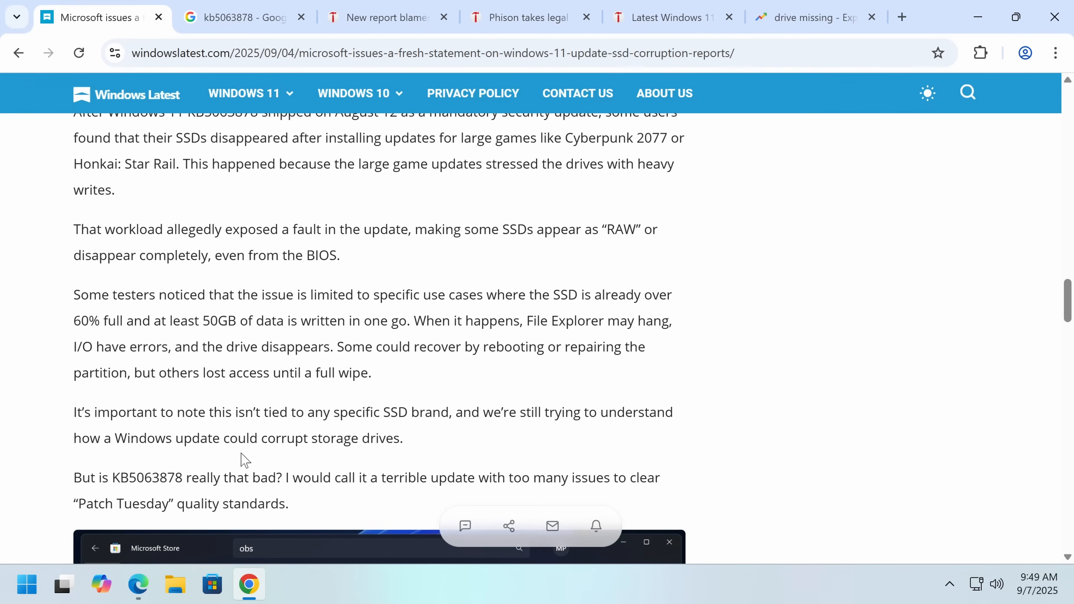
mouse_move(234, 467)
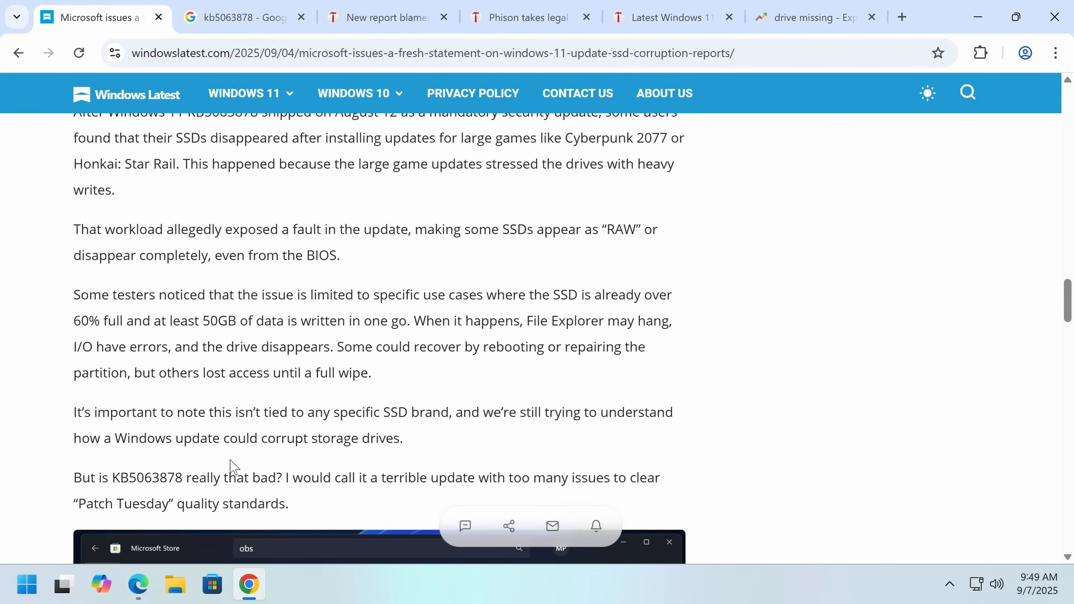
mouse_move(529, 18)
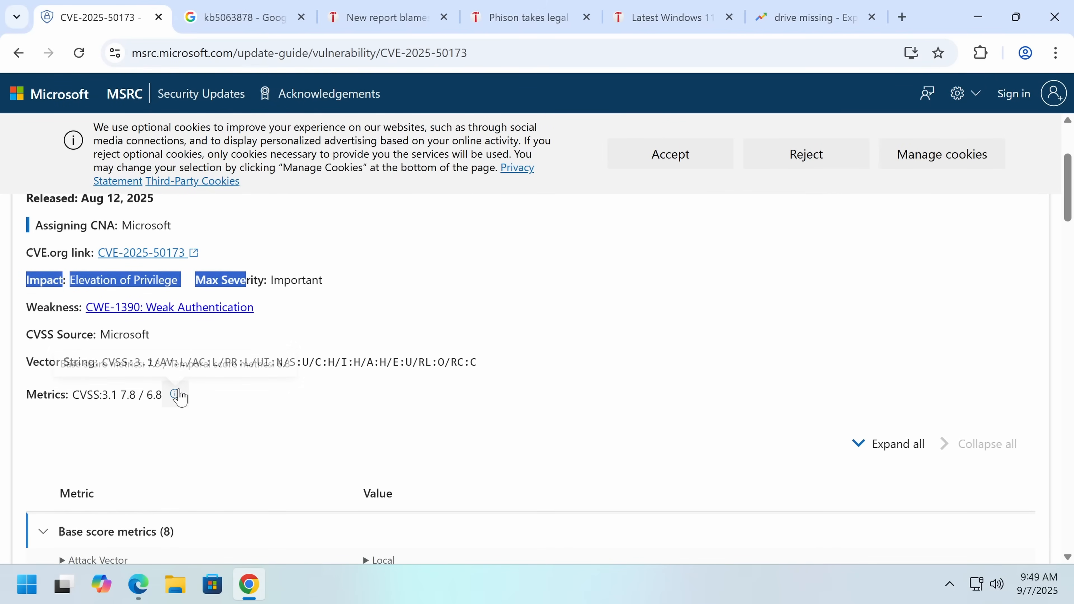
Review the MSRC CVE-2025-50173 CVSS 7.8 metrics, then return to the Google results.
scroll(down, 3)
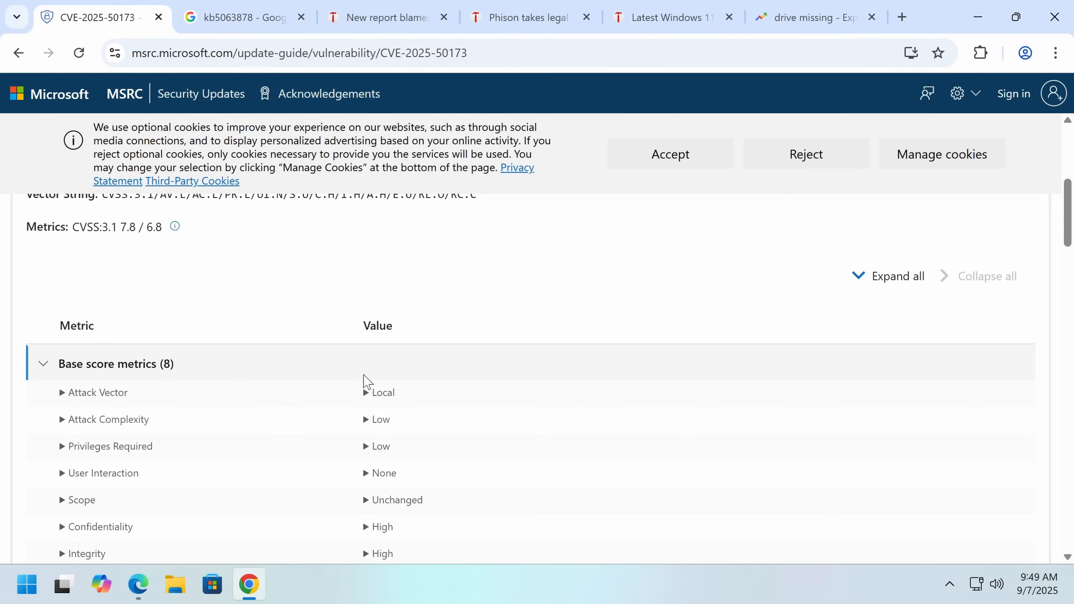
mouse_move(378, 404)
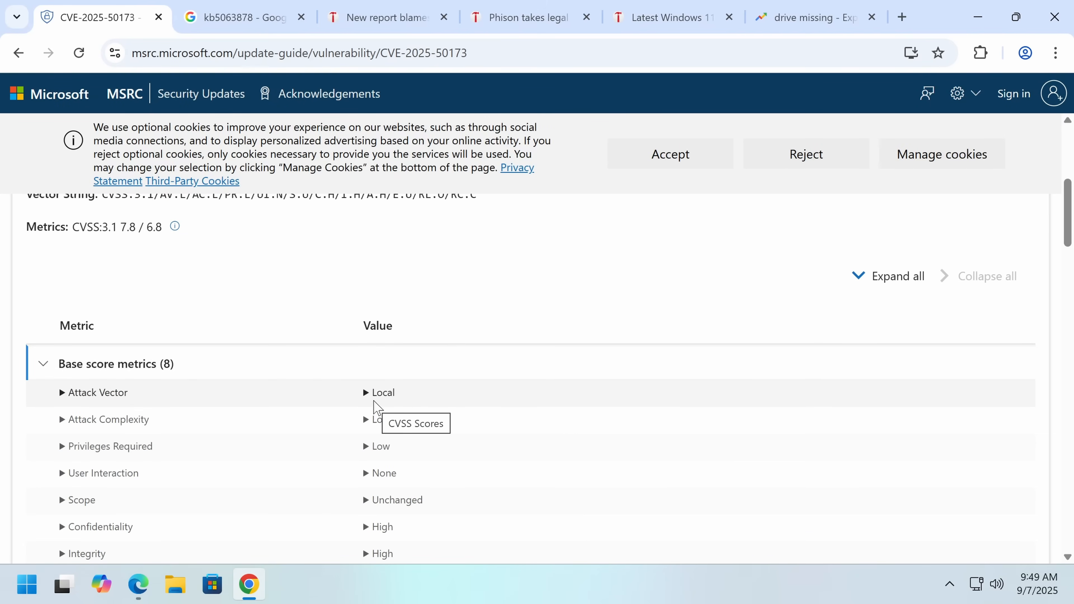
scroll(up, 3)
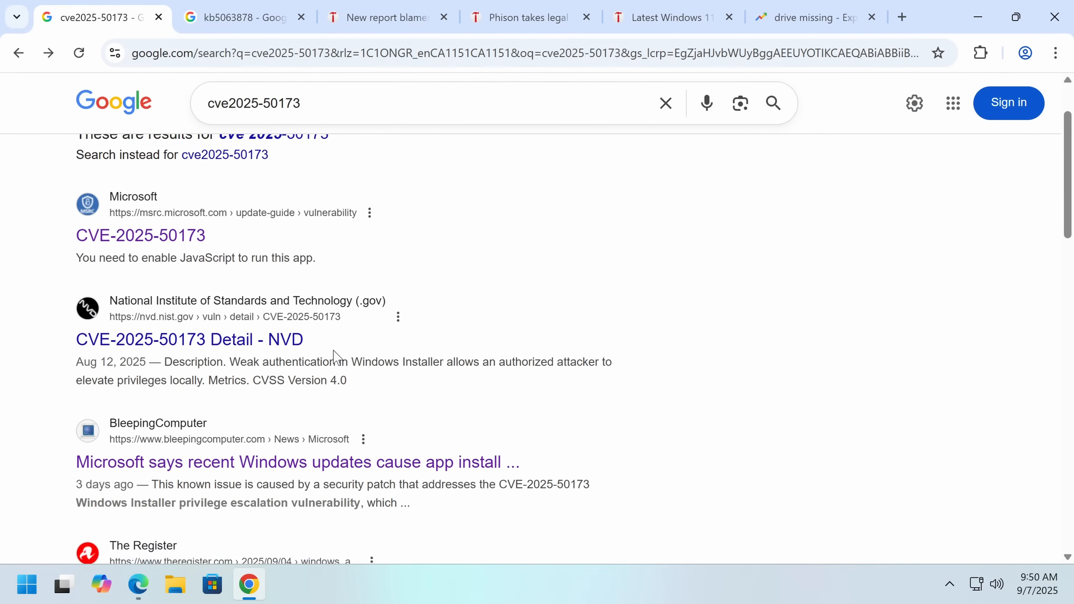
scroll(down, 3)
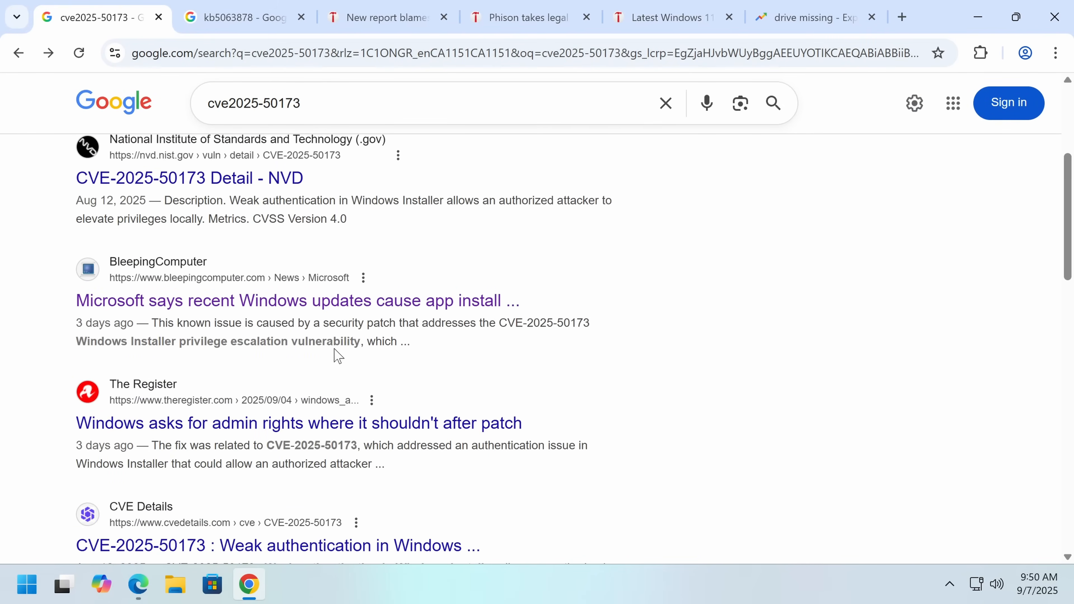
scroll(up, 3)
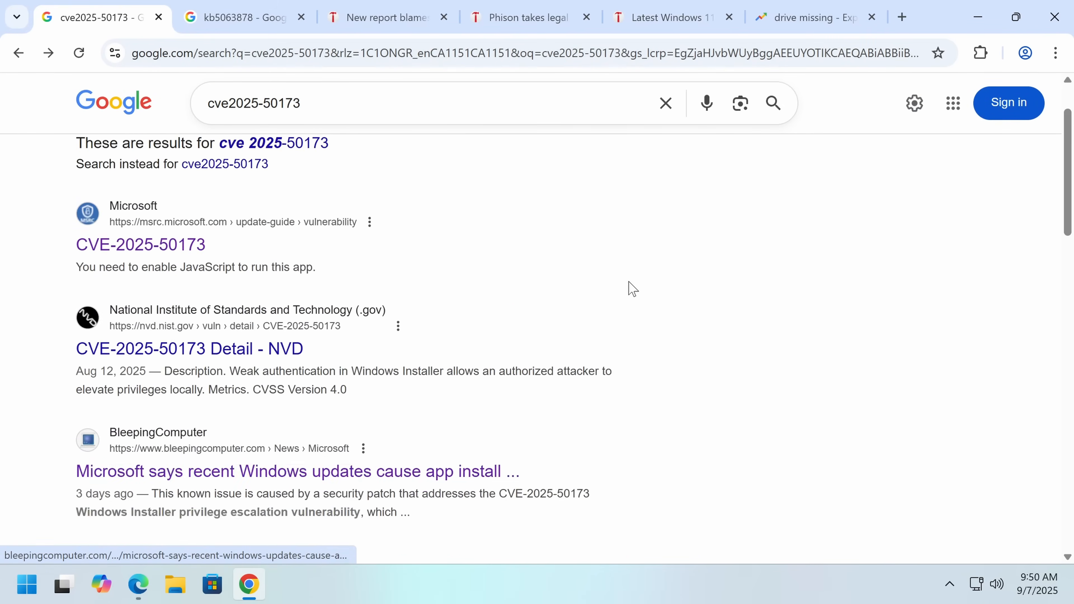
scroll(up, 3)
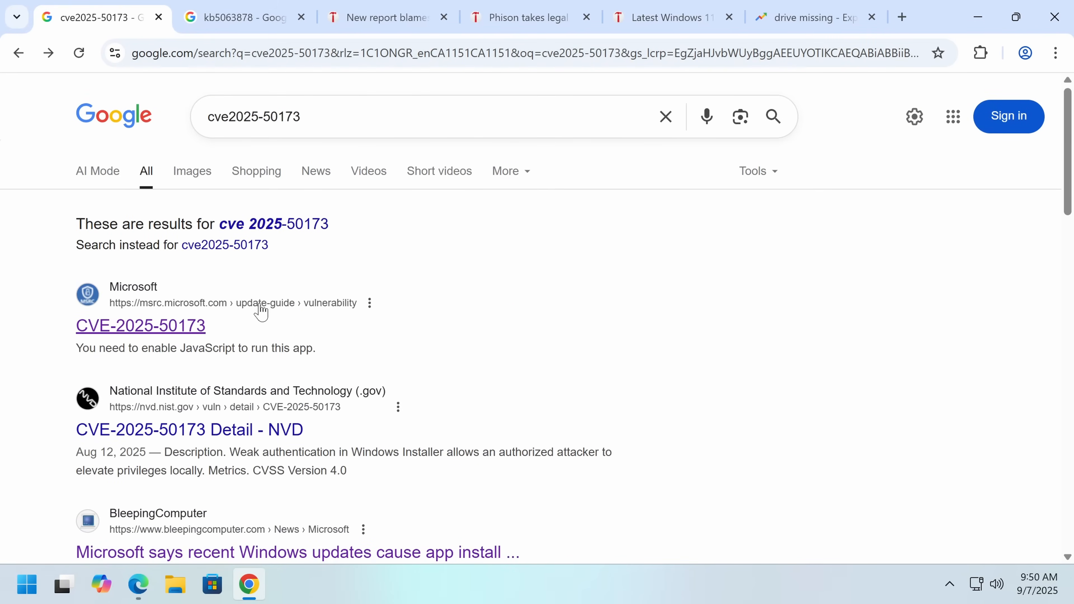
mouse_move(141, 325)
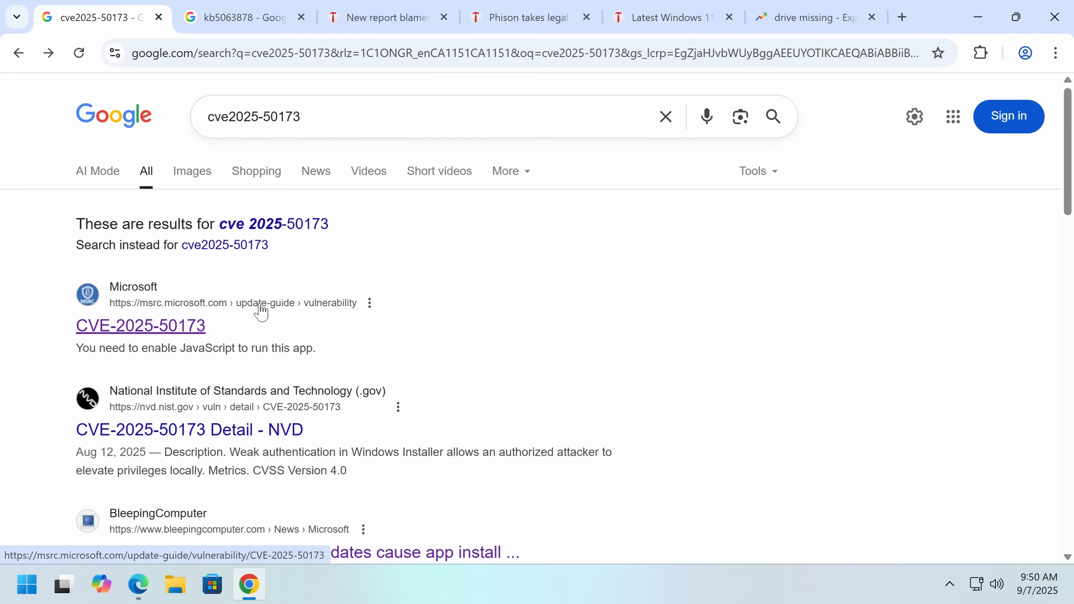
mouse_move(643, 256)
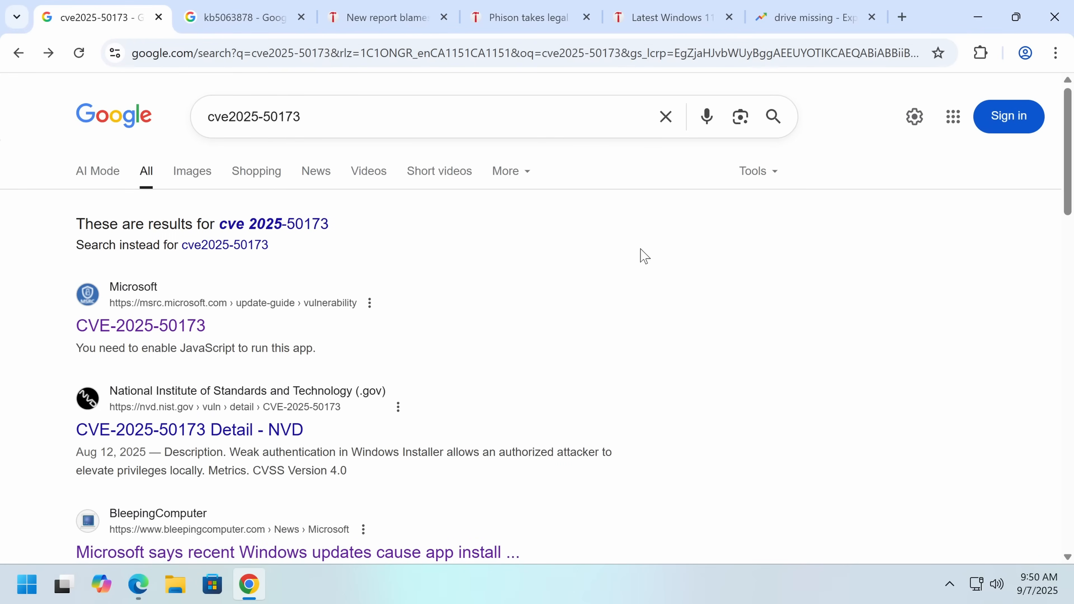
mouse_move(454, 320)
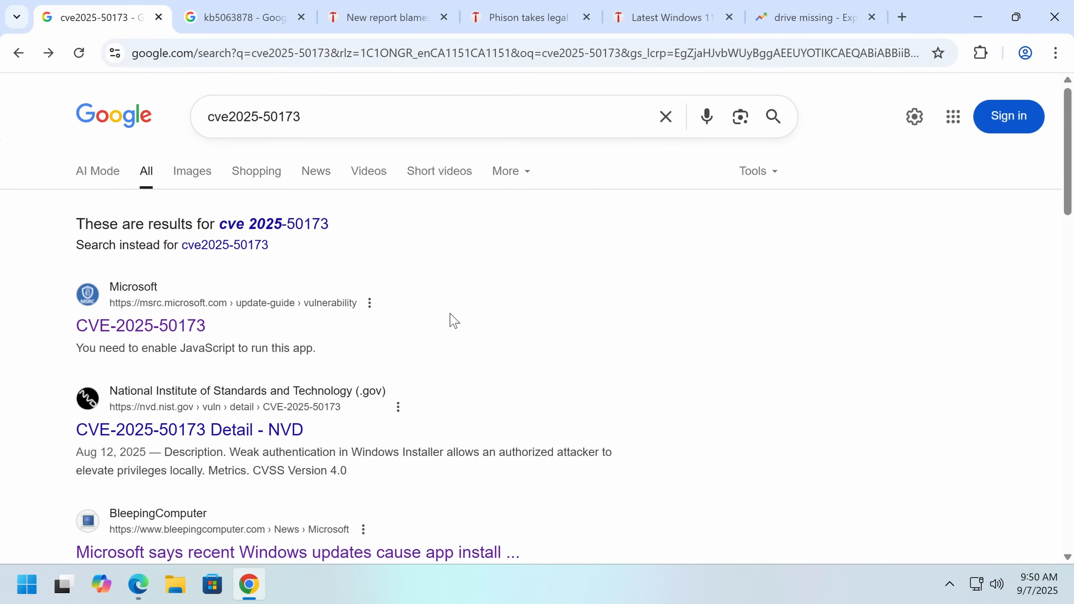
mouse_move(413, 357)
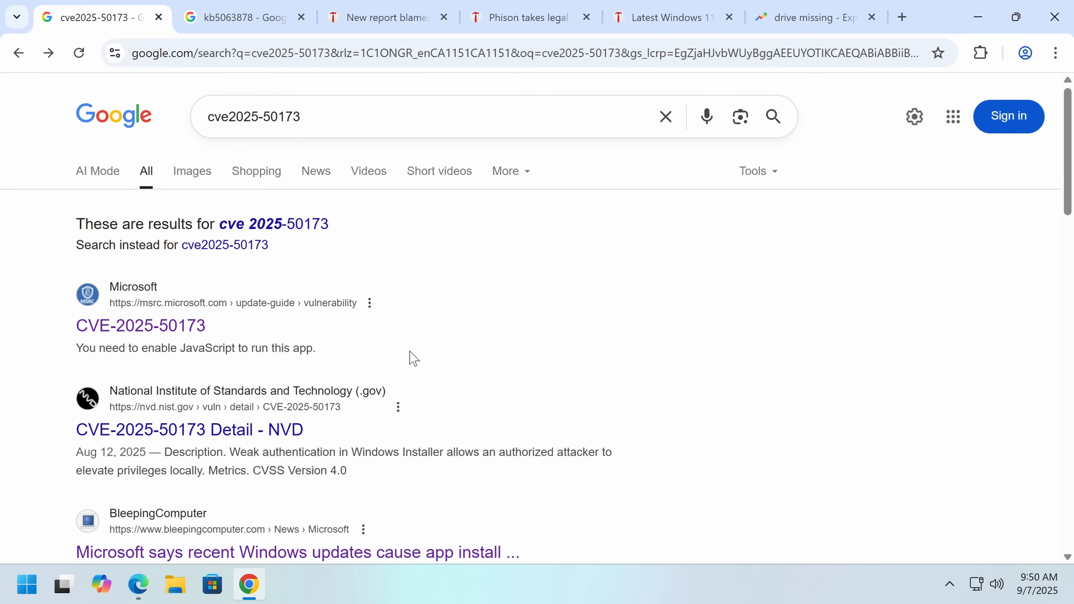